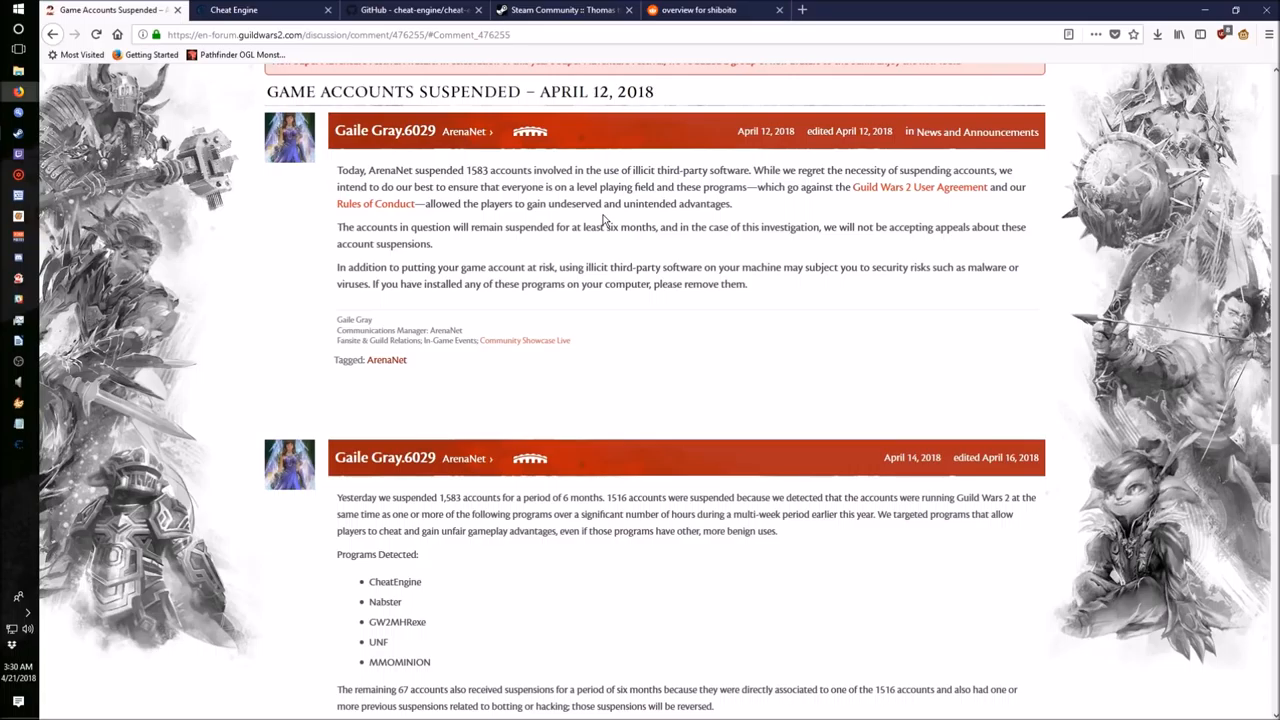
{"action": "mouse_move", "coordinate": [600, 220]}
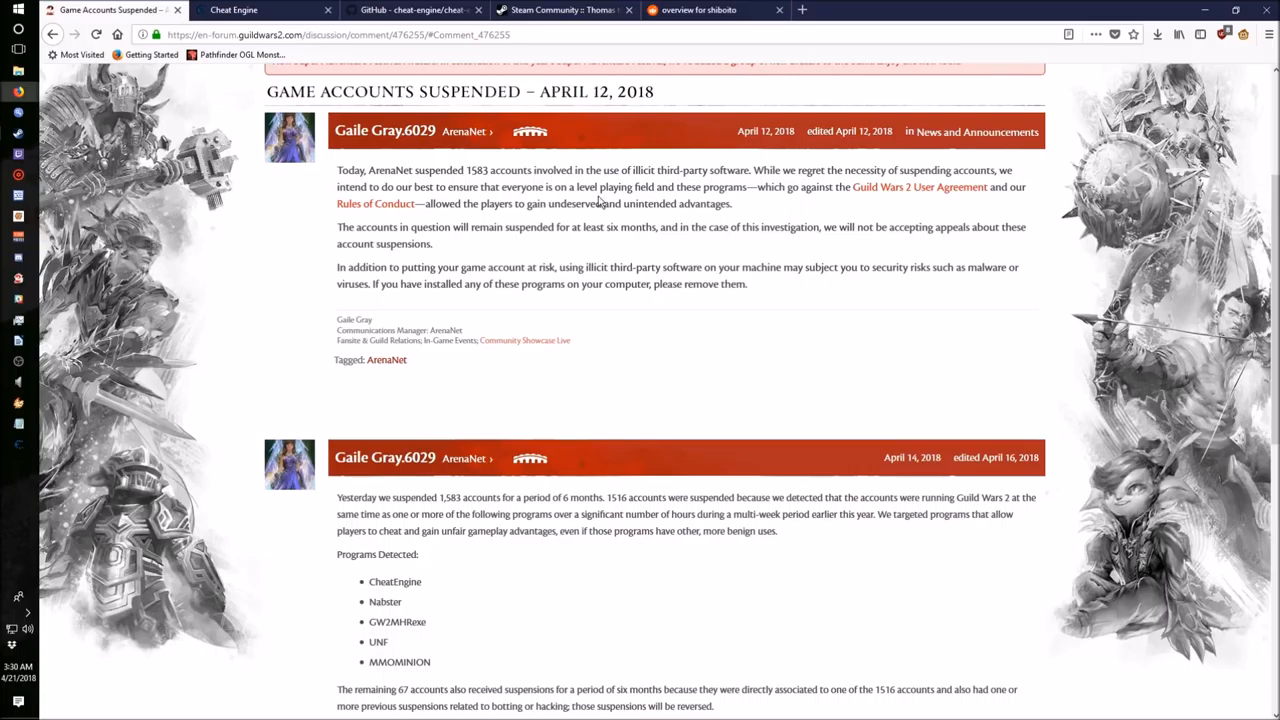
{"action": "mouse_move", "coordinate": [576, 206]}
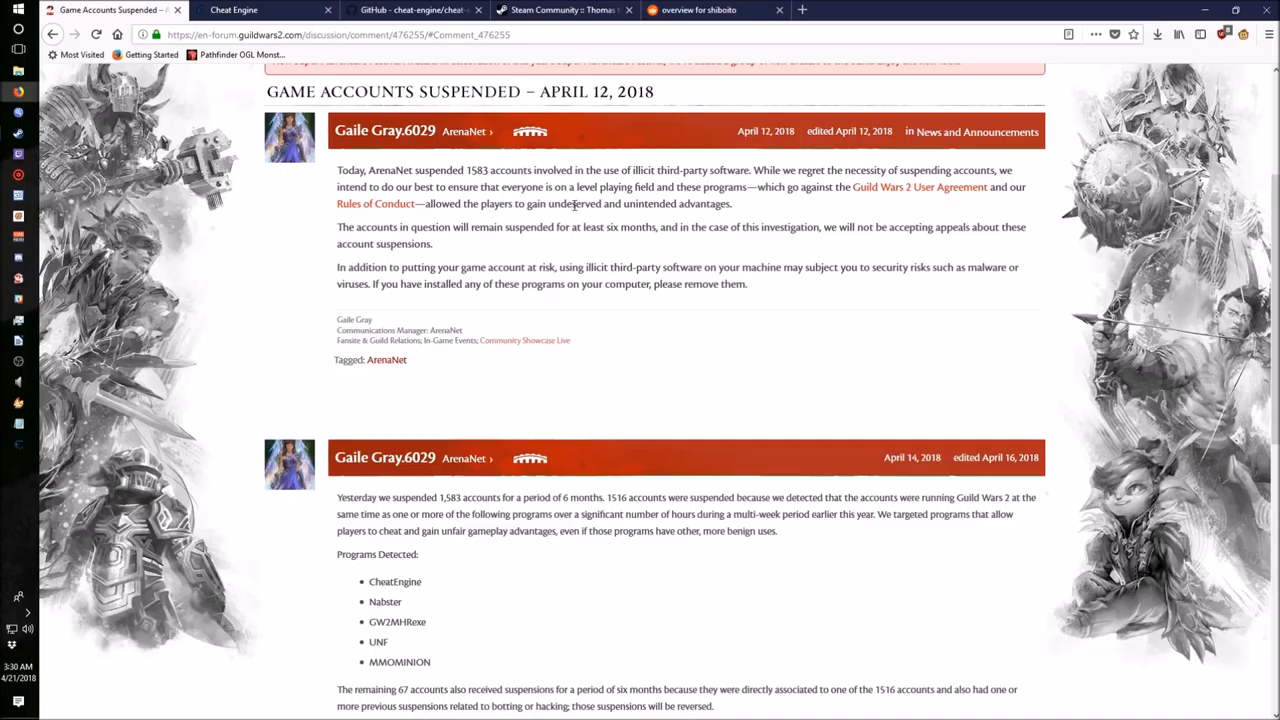
{"action": "mouse_move", "coordinate": [630, 200]}
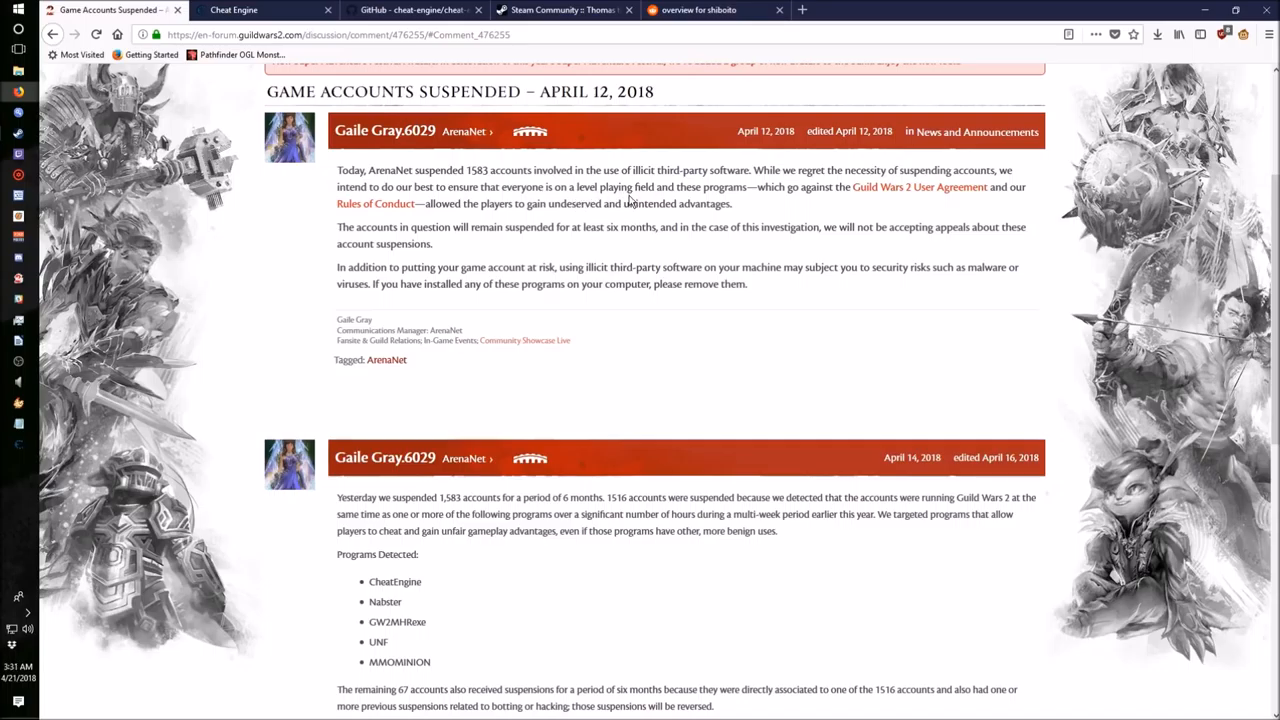
Highlight the number of suspended accounts, why they were detected, and CheatEngine in the detected-programs list.
{"action": "scroll", "scroll_direction": "up", "scroll_amount": 3}
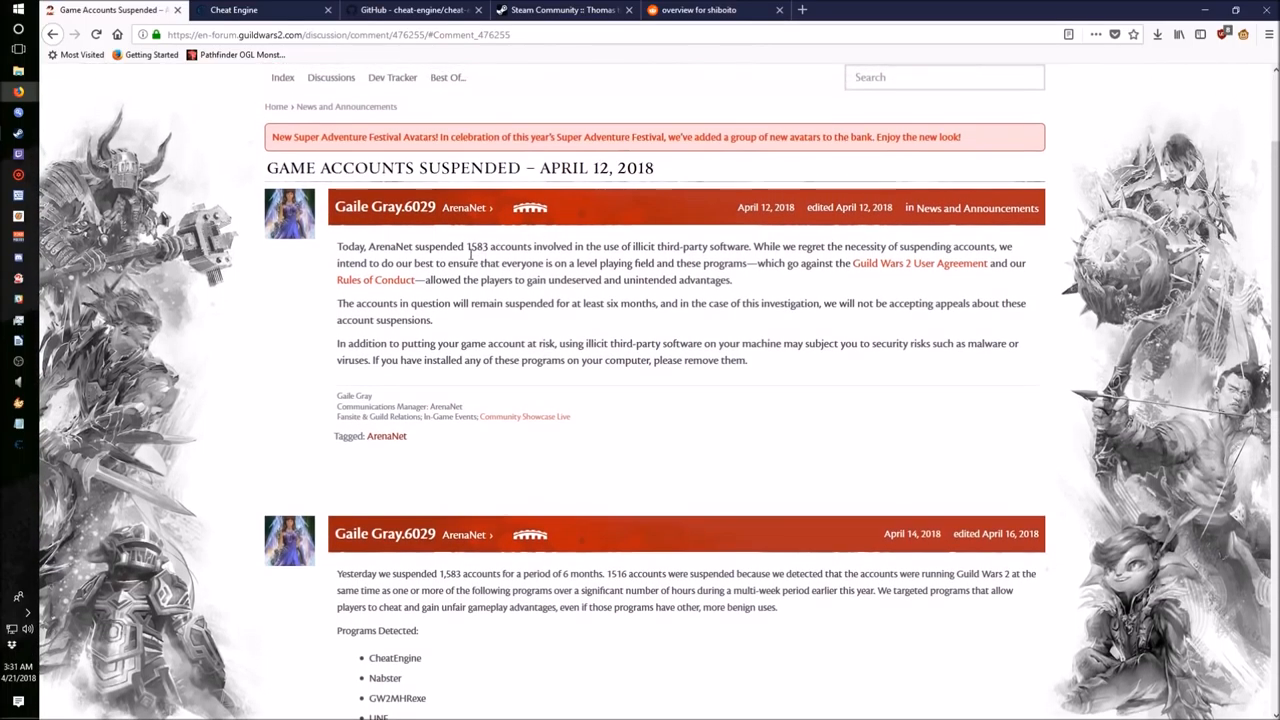
{"action": "double_click", "coordinate": [476, 246]}
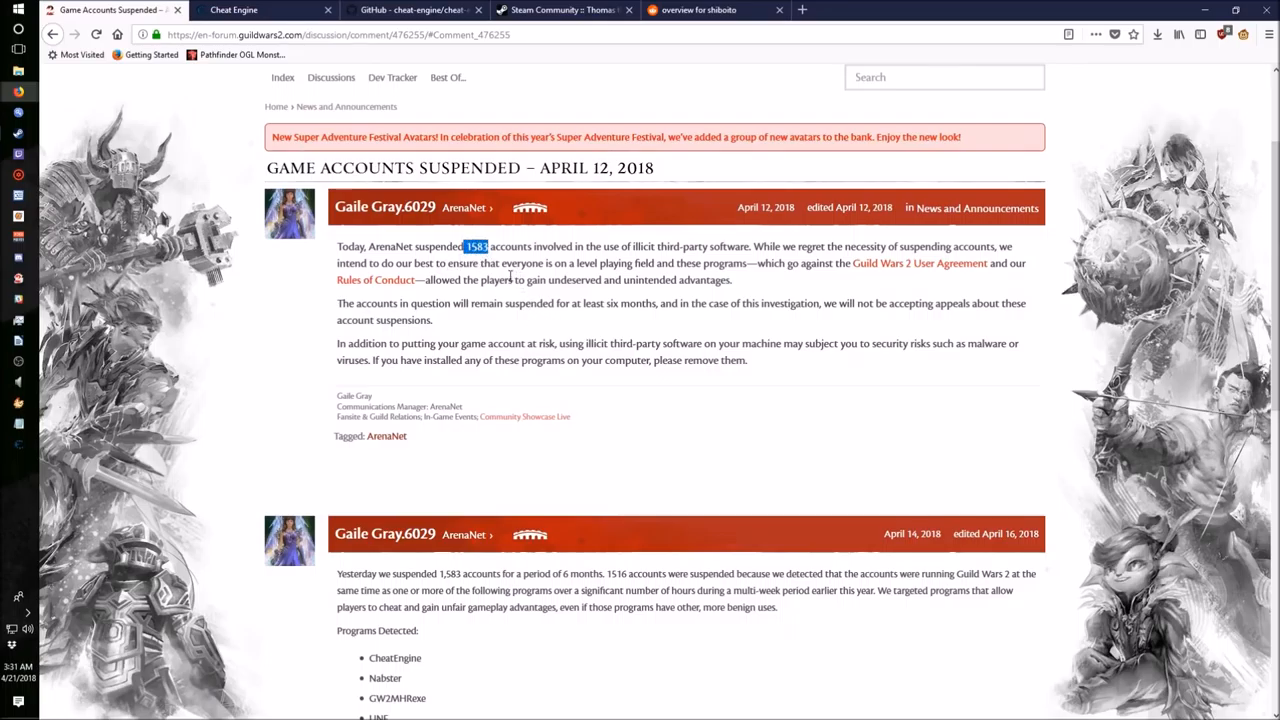
{"action": "scroll", "scroll_direction": "down", "scroll_amount": 3}
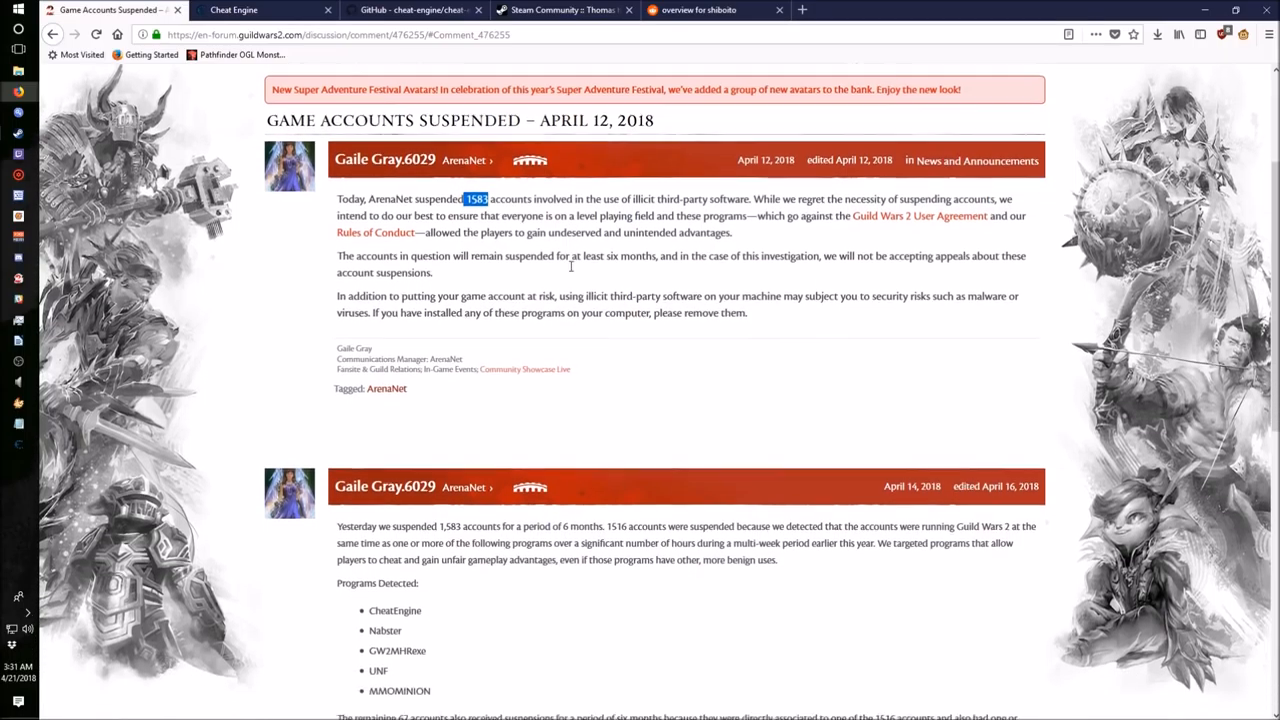
{"action": "scroll", "scroll_direction": "down", "scroll_amount": 3}
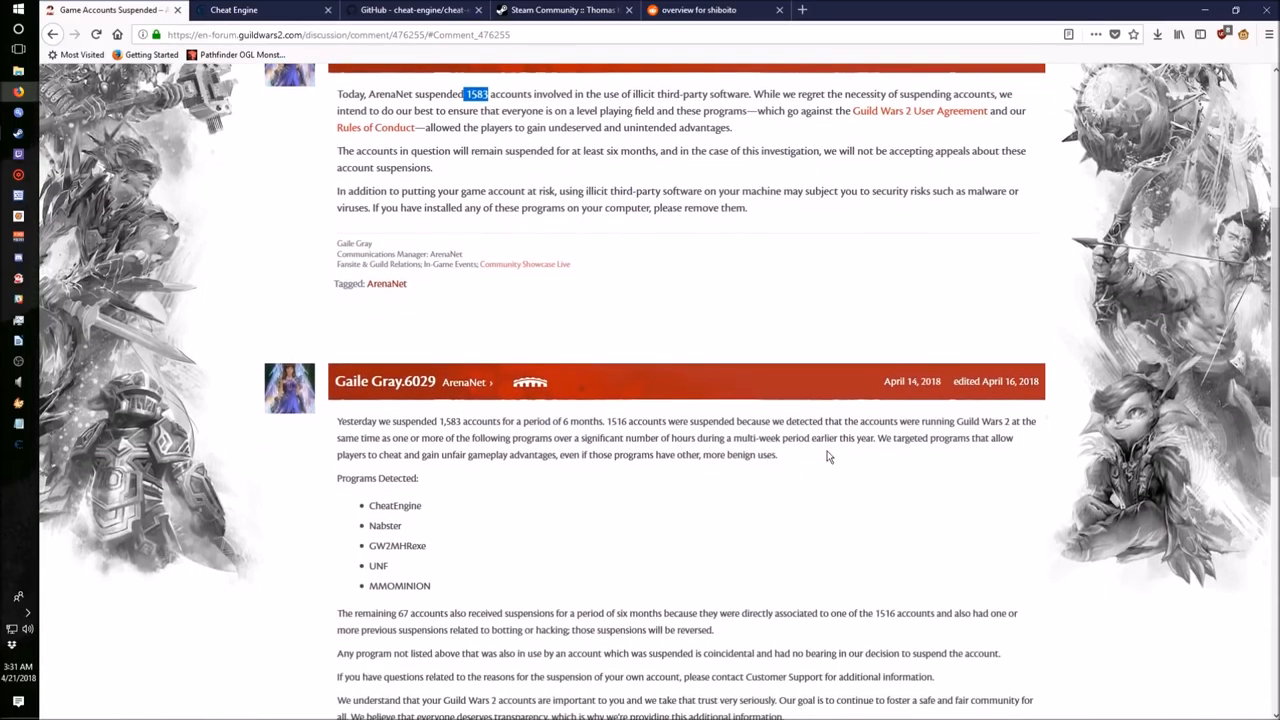
{"action": "mouse_move", "coordinate": [818, 448]}
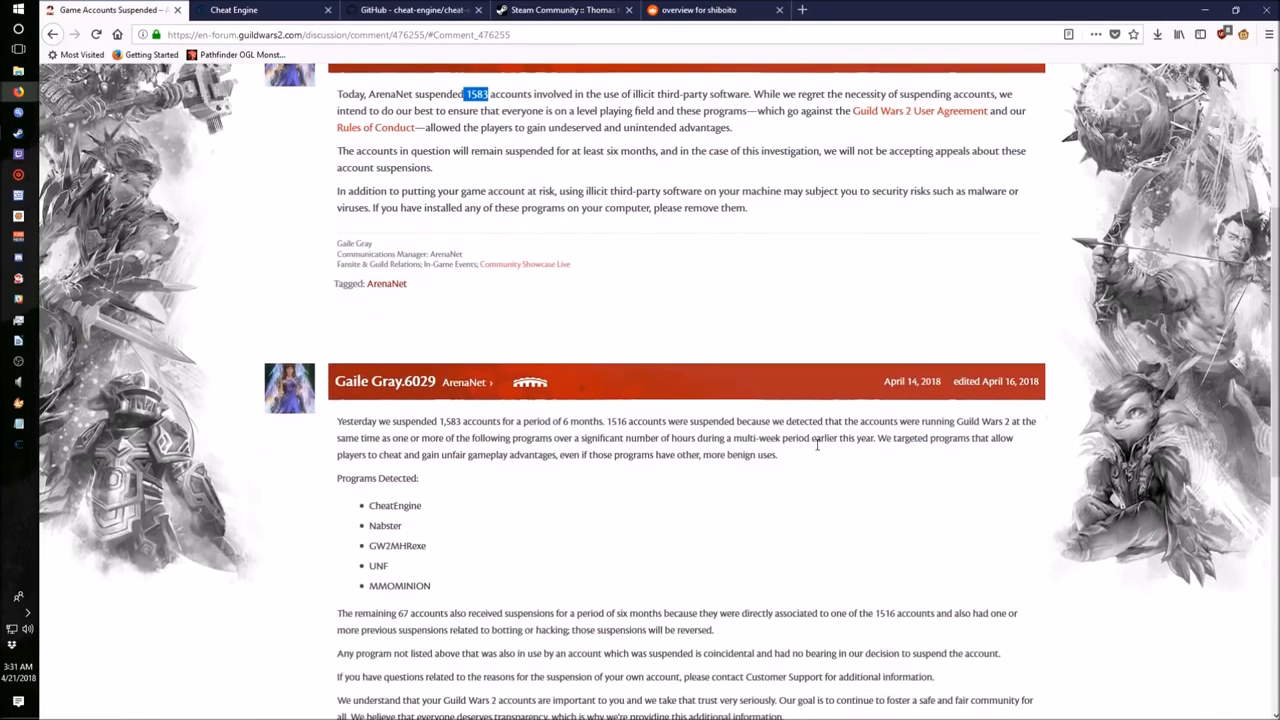
{"action": "left_click_drag", "start_coordinate": [788, 420], "coordinate": [942, 420]}
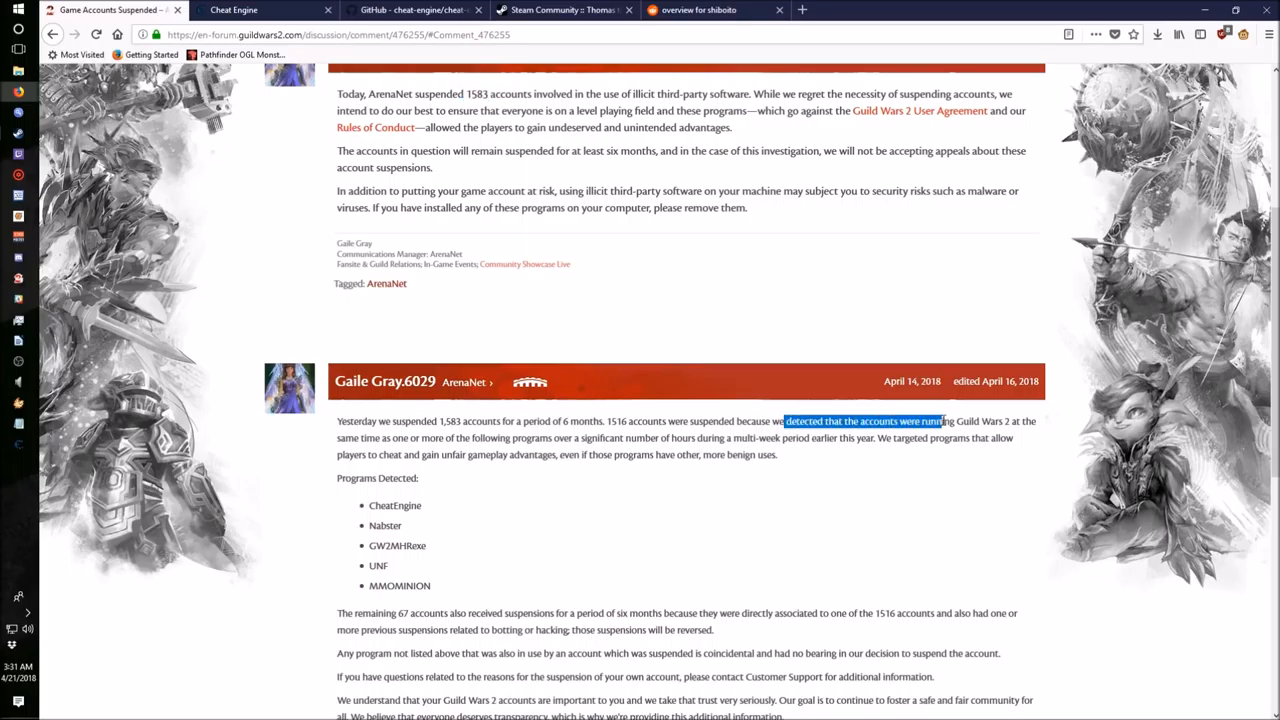
{"action": "left_click_drag", "start_coordinate": [940, 420], "coordinate": [480, 438]}
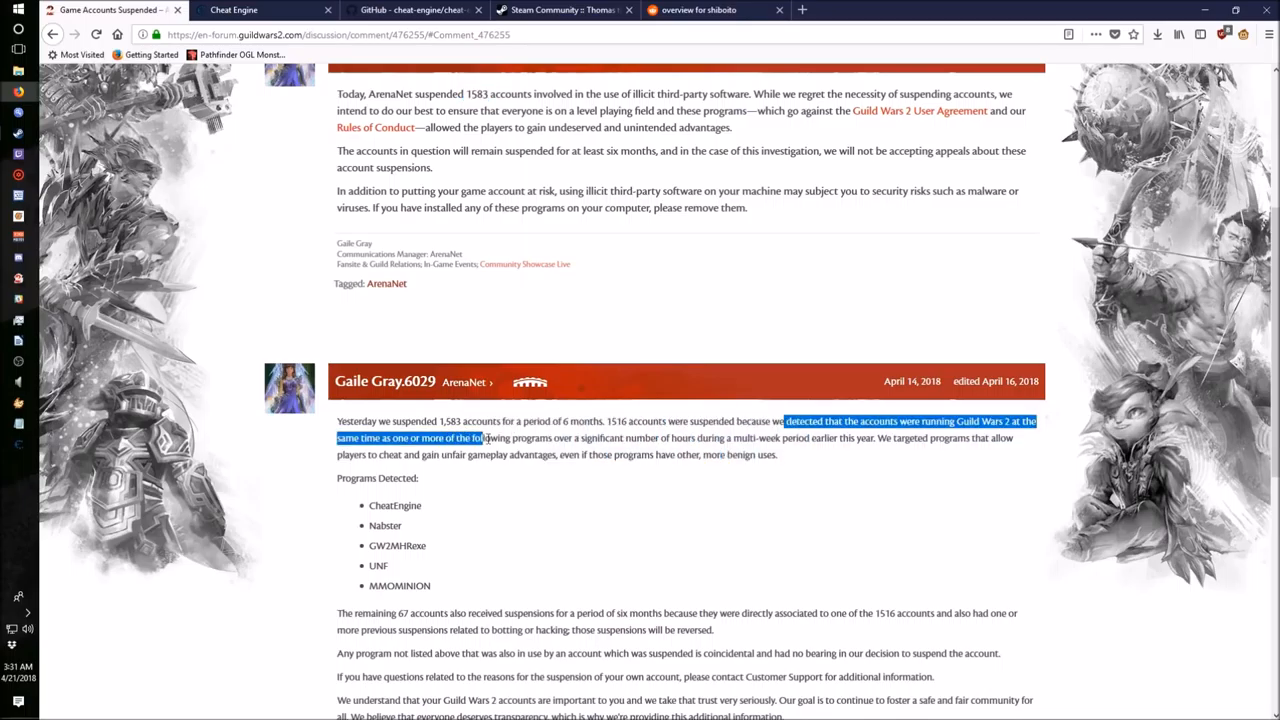
{"action": "left_click_drag", "start_coordinate": [484, 438], "coordinate": [648, 438]}
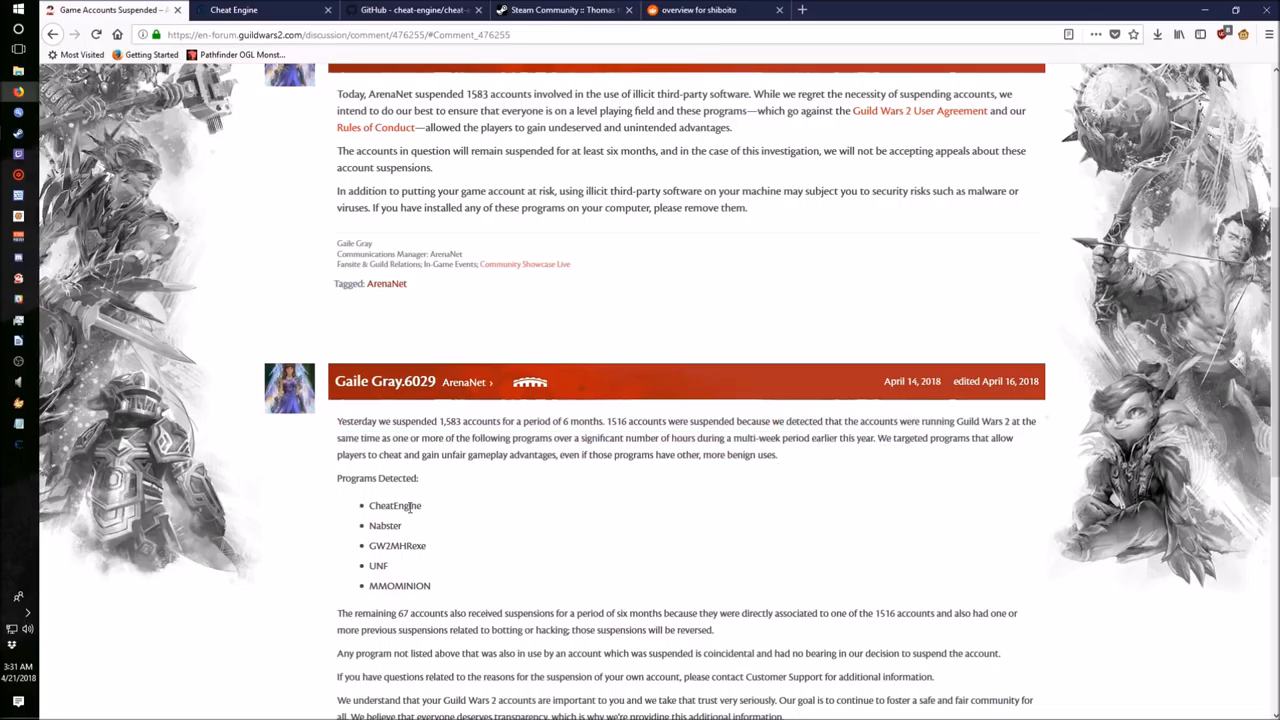
{"action": "double_click", "coordinate": [394, 504]}
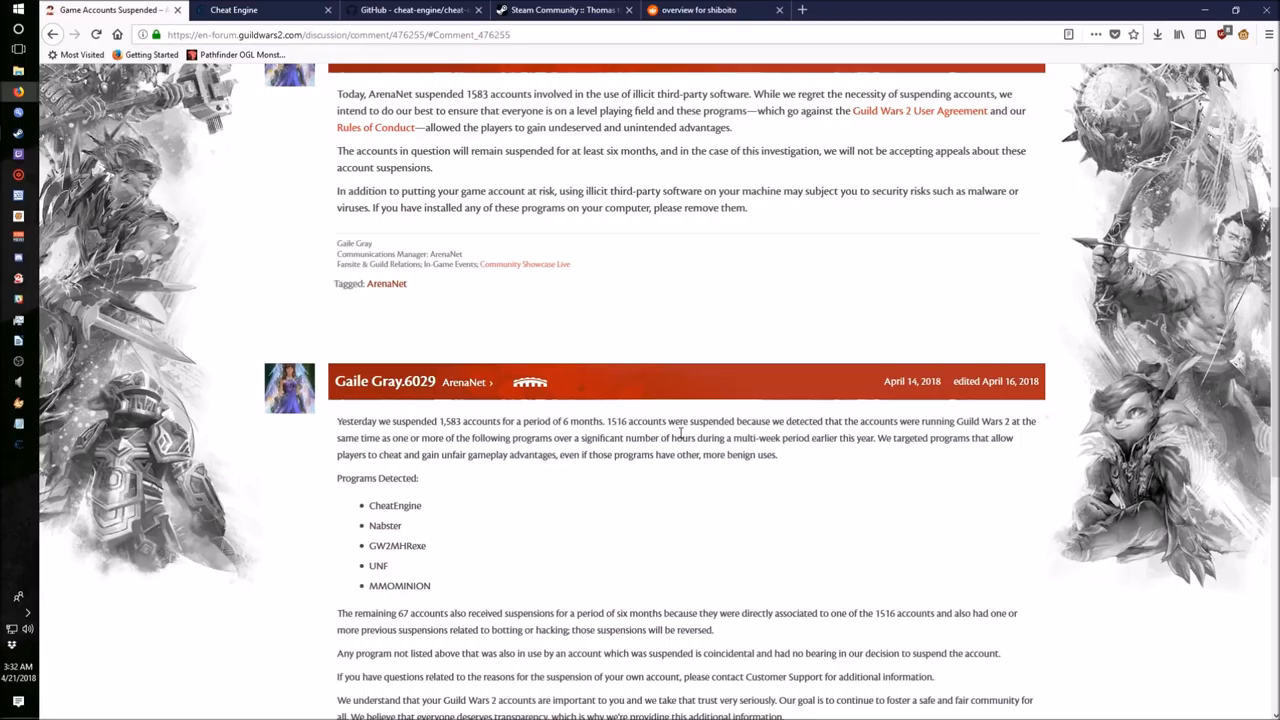
Switch to the Cheat Engine FAQ and highlight the answer explaining what Cheat Engine is.
{"action": "left_click", "coordinate": [260, 10]}
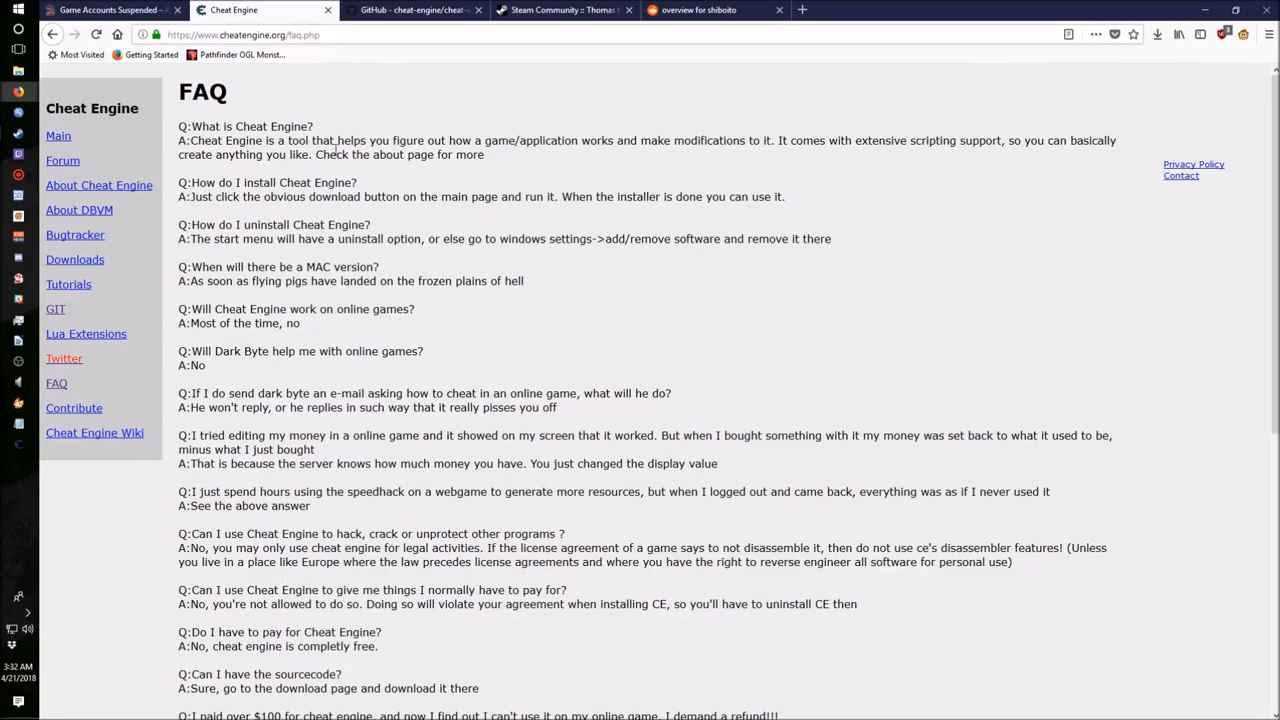
{"action": "left_click_drag", "start_coordinate": [178, 140], "coordinate": [490, 154]}
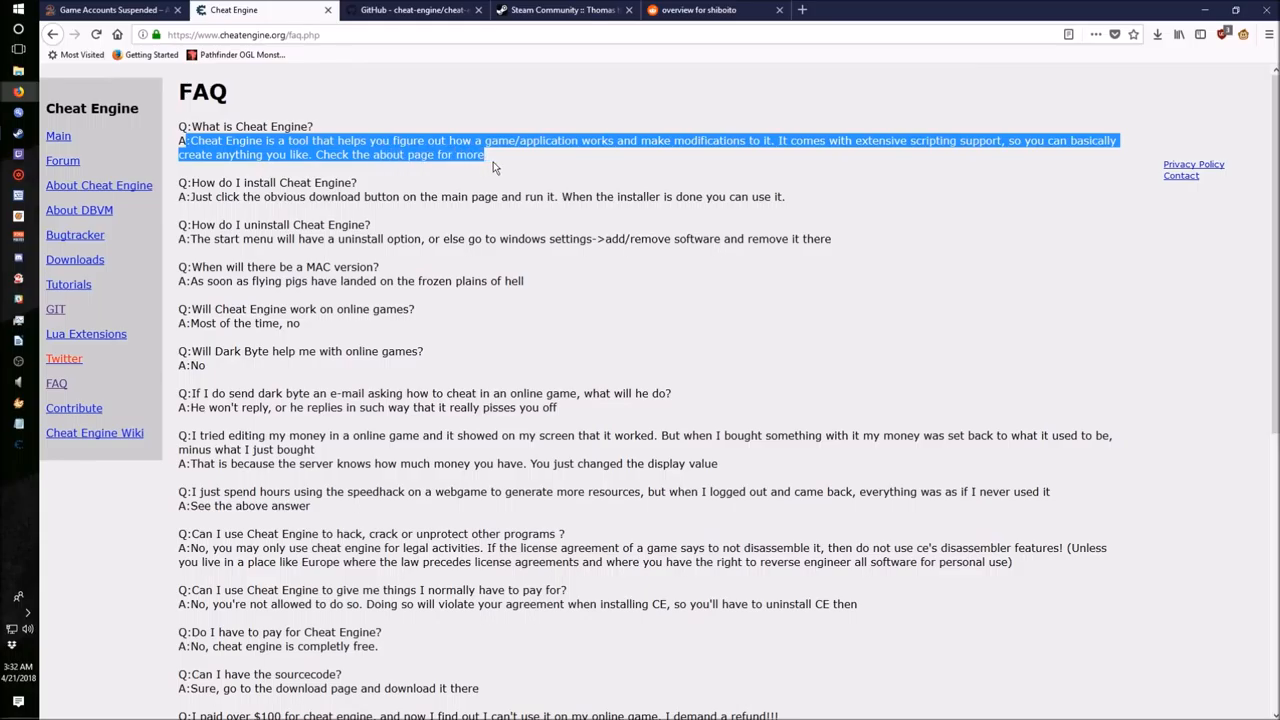
{"action": "mouse_move", "coordinate": [504, 168]}
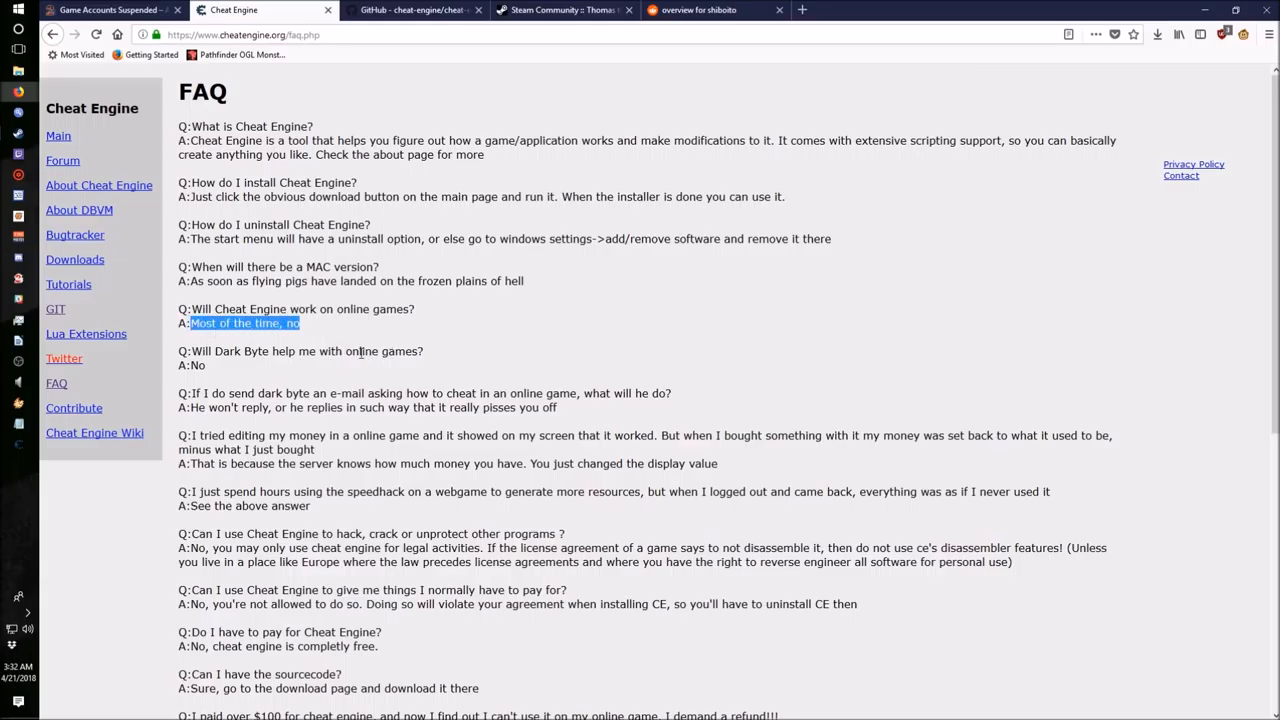
{"action": "mouse_move", "coordinate": [352, 356]}
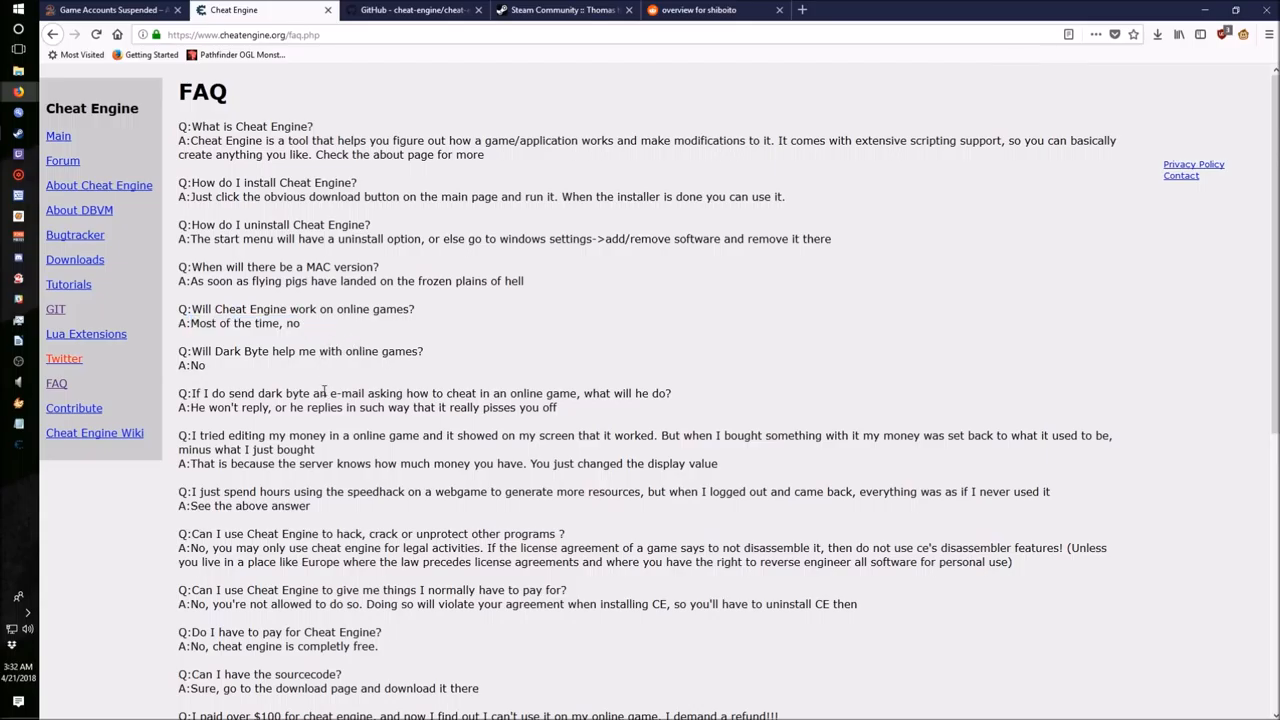
{"action": "scroll", "scroll_direction": "down", "scroll_amount": 3}
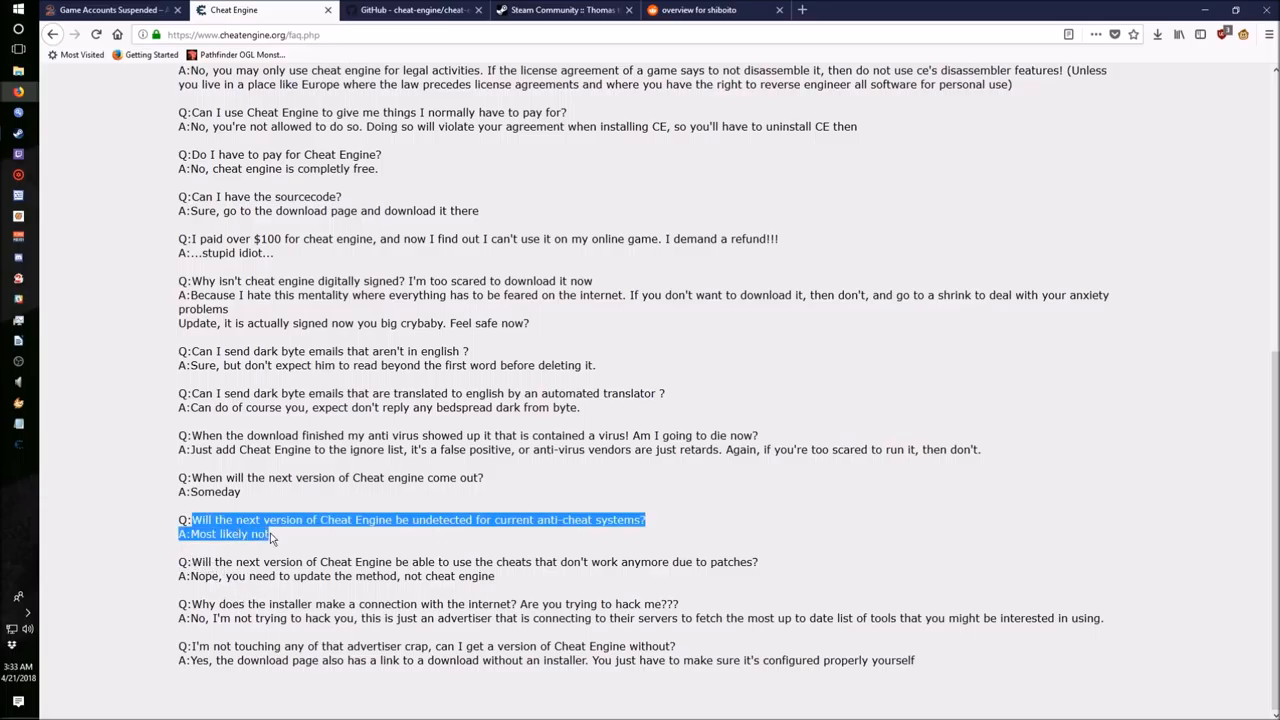
{"action": "left_click", "coordinate": [290, 540]}
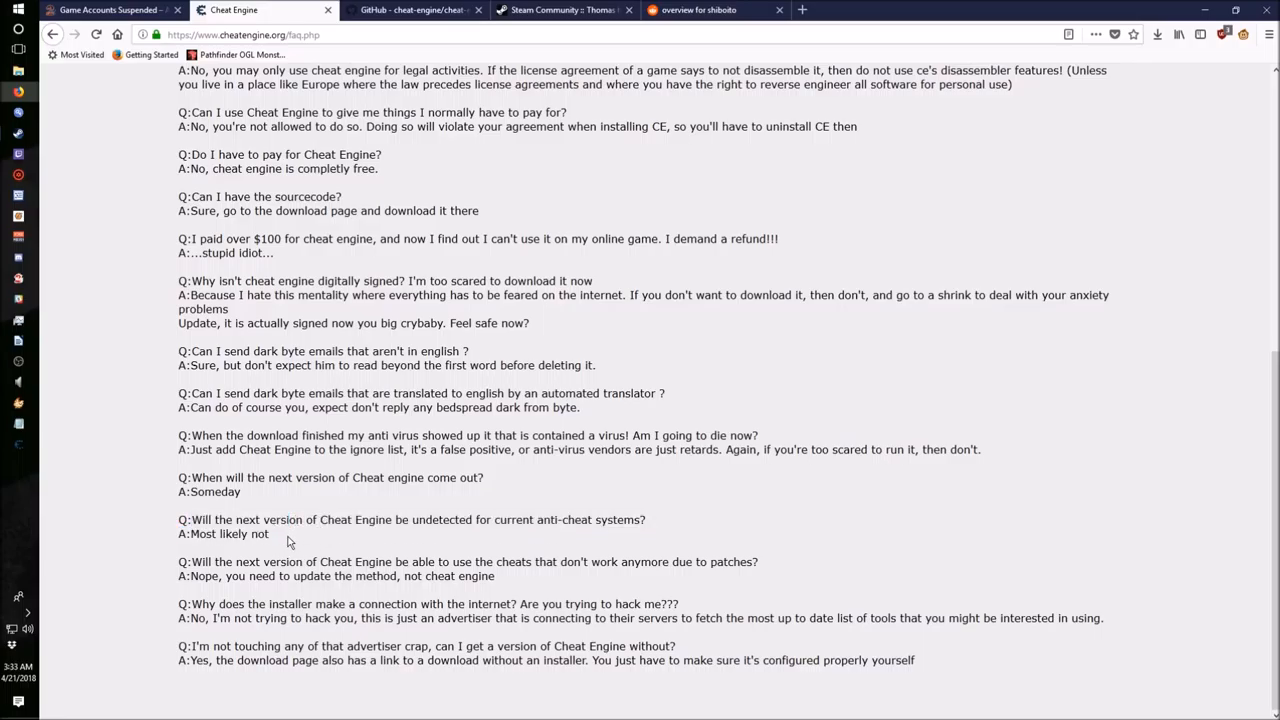
{"action": "left_click_drag", "start_coordinate": [192, 520], "coordinate": [288, 532]}
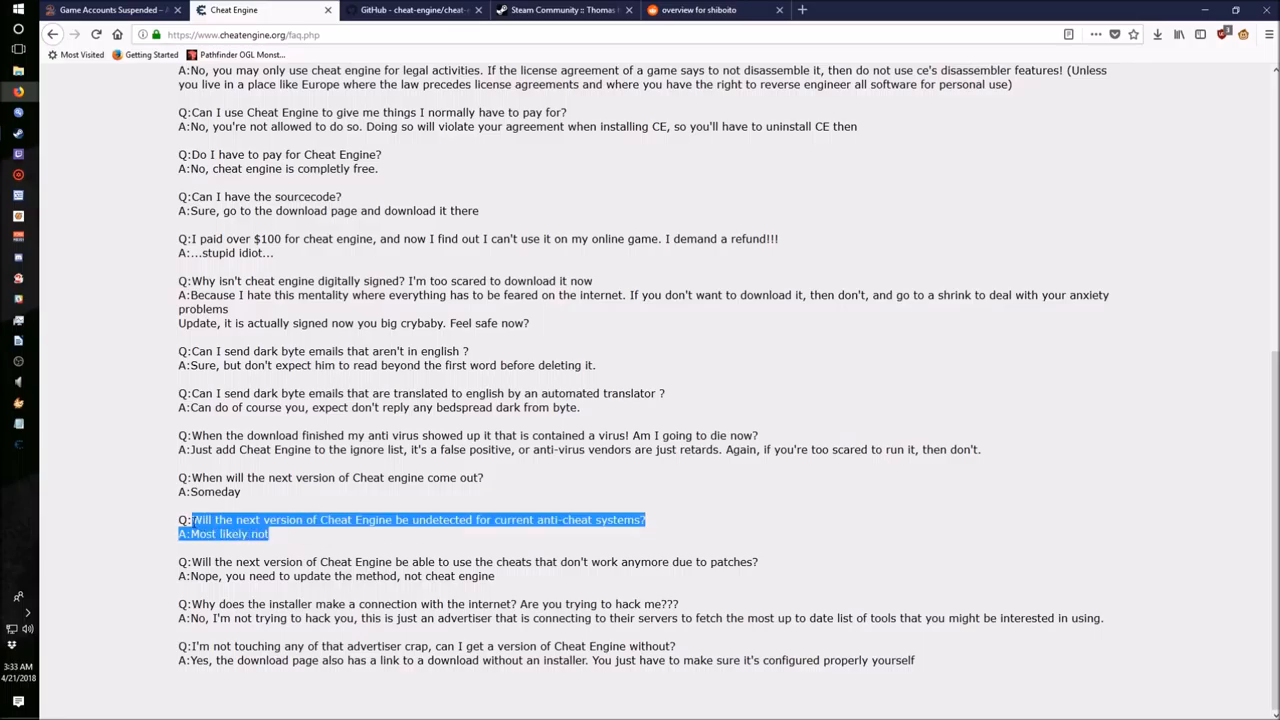
{"action": "left_click", "coordinate": [296, 536]}
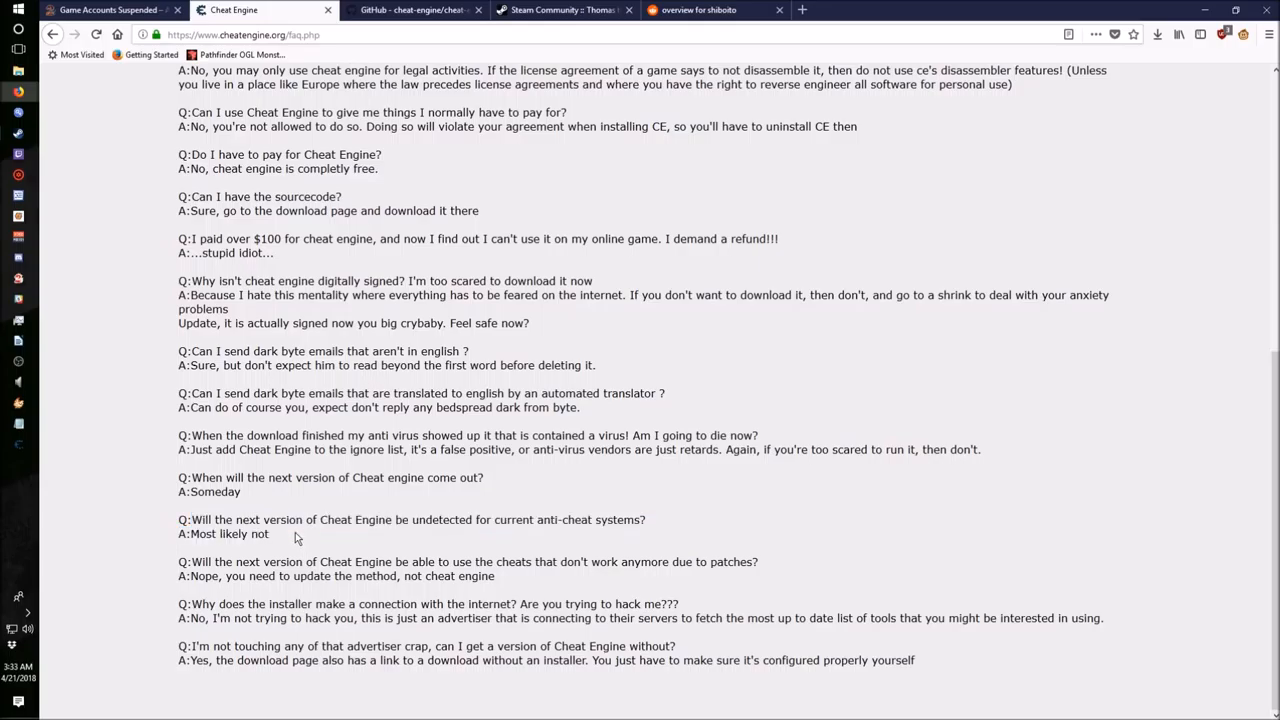
{"action": "mouse_move", "coordinate": [292, 510]}
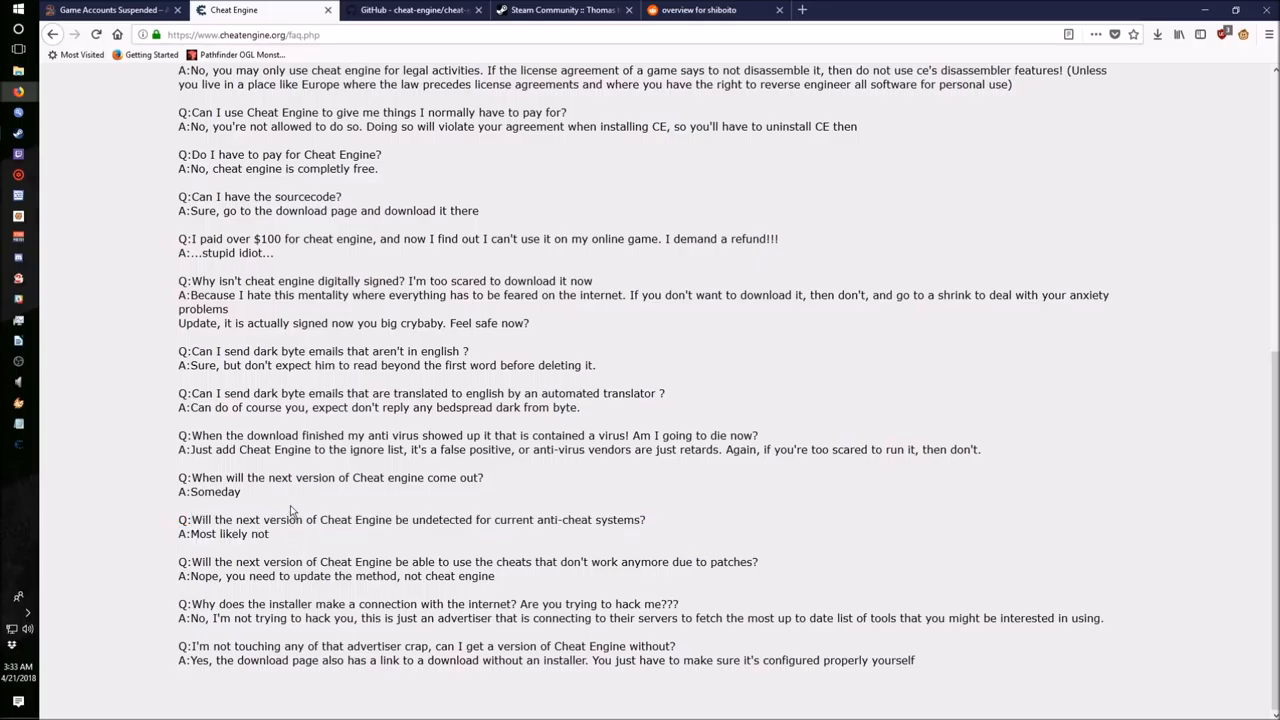
{"action": "mouse_move", "coordinate": [292, 504]}
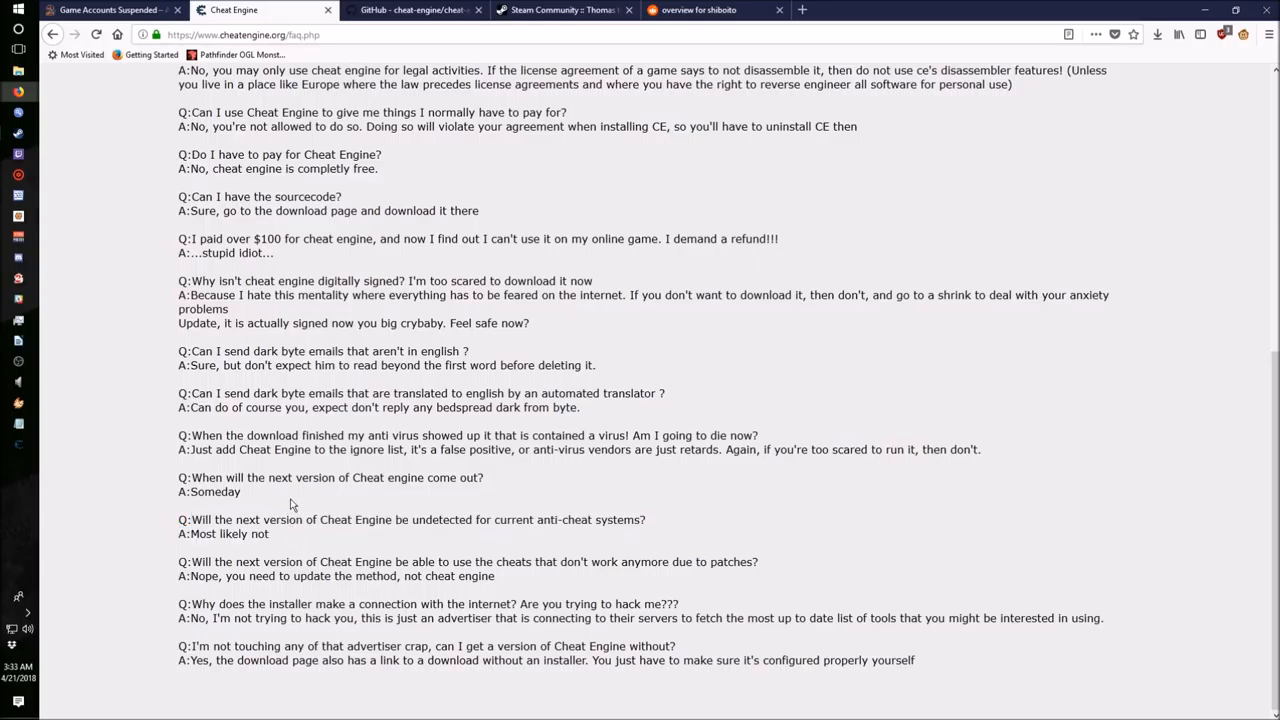
{"action": "mouse_move", "coordinate": [284, 498]}
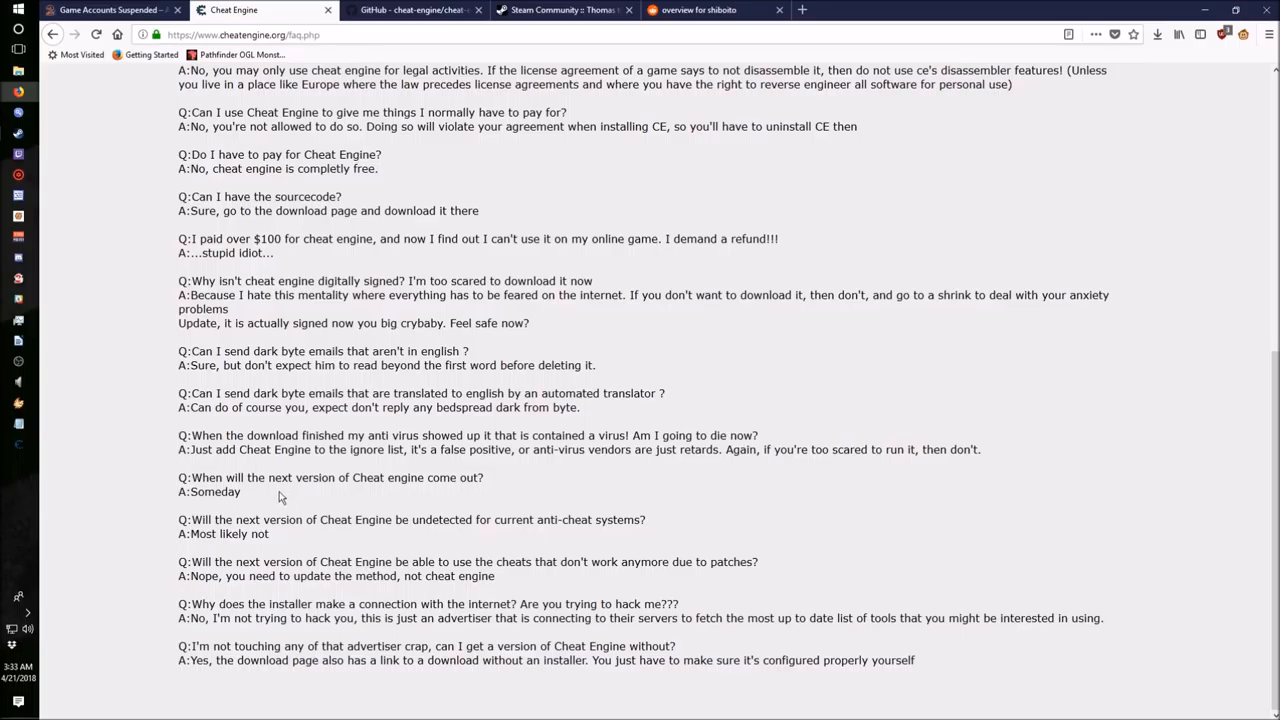
{"action": "mouse_move", "coordinate": [280, 496]}
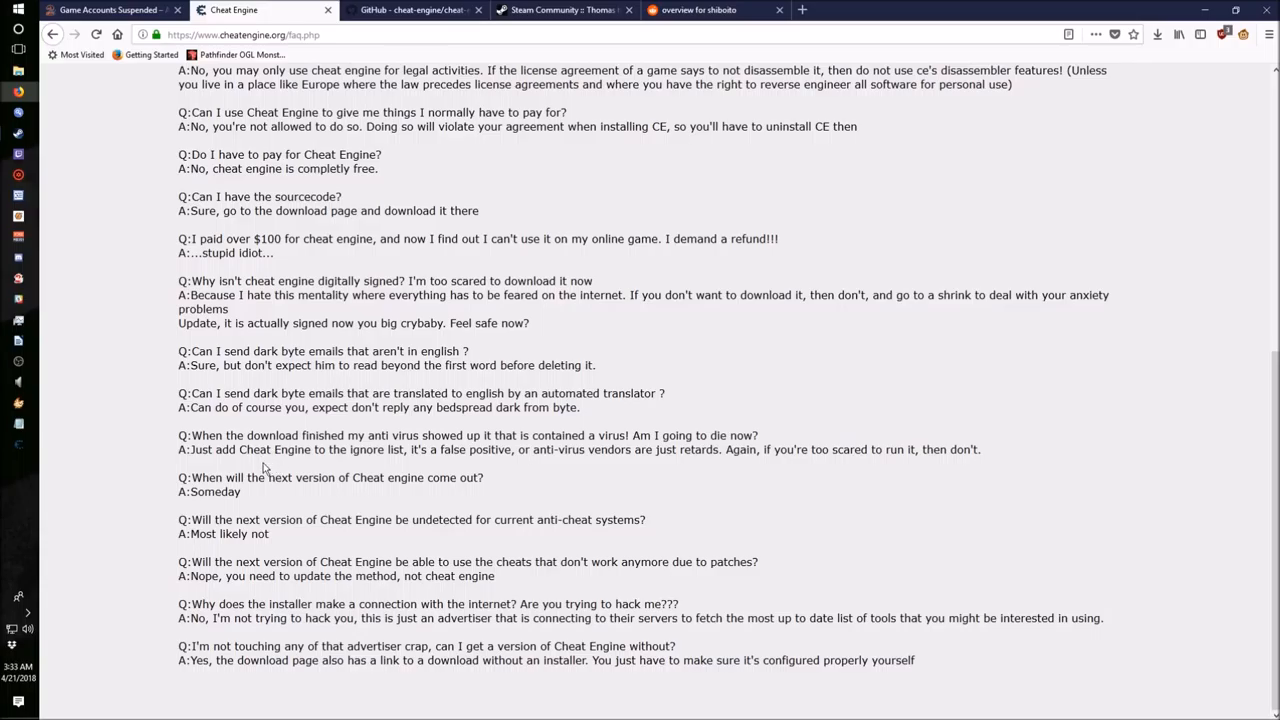
{"action": "mouse_move", "coordinate": [264, 468]}
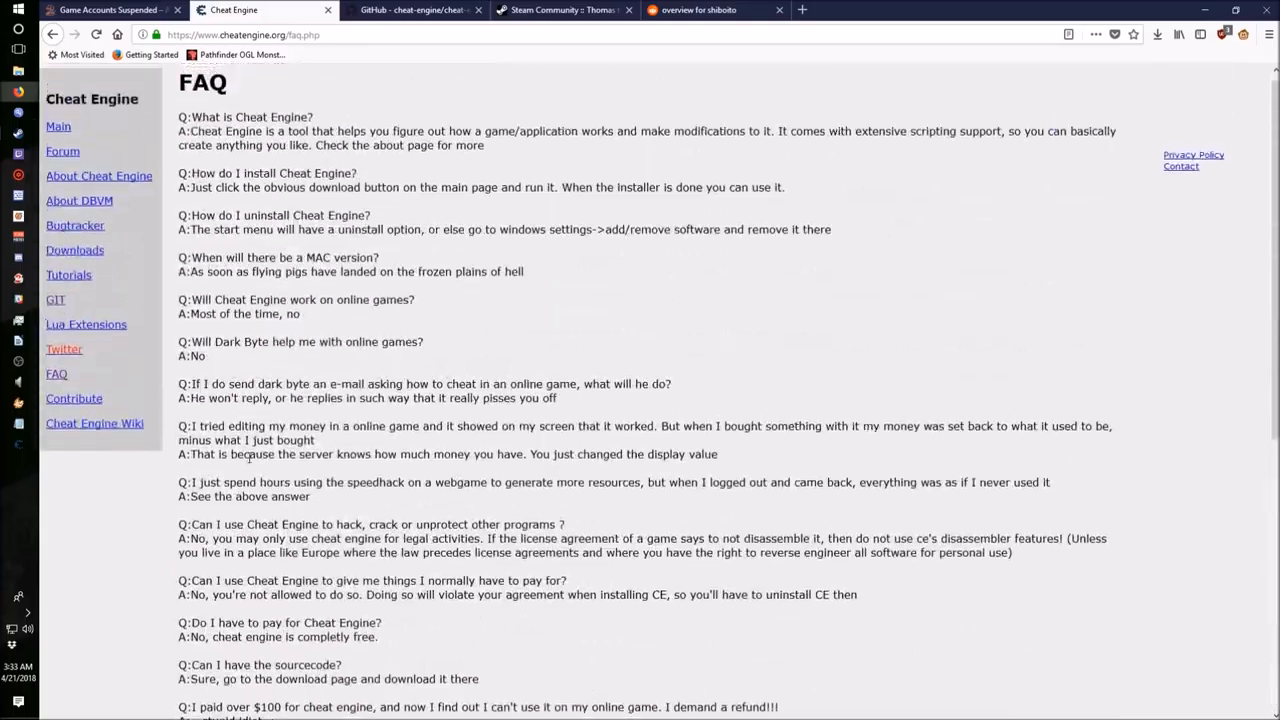
{"action": "scroll", "scroll_direction": "down", "scroll_amount": 3}
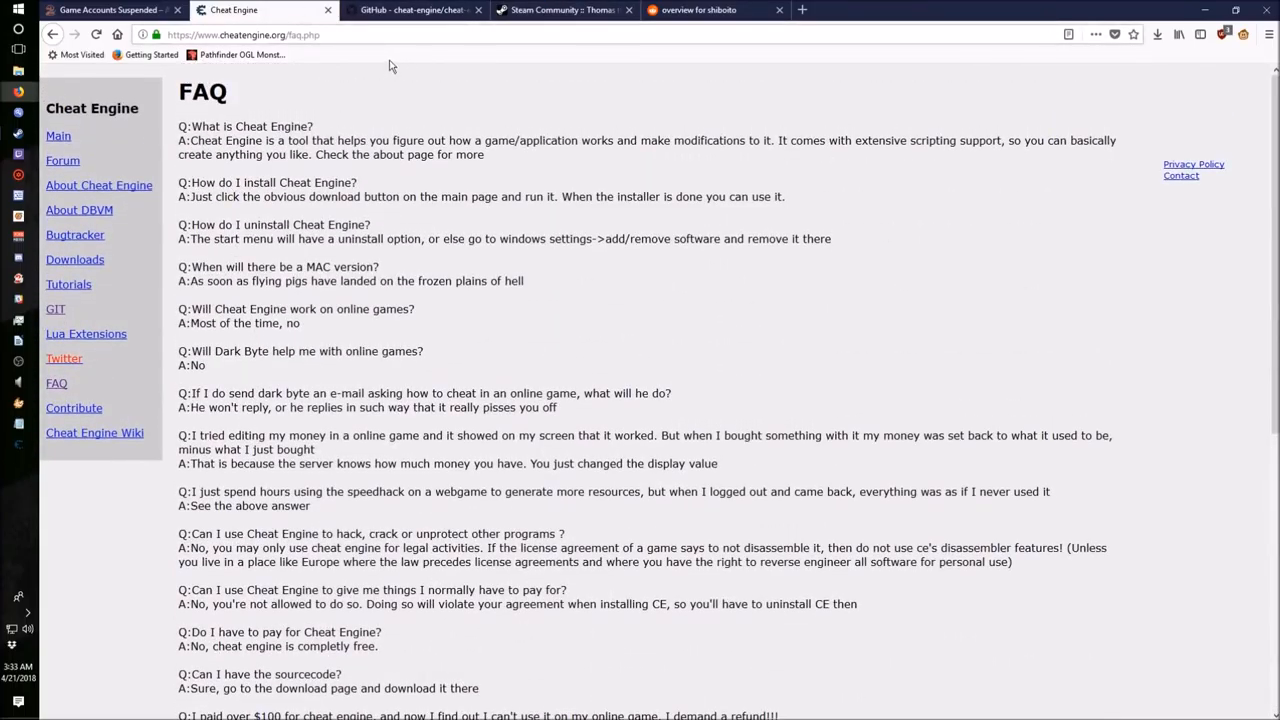
{"action": "left_click", "coordinate": [410, 10]}
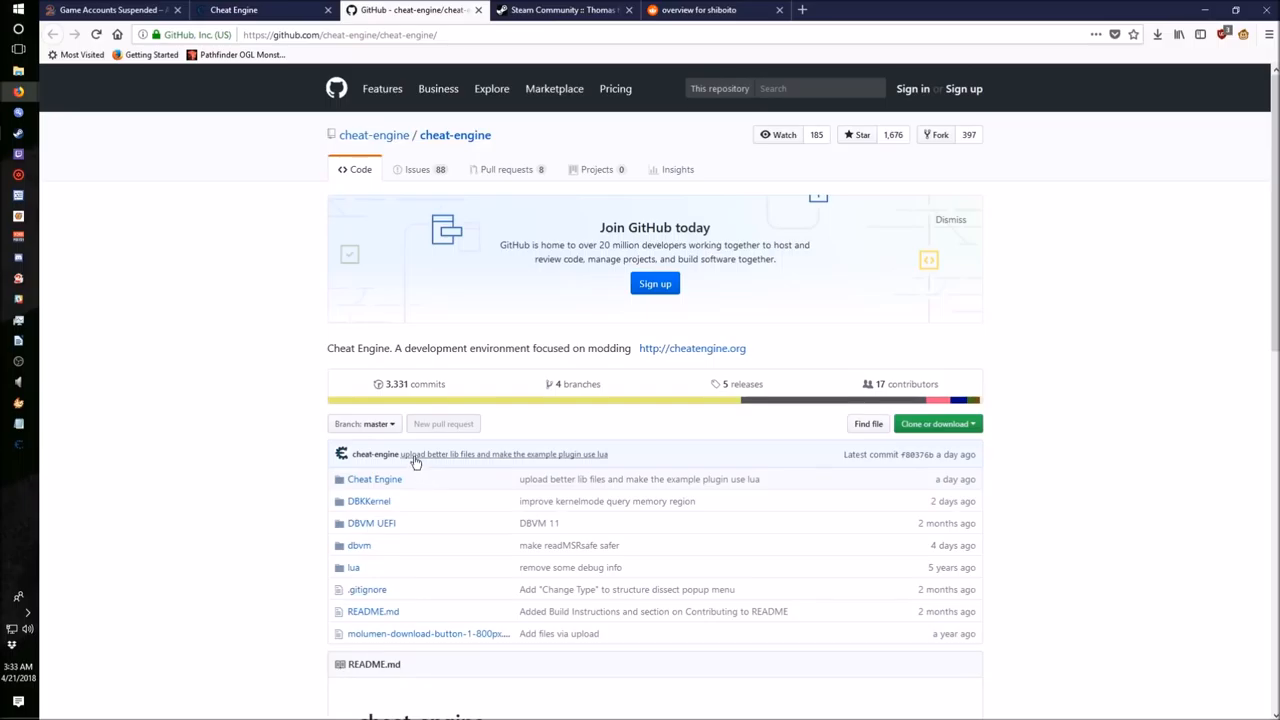
Enter the 'Cheat Engine' source folder of the cheat-engine repository and look through its files.
{"action": "scroll", "scroll_direction": "down", "scroll_amount": 3}
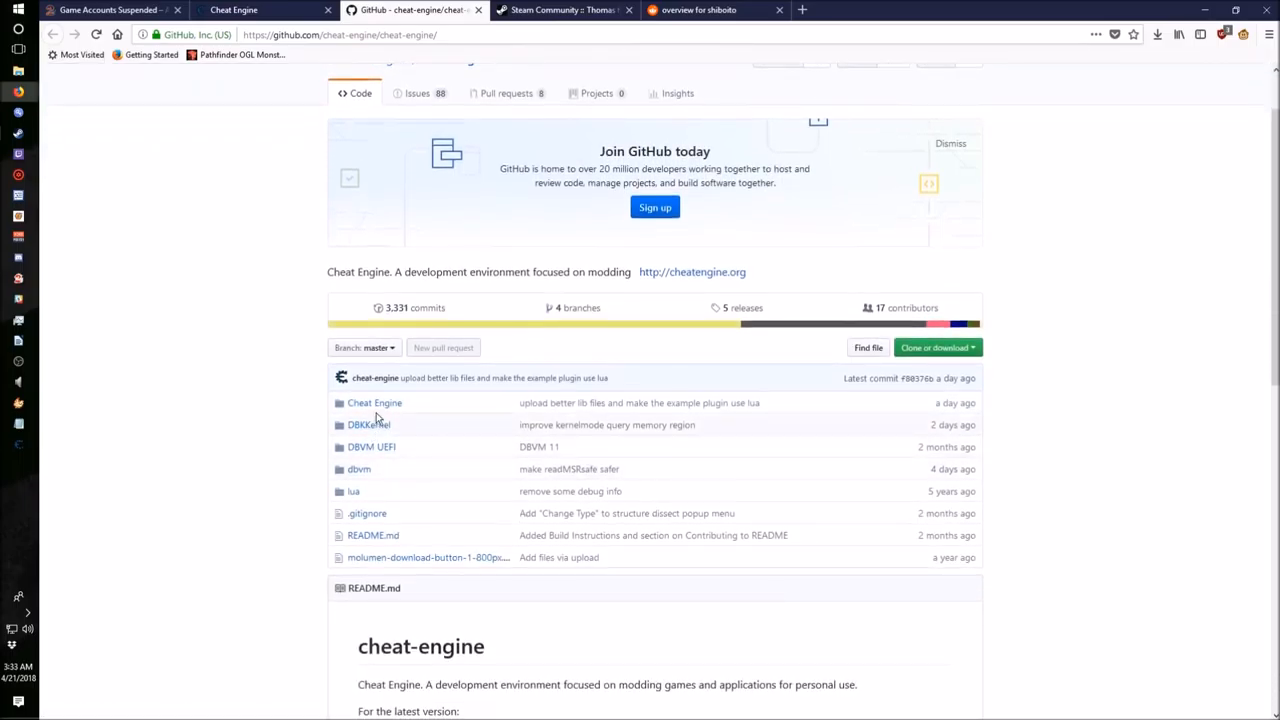
{"action": "left_click", "coordinate": [374, 402]}
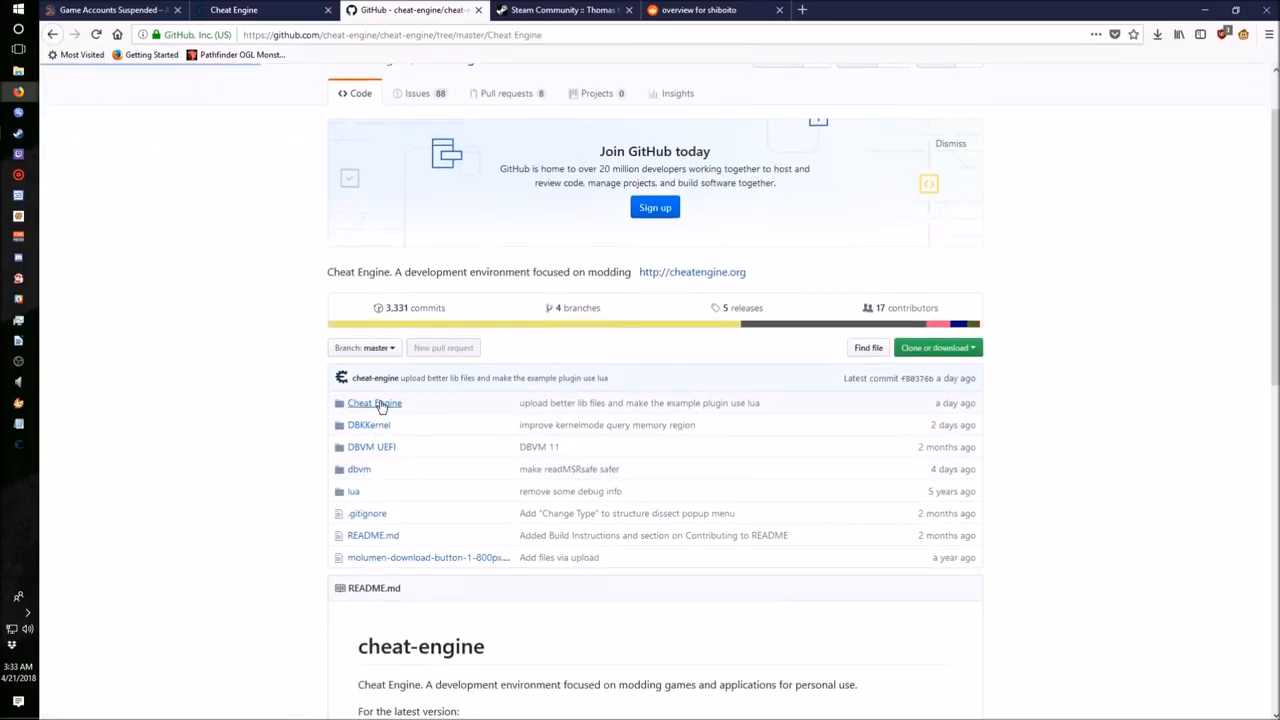
{"action": "left_click", "coordinate": [374, 402]}
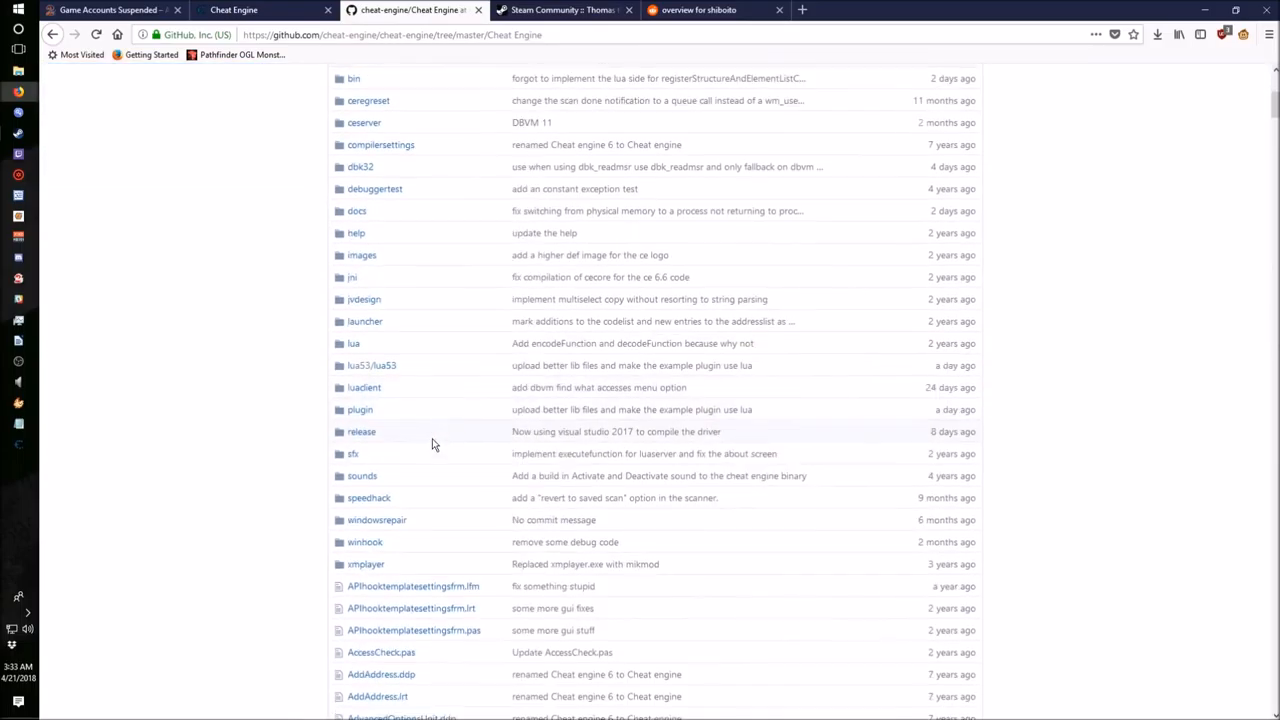
{"action": "scroll", "scroll_direction": "down", "scroll_amount": 3}
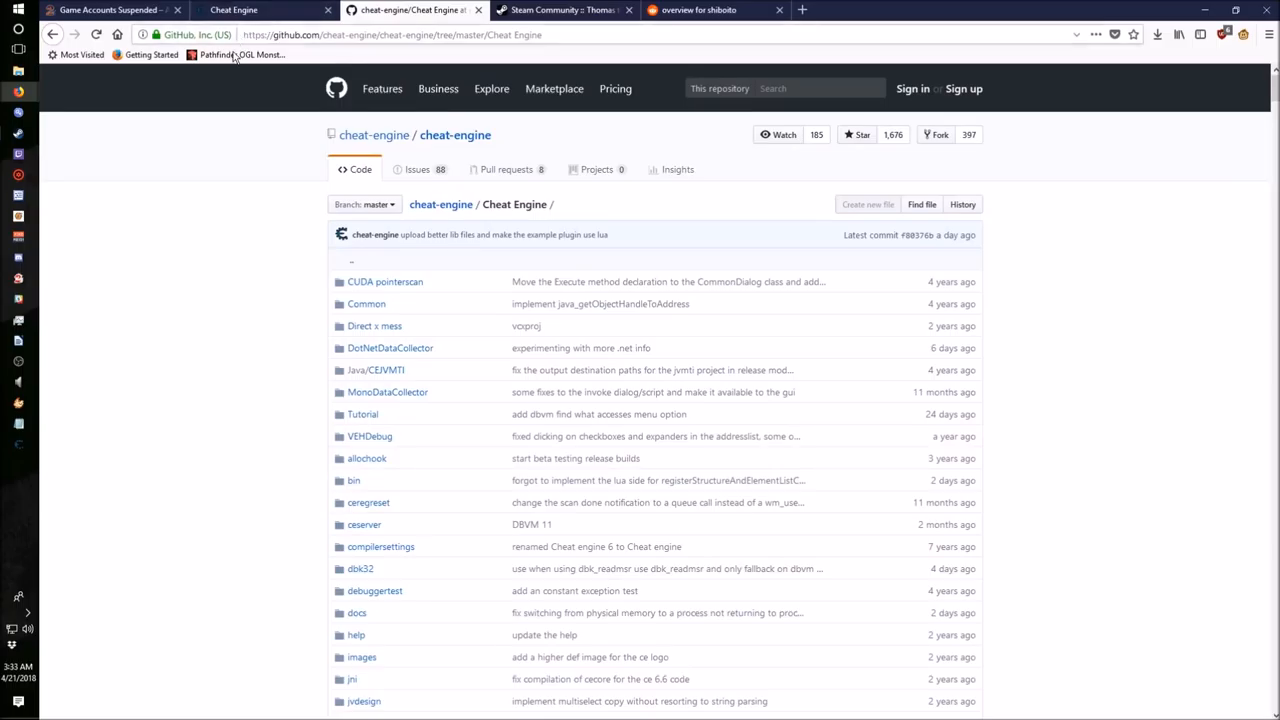
{"action": "mouse_move", "coordinate": [214, 74]}
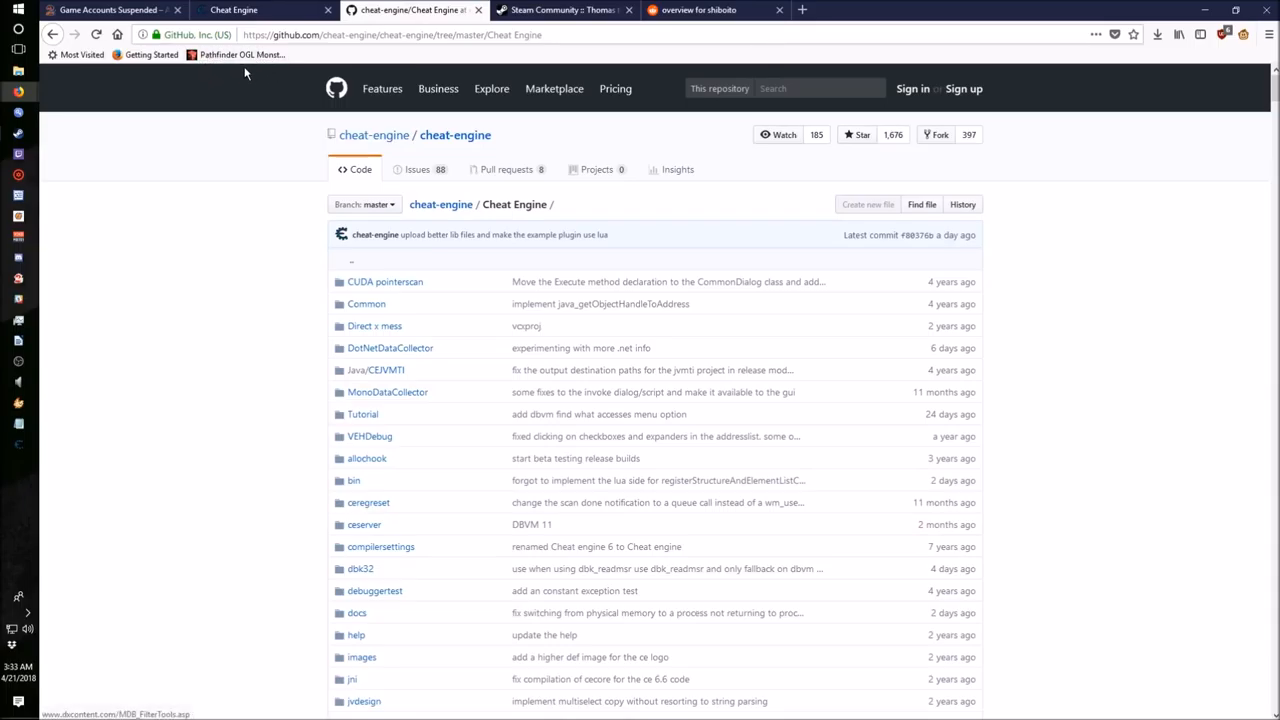
{"action": "mouse_move", "coordinate": [192, 84]}
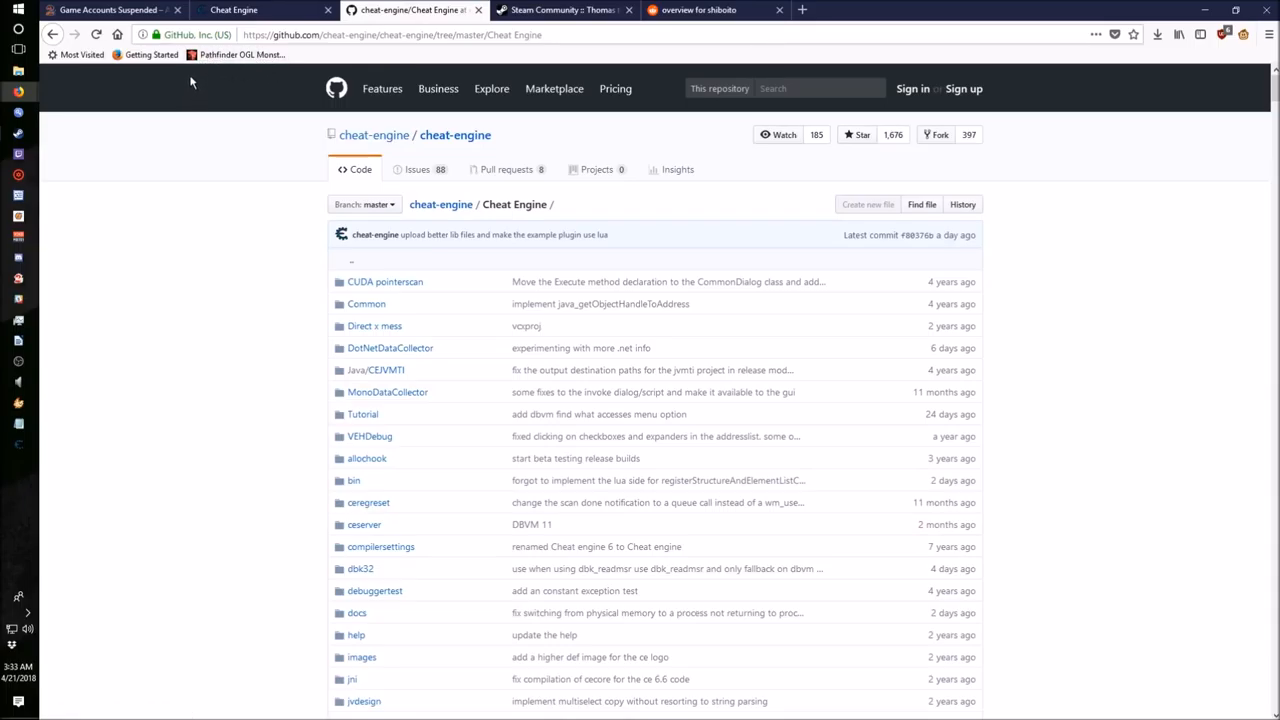
{"action": "mouse_move", "coordinate": [152, 346]}
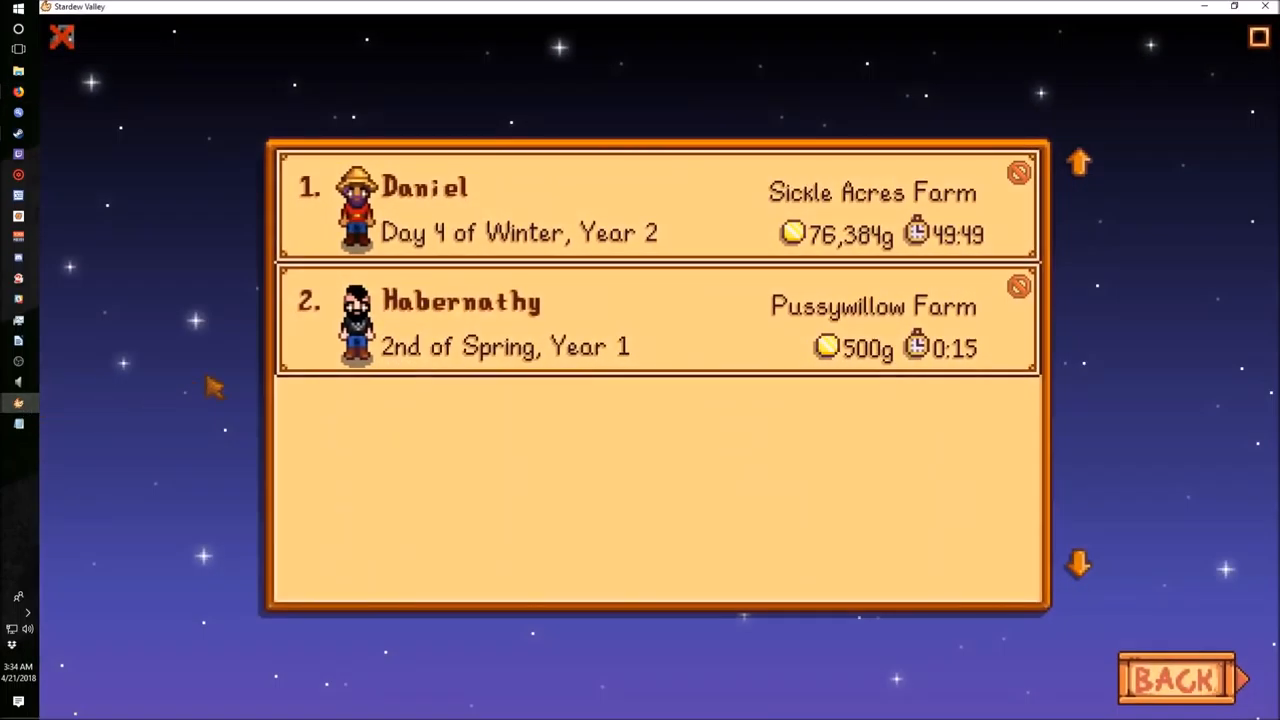
{"action": "mouse_move", "coordinate": [224, 280]}
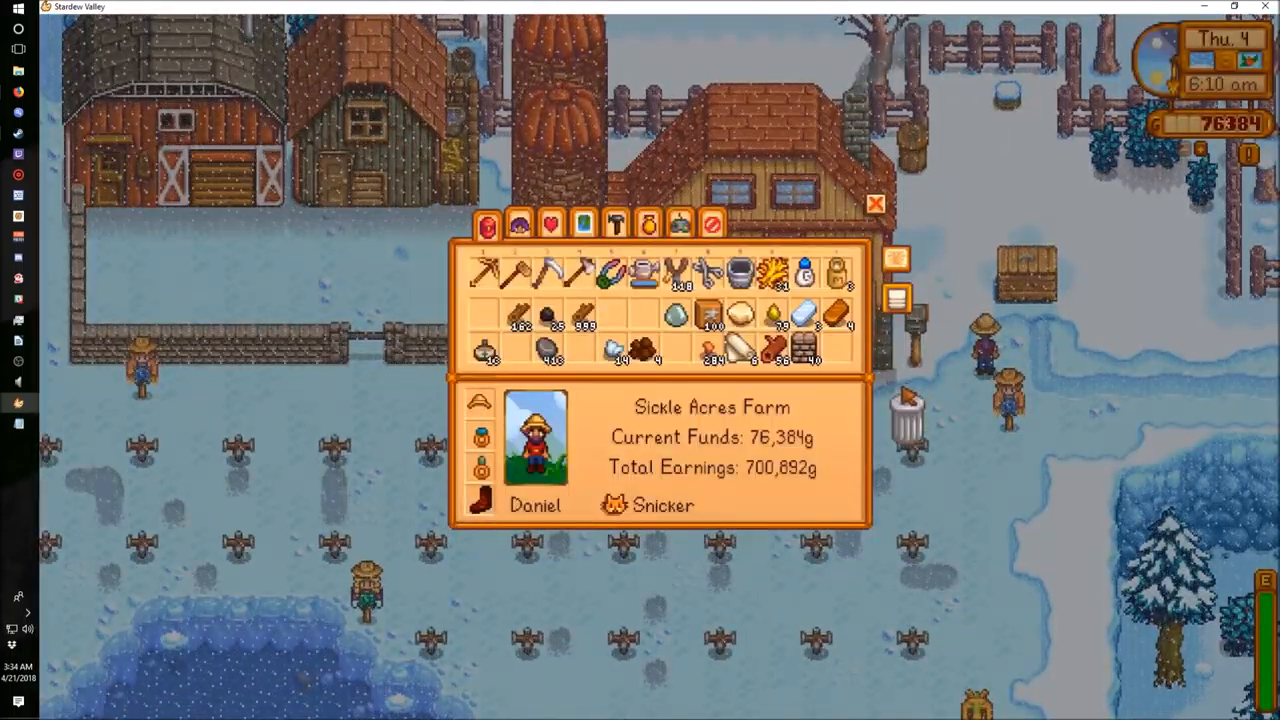
Close the farm inventory menu after viewing Current Funds of 76,384g.
{"action": "left_click", "coordinate": [876, 204]}
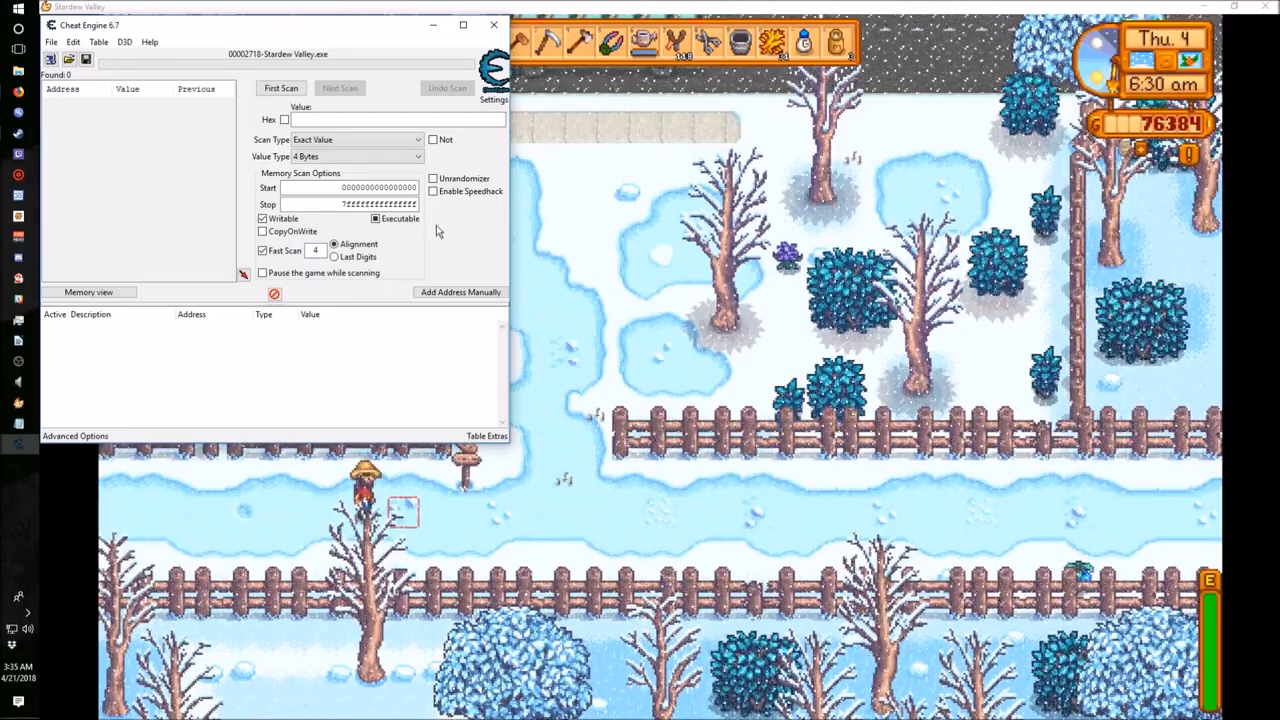
Enable Speedhack on Stardew Valley.exe with the speed set to 2.
{"action": "left_click", "coordinate": [434, 192]}
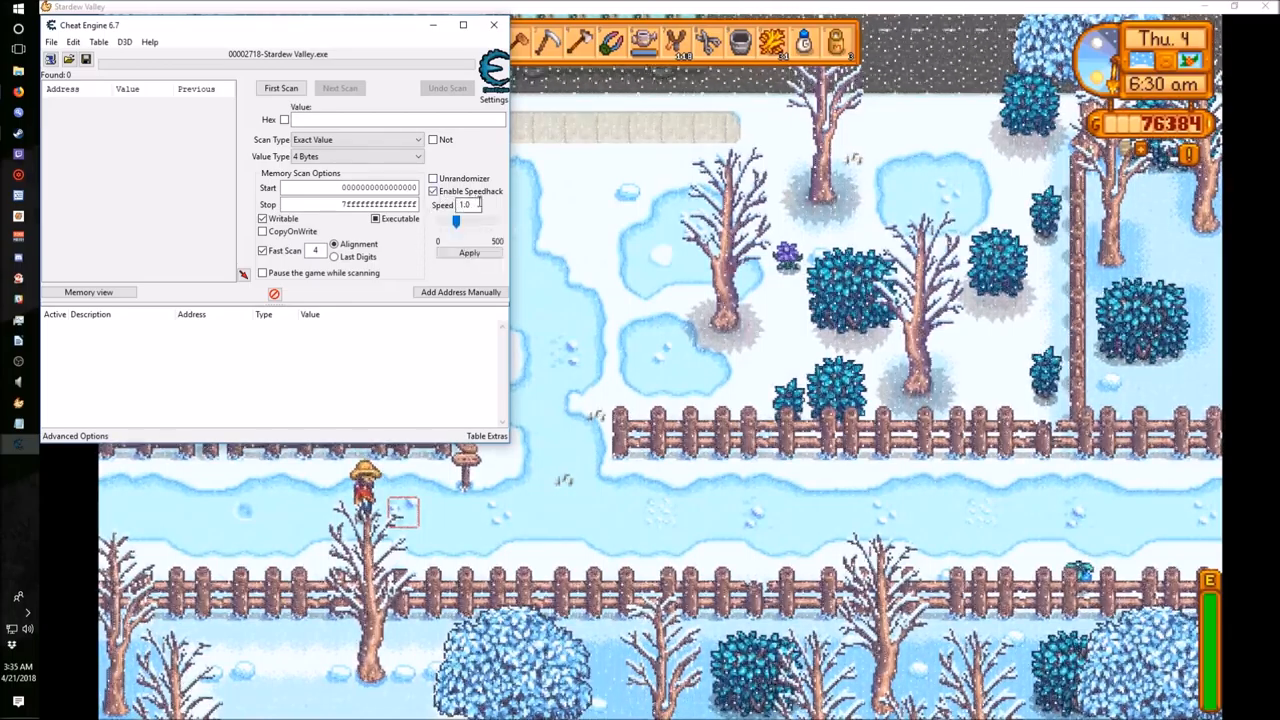
{"action": "type", "text": "2"}
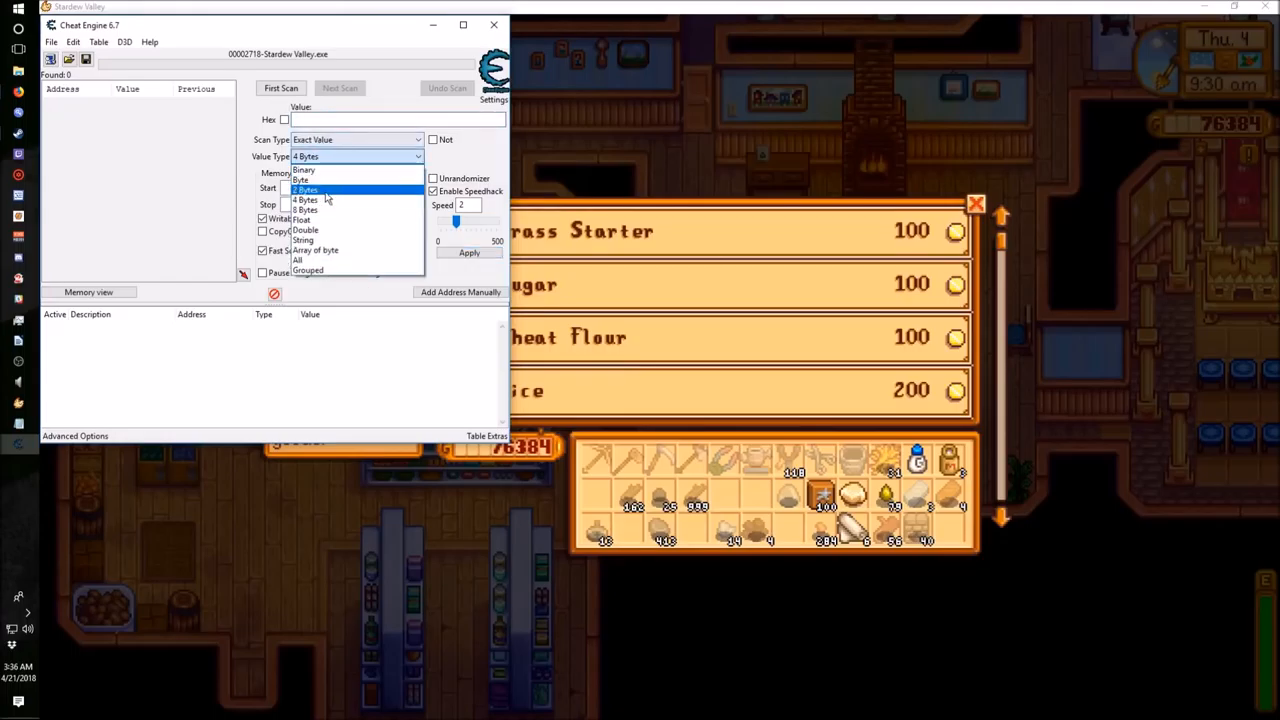
Scan memory across all value types for the current money amount 76384.
{"action": "left_click", "coordinate": [296, 260]}
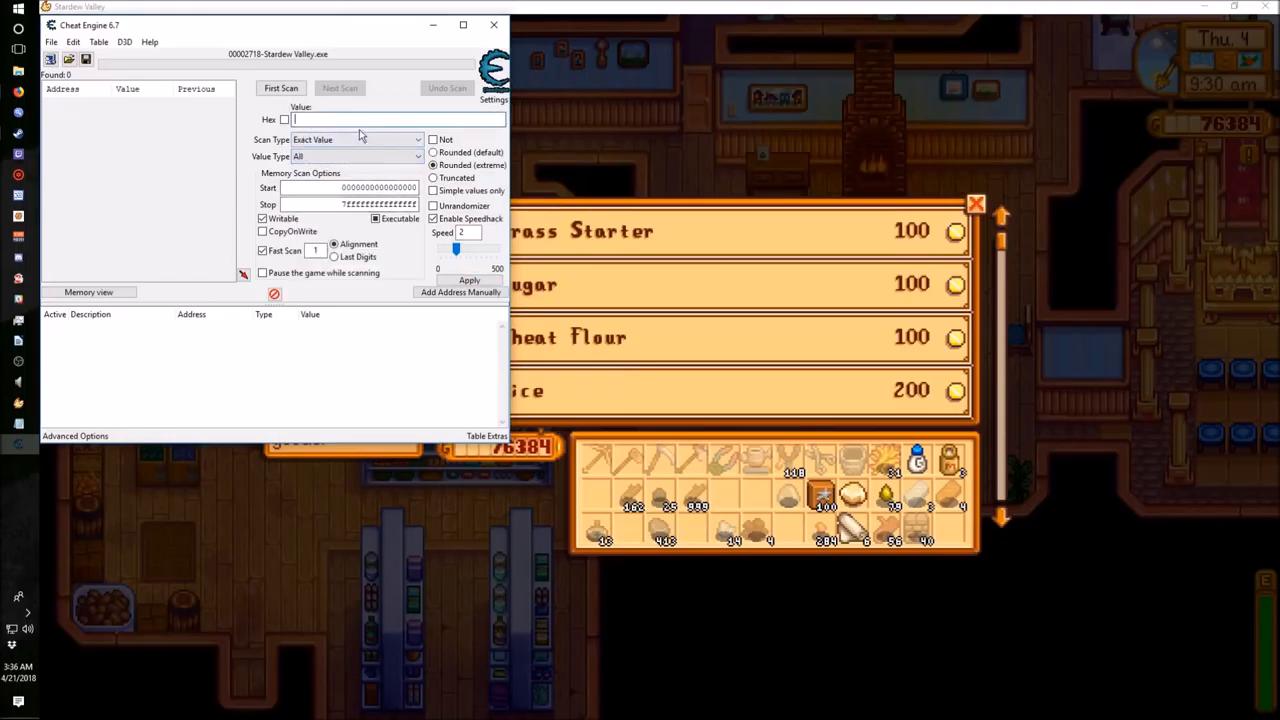
{"action": "type", "text": "76384"}
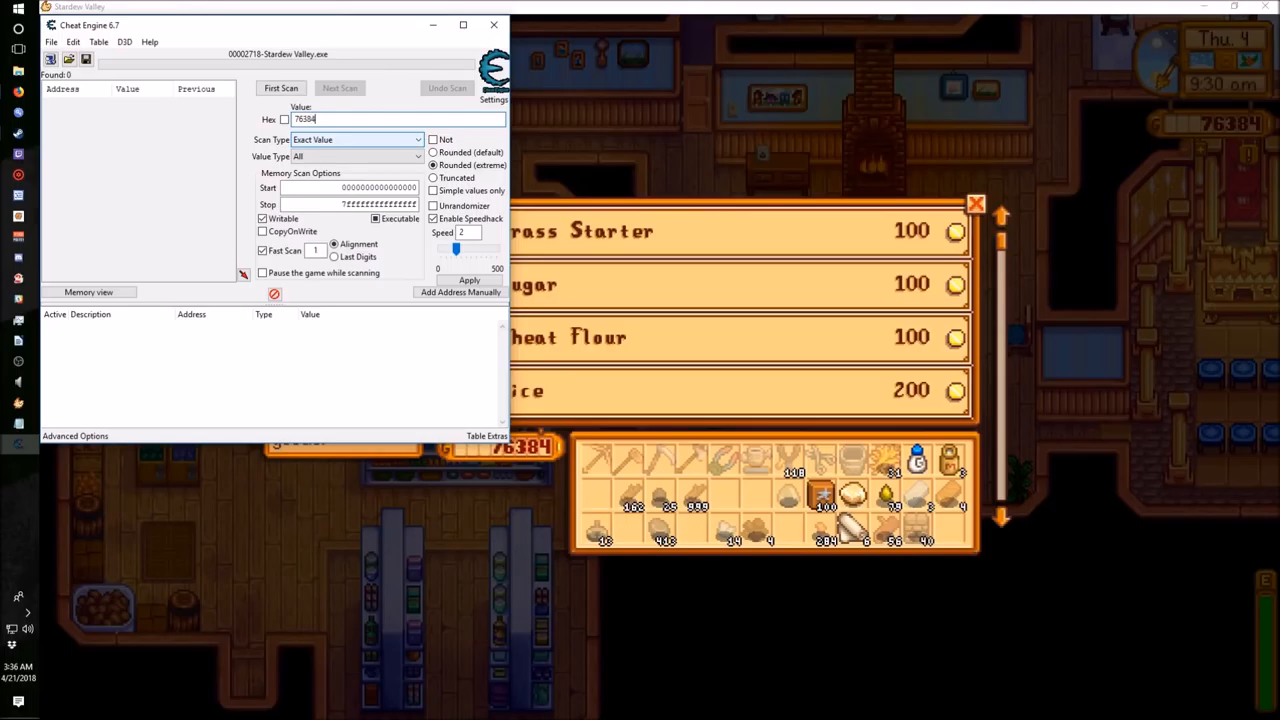
{"action": "left_click", "coordinate": [280, 88]}
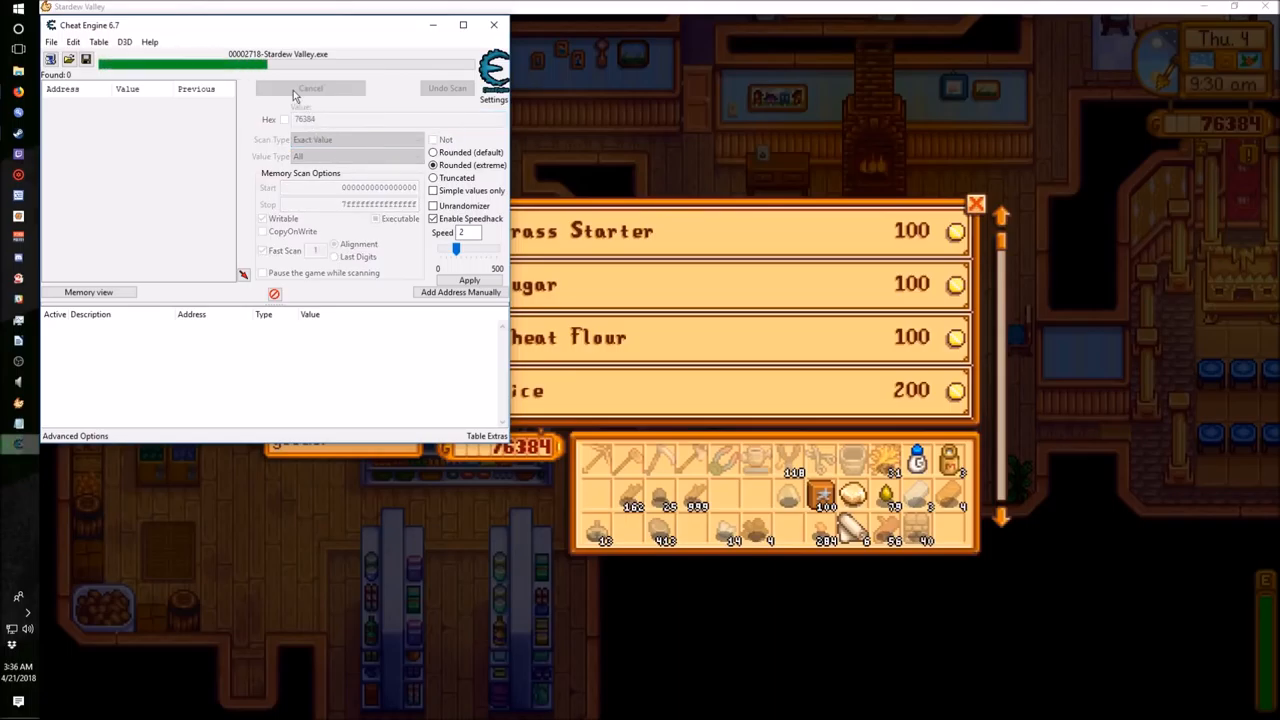
Add the found money addresses to the table and change their values to 10000.
{"action": "left_click", "coordinate": [310, 88]}
{"action": "type", "text": "100"}
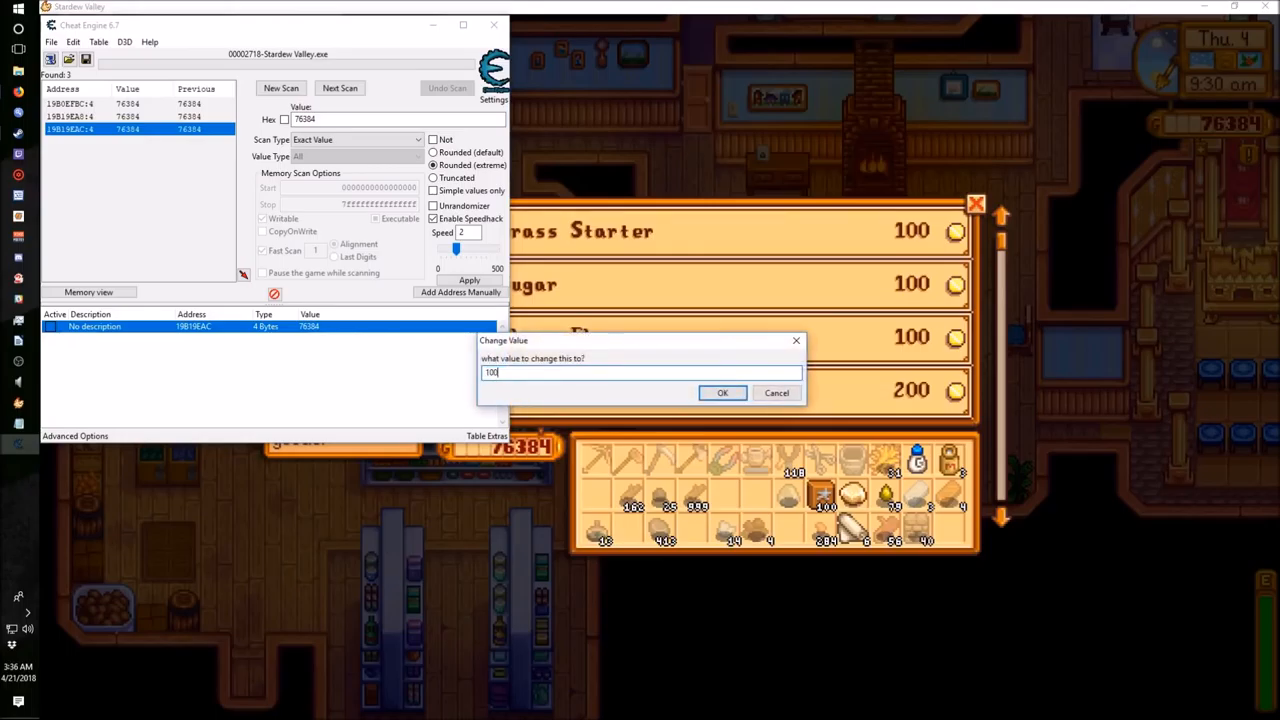
{"action": "left_click", "coordinate": [722, 392]}
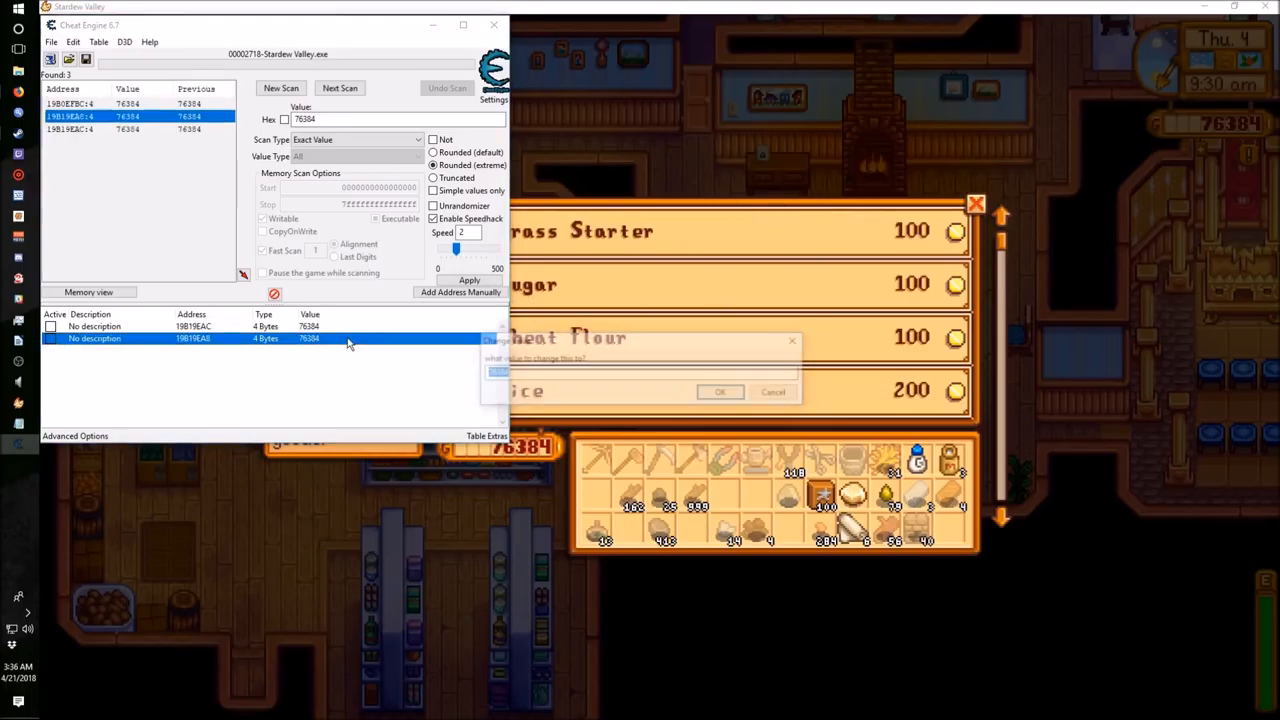
{"action": "left_click", "coordinate": [720, 390]}
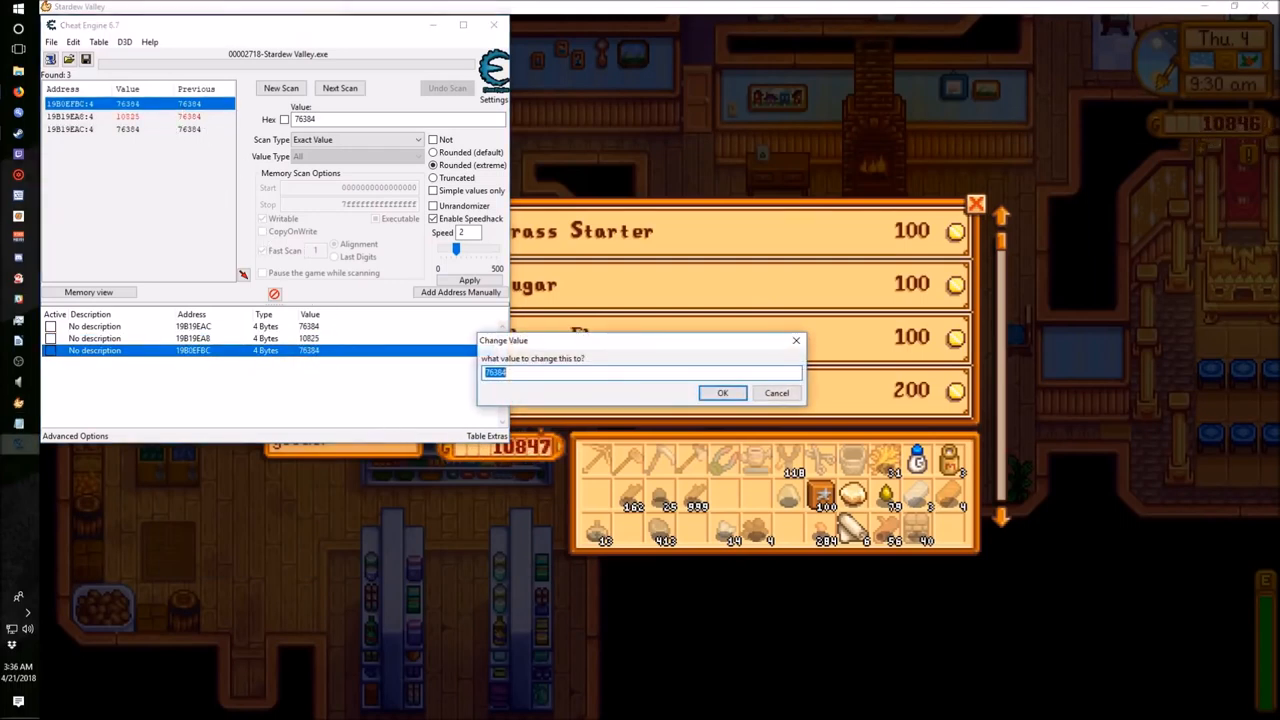
{"action": "left_click", "coordinate": [722, 392]}
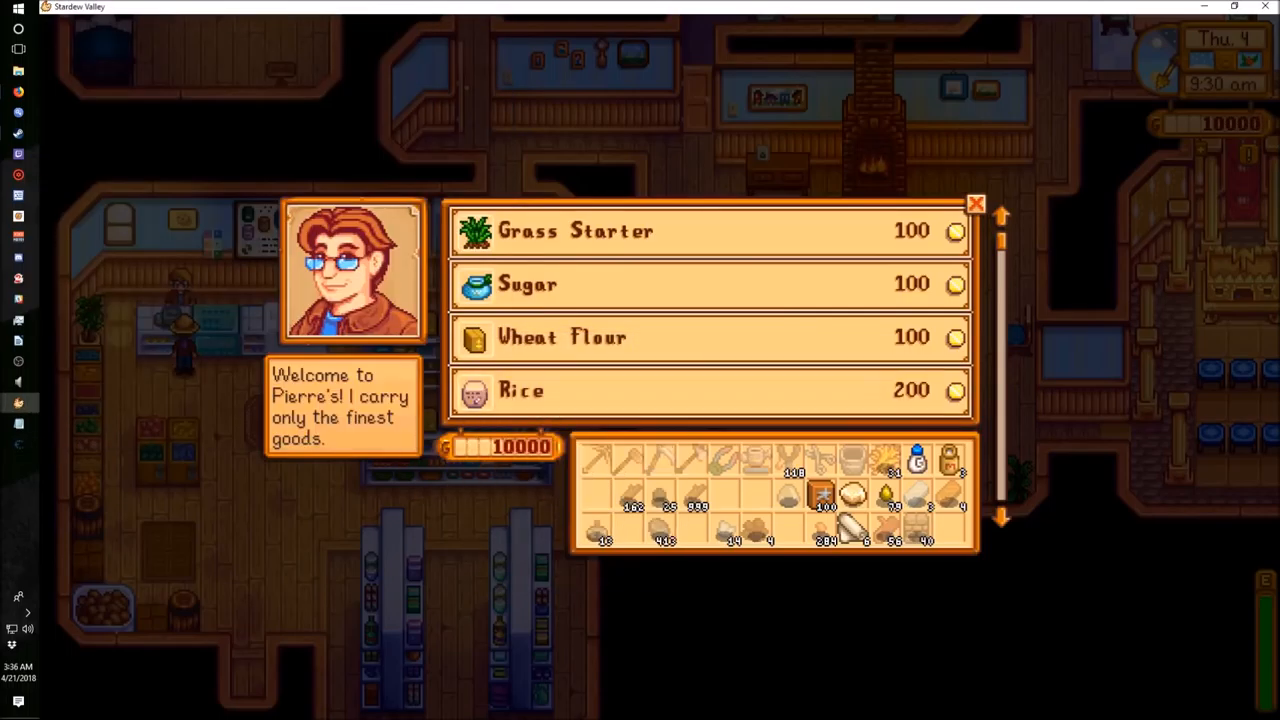
{"action": "mouse_move", "coordinate": [520, 390]}
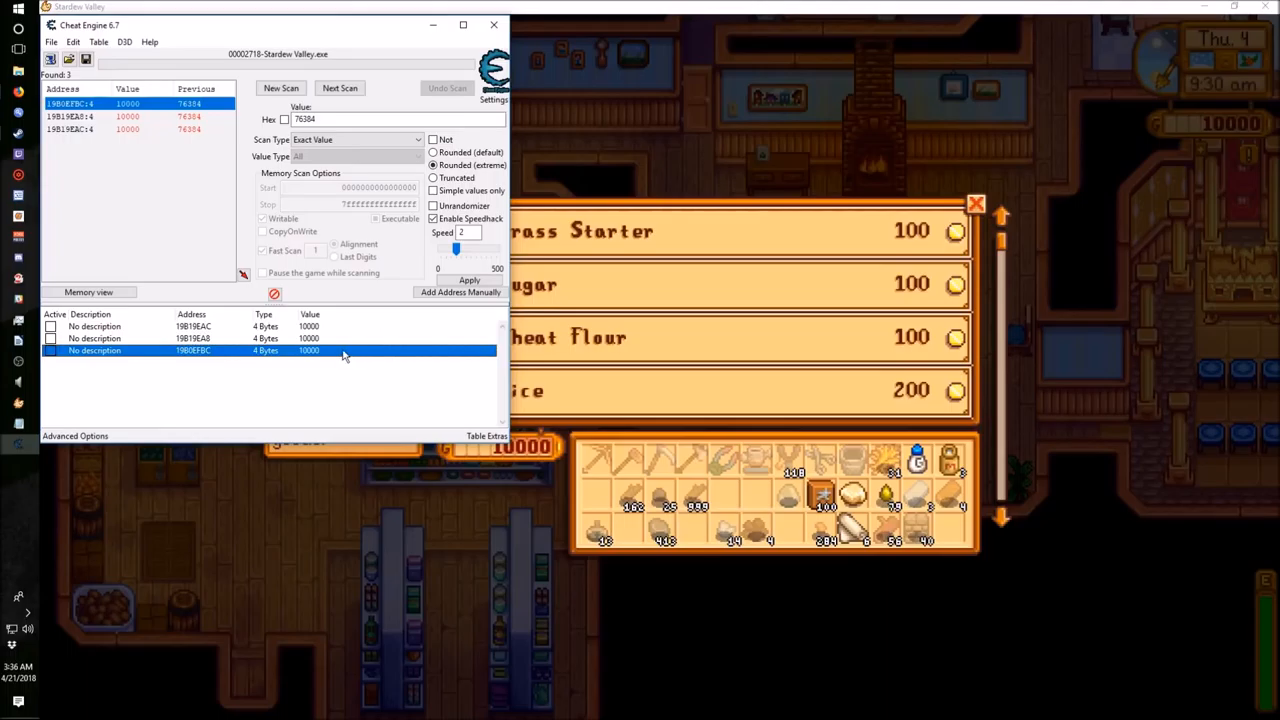
Set the stored money value to 10,000,000 and buy rice in Pierre's shop to confirm it spends.
{"action": "double_click", "coordinate": [310, 350]}
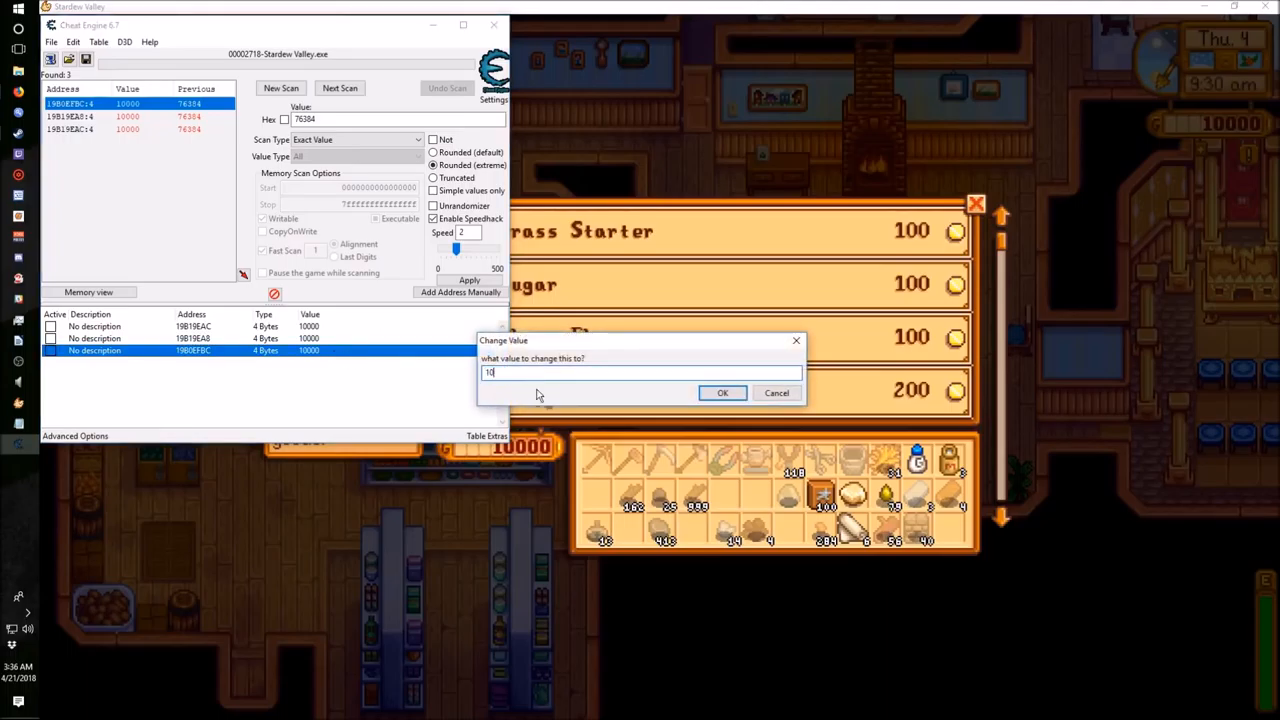
{"action": "left_click", "coordinate": [722, 392]}
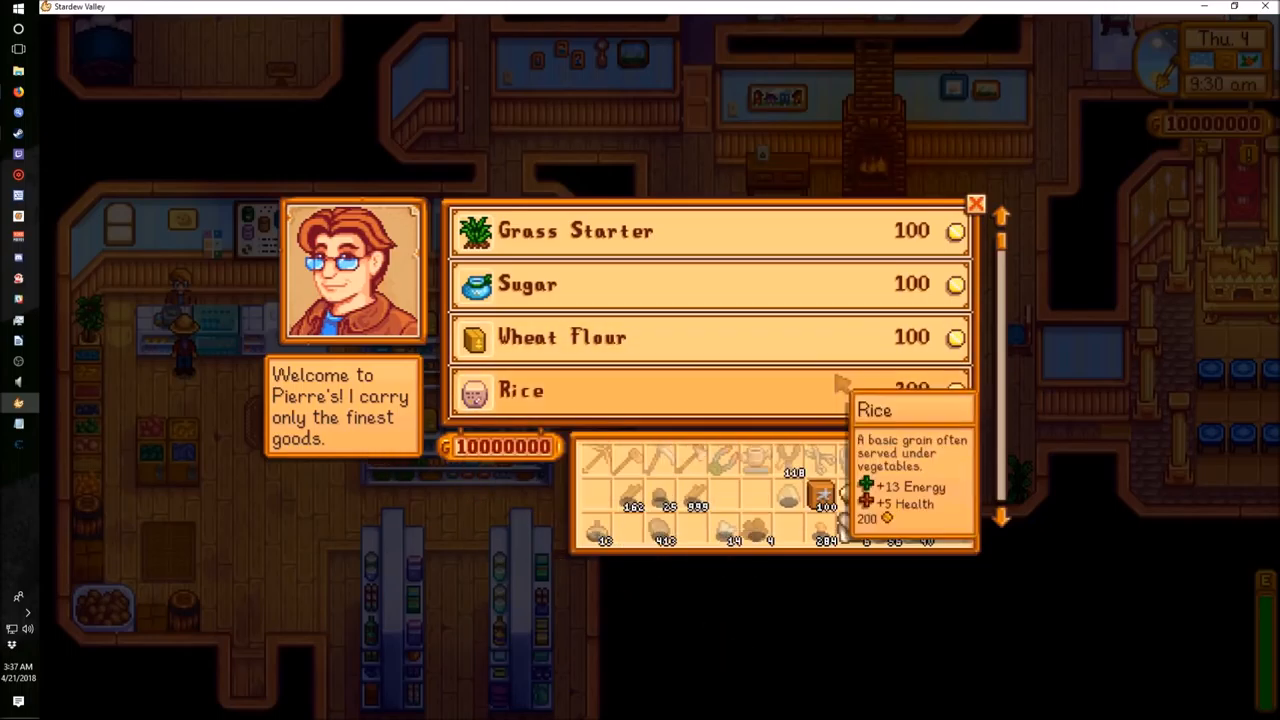
{"action": "left_click", "coordinate": [710, 336]}
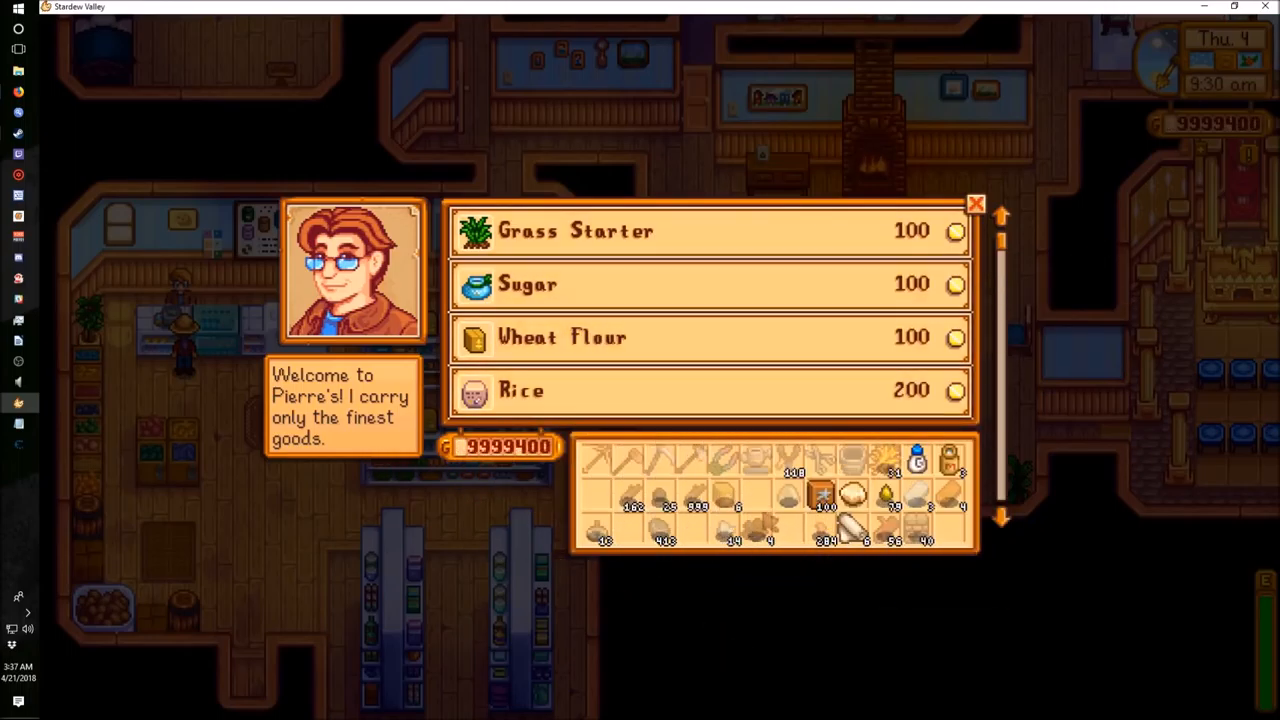
{"action": "left_click", "coordinate": [976, 204]}
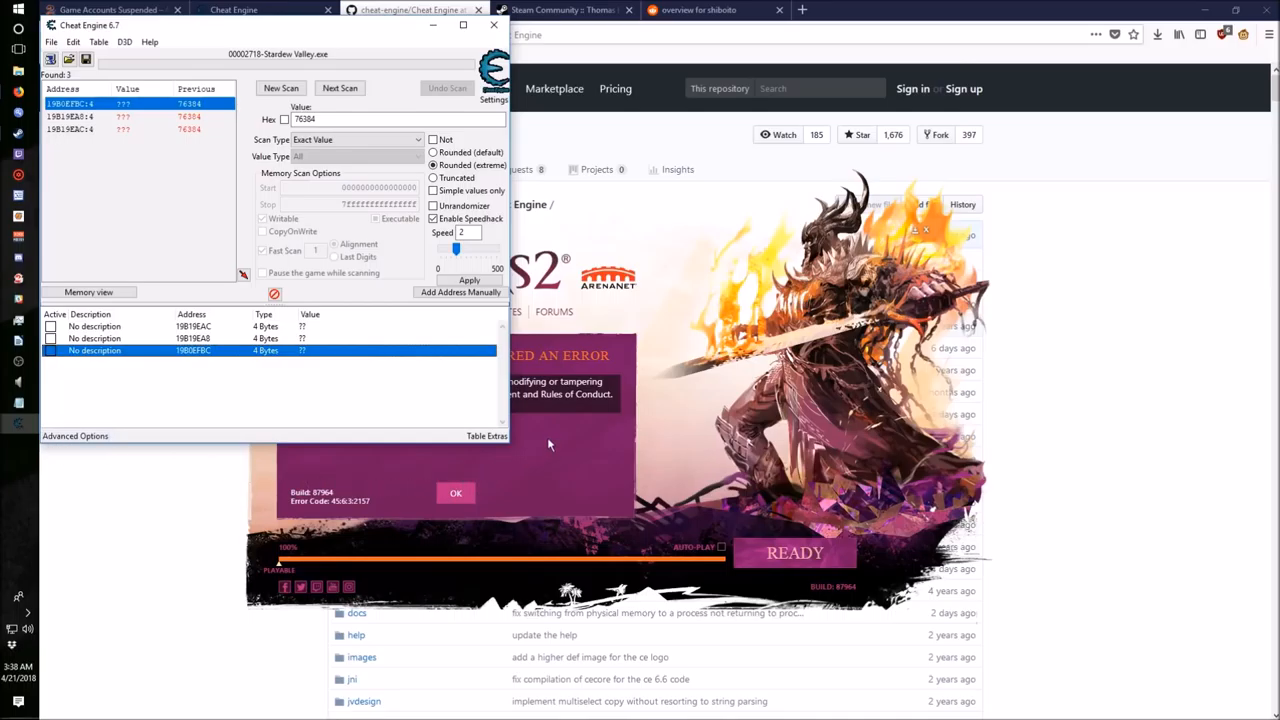
Bring the browser forward on the Steam Community review page.
{"action": "left_click", "coordinate": [410, 10]}
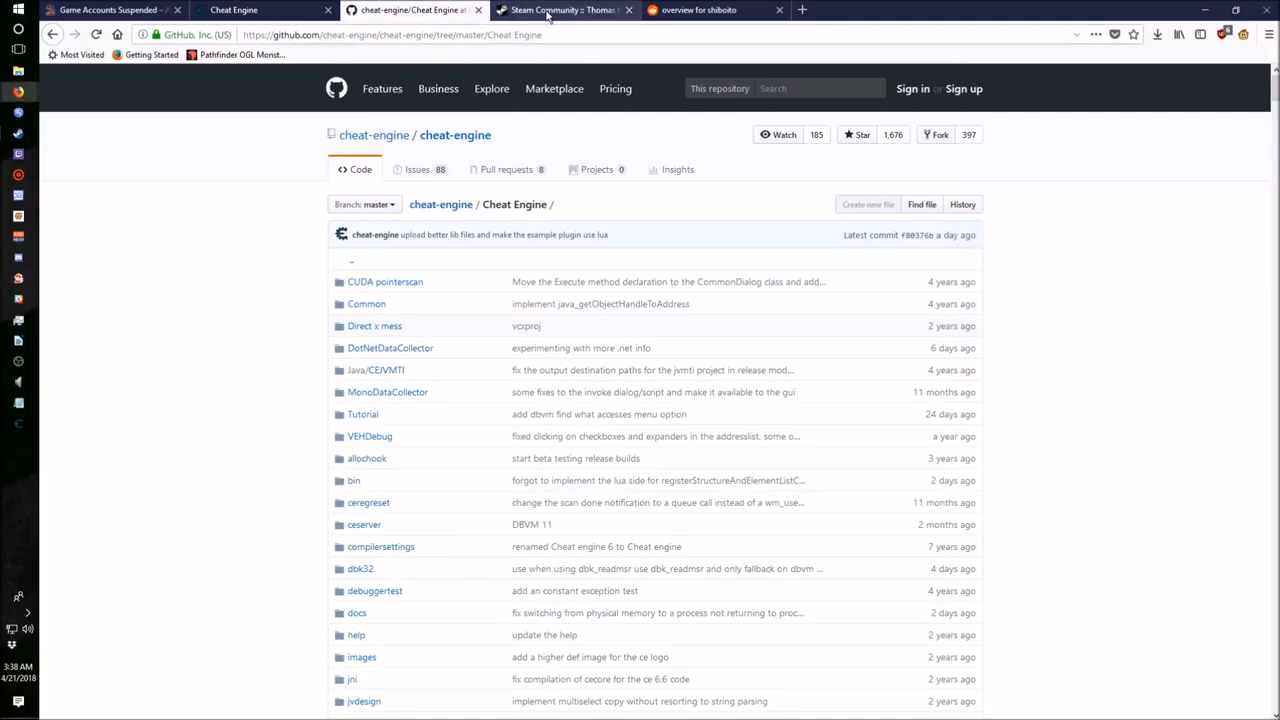
{"action": "left_click", "coordinate": [564, 10]}
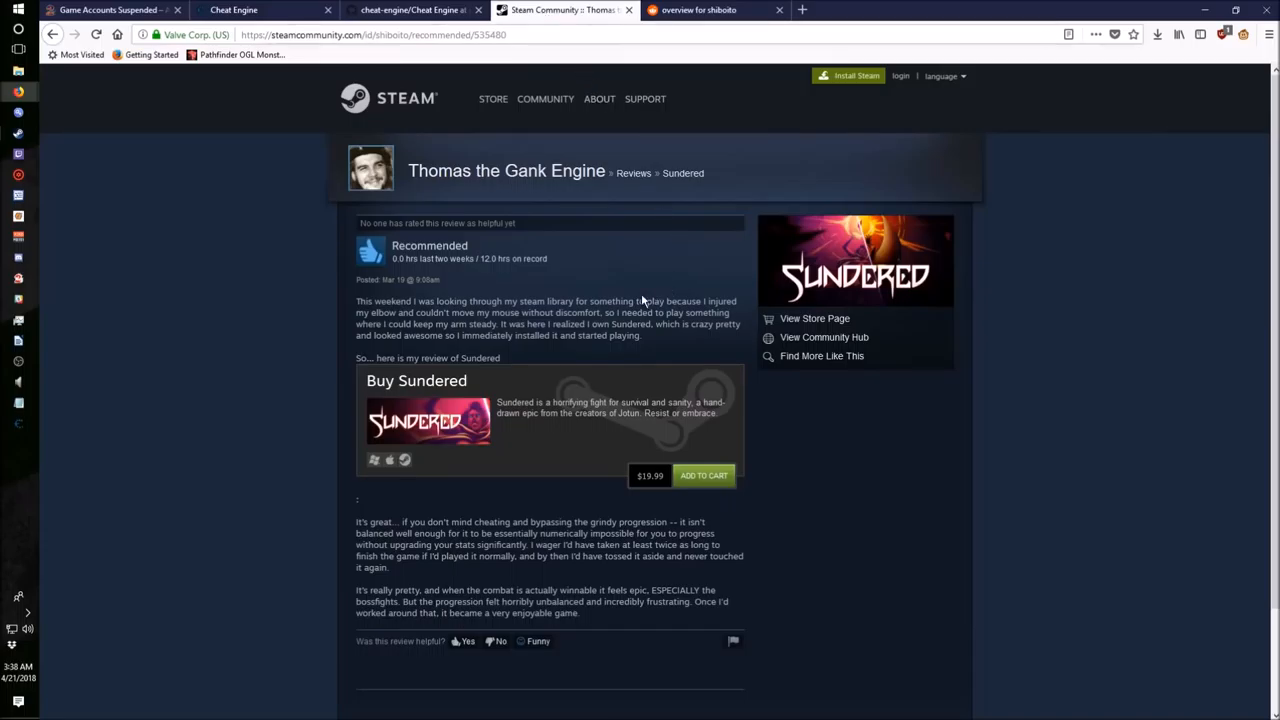
{"action": "mouse_move", "coordinate": [616, 290]}
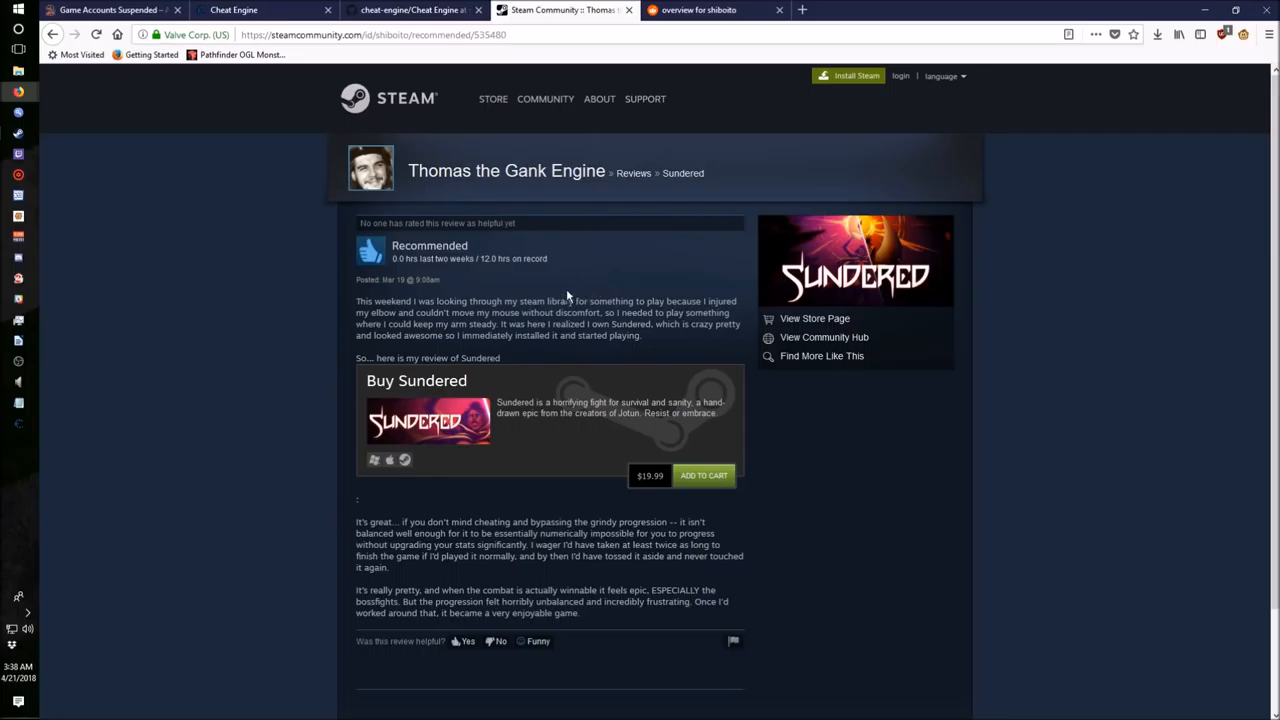
{"action": "mouse_move", "coordinate": [570, 286]}
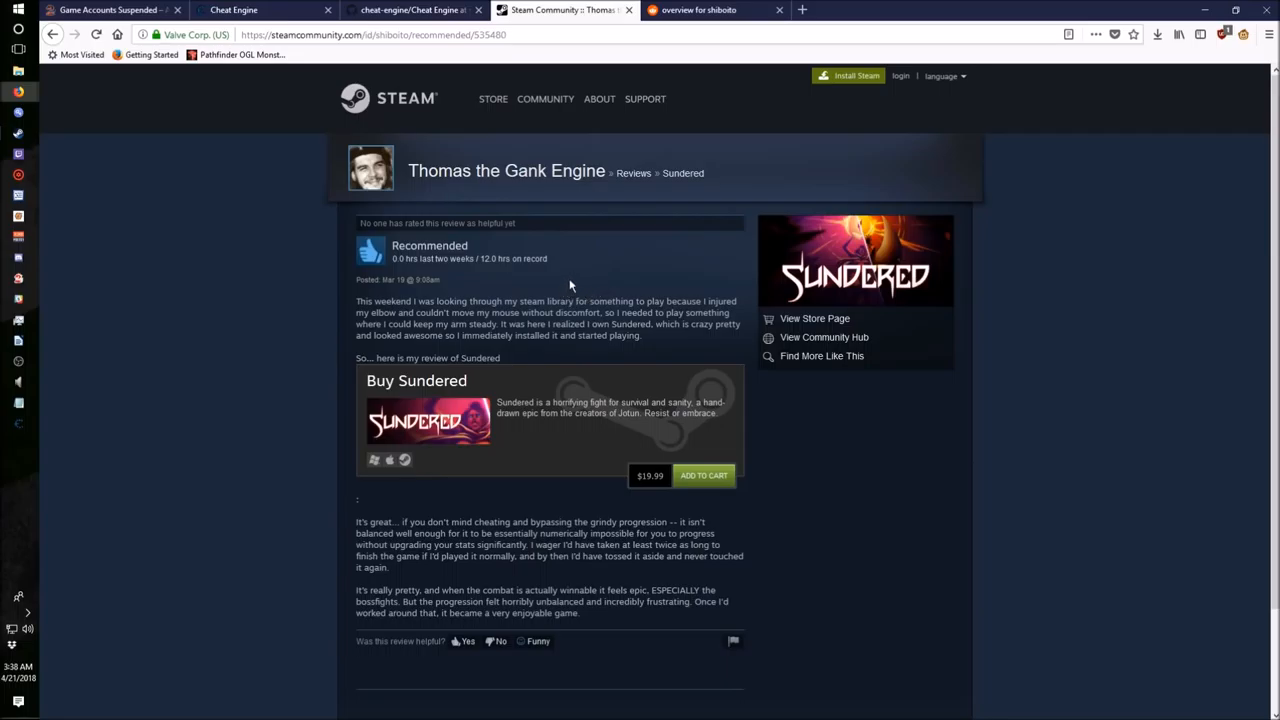
{"action": "mouse_move", "coordinate": [564, 292]}
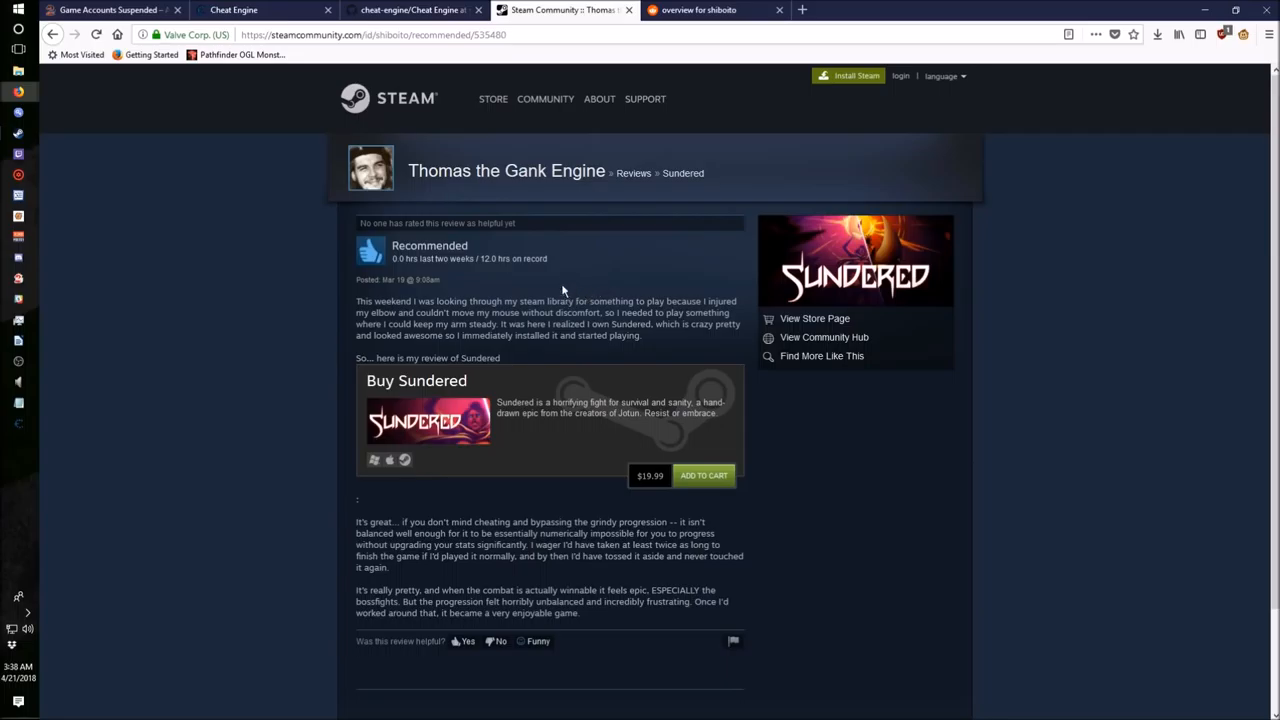
{"action": "mouse_move", "coordinate": [580, 288]}
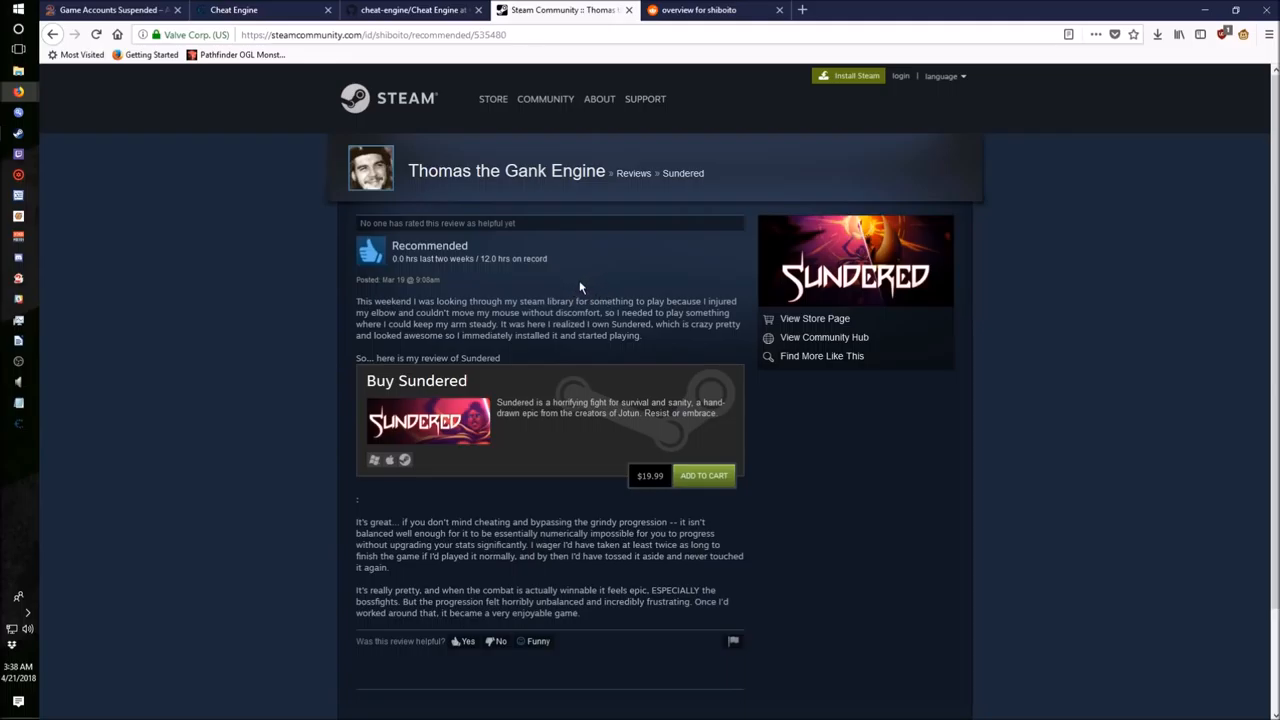
{"action": "mouse_move", "coordinate": [584, 296]}
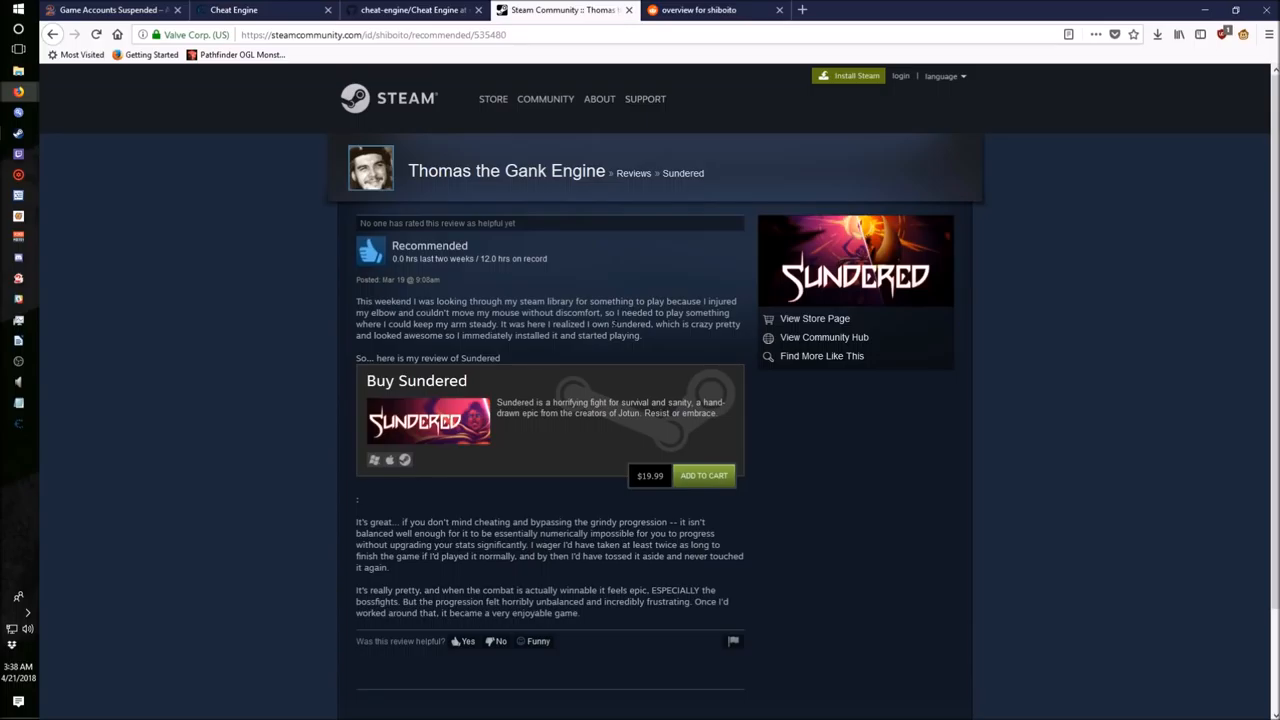
{"action": "mouse_move", "coordinate": [448, 496]}
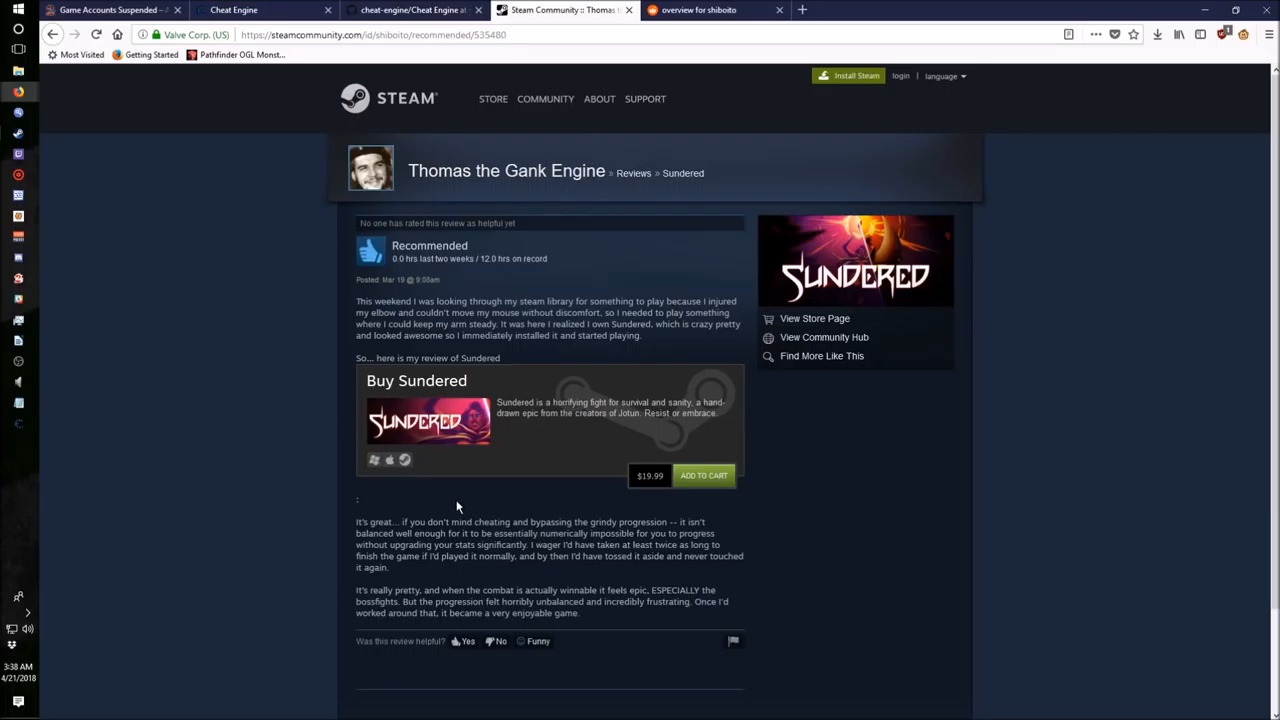
{"action": "mouse_move", "coordinate": [452, 500]}
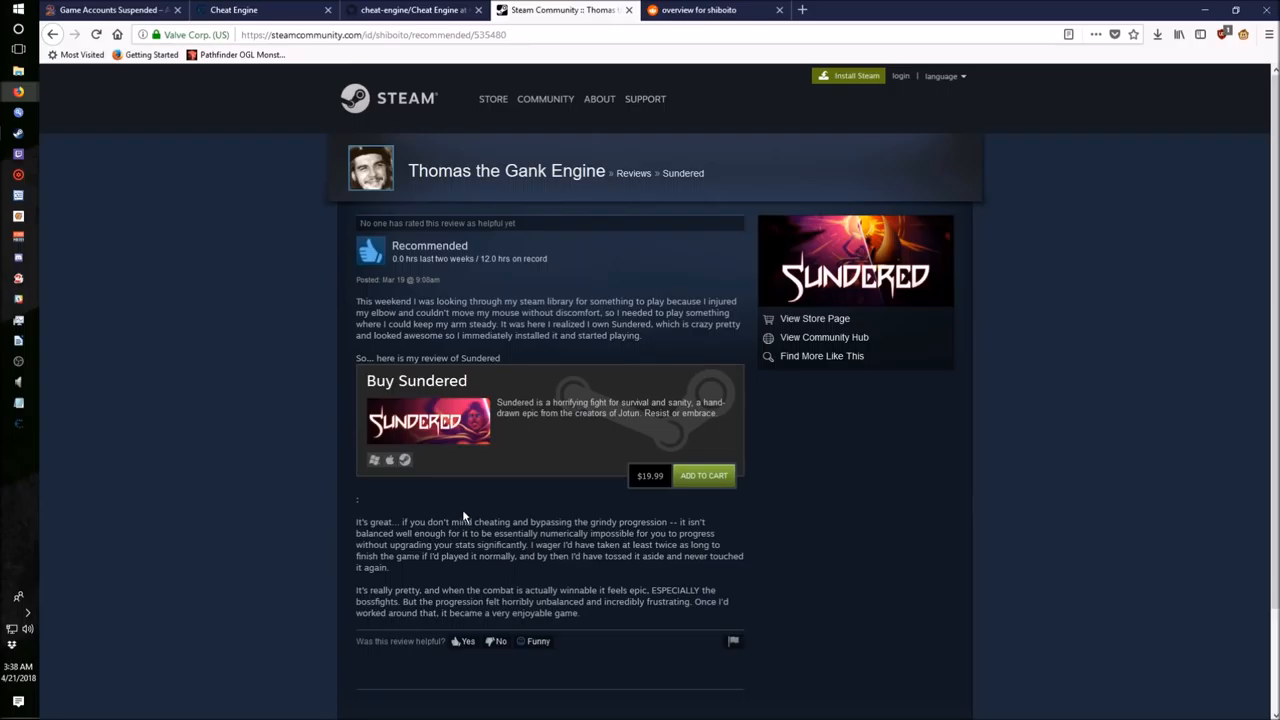
{"action": "mouse_move", "coordinate": [456, 512]}
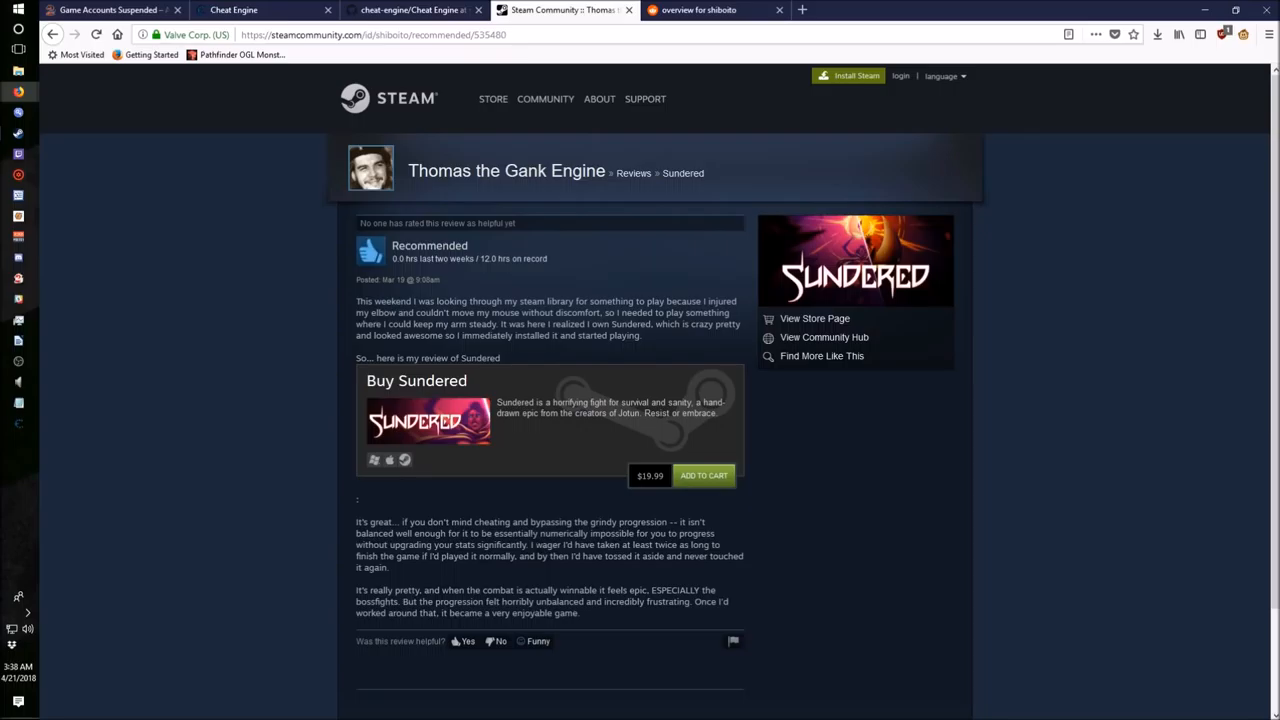
{"action": "mouse_move", "coordinate": [506, 520]}
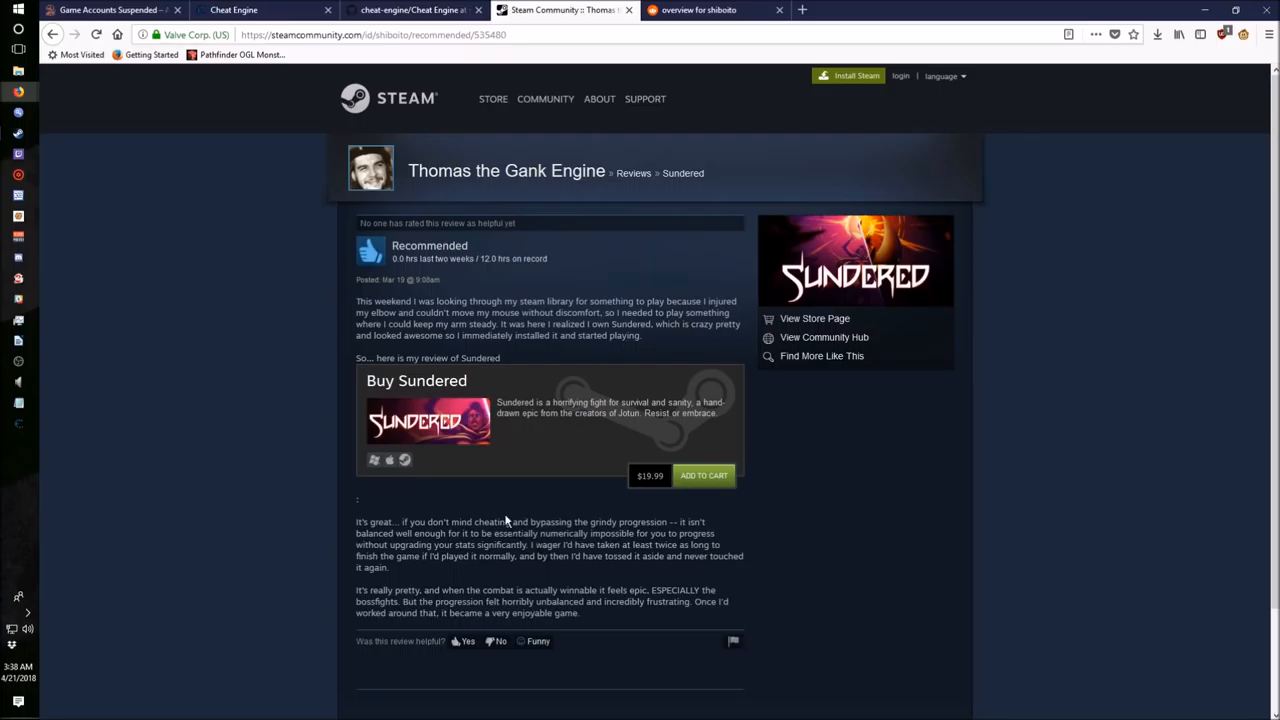
{"action": "mouse_move", "coordinate": [492, 496]}
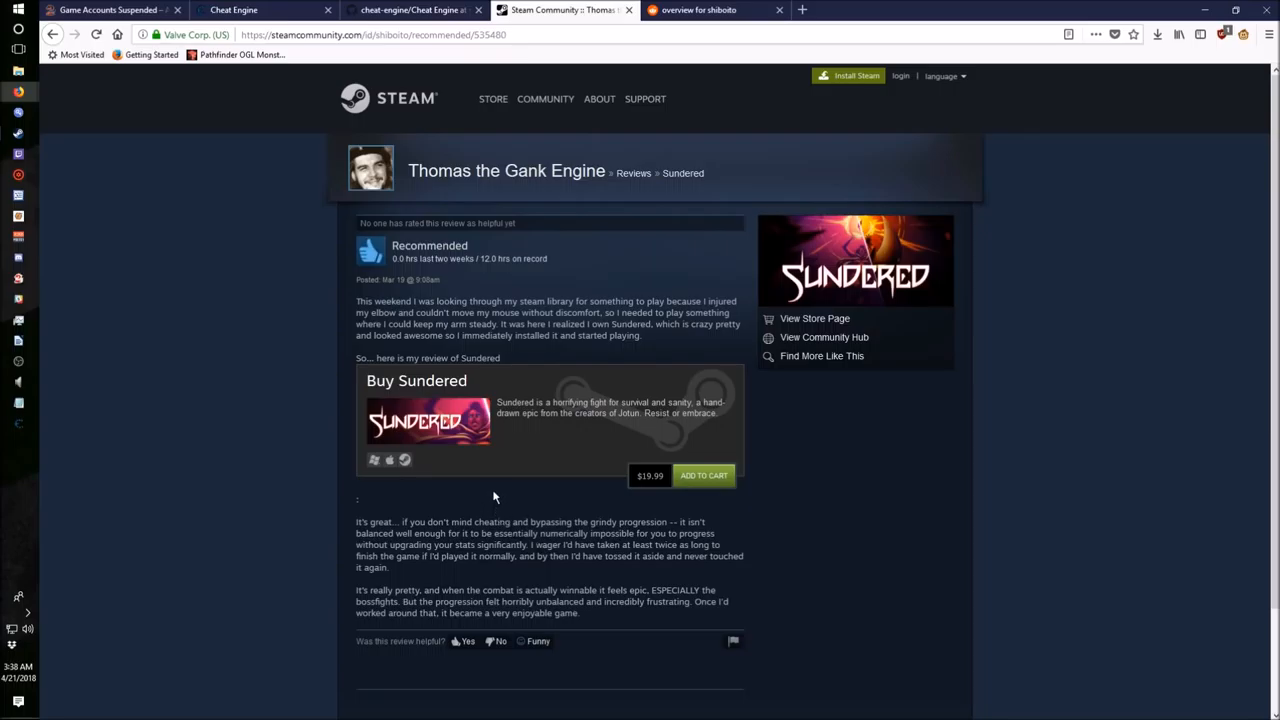
{"action": "mouse_move", "coordinate": [472, 500]}
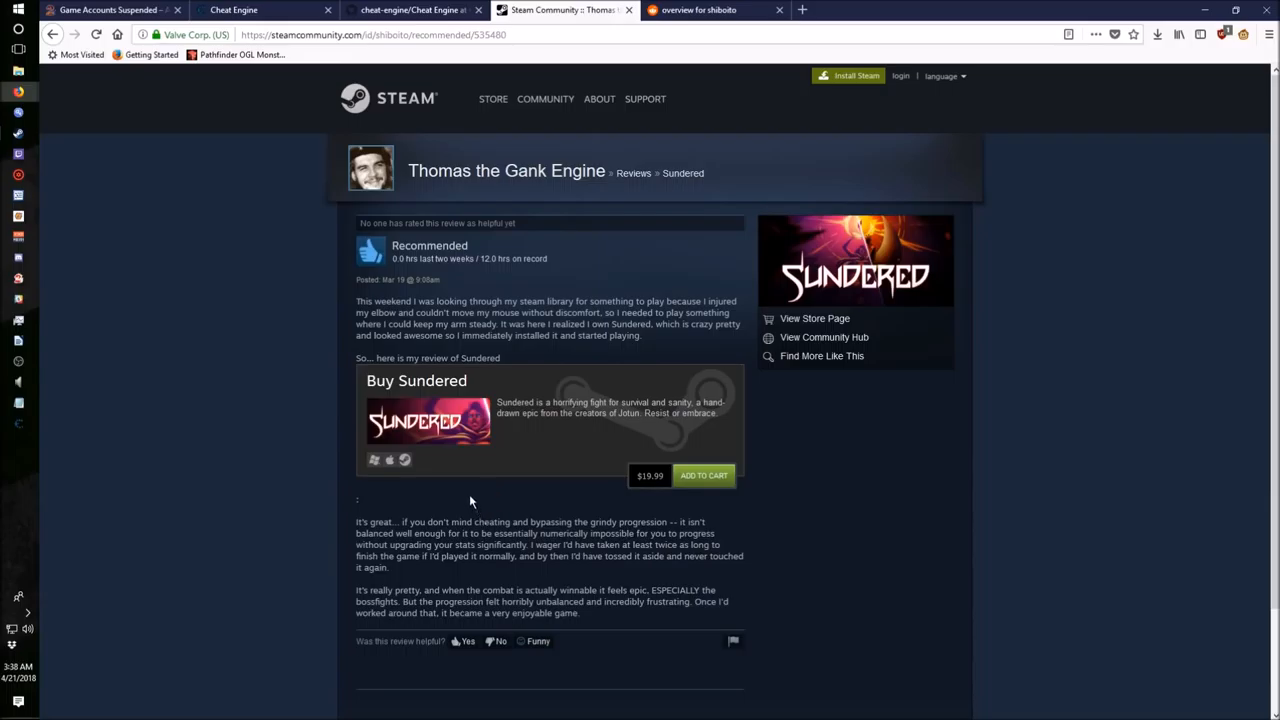
{"action": "mouse_move", "coordinate": [472, 504]}
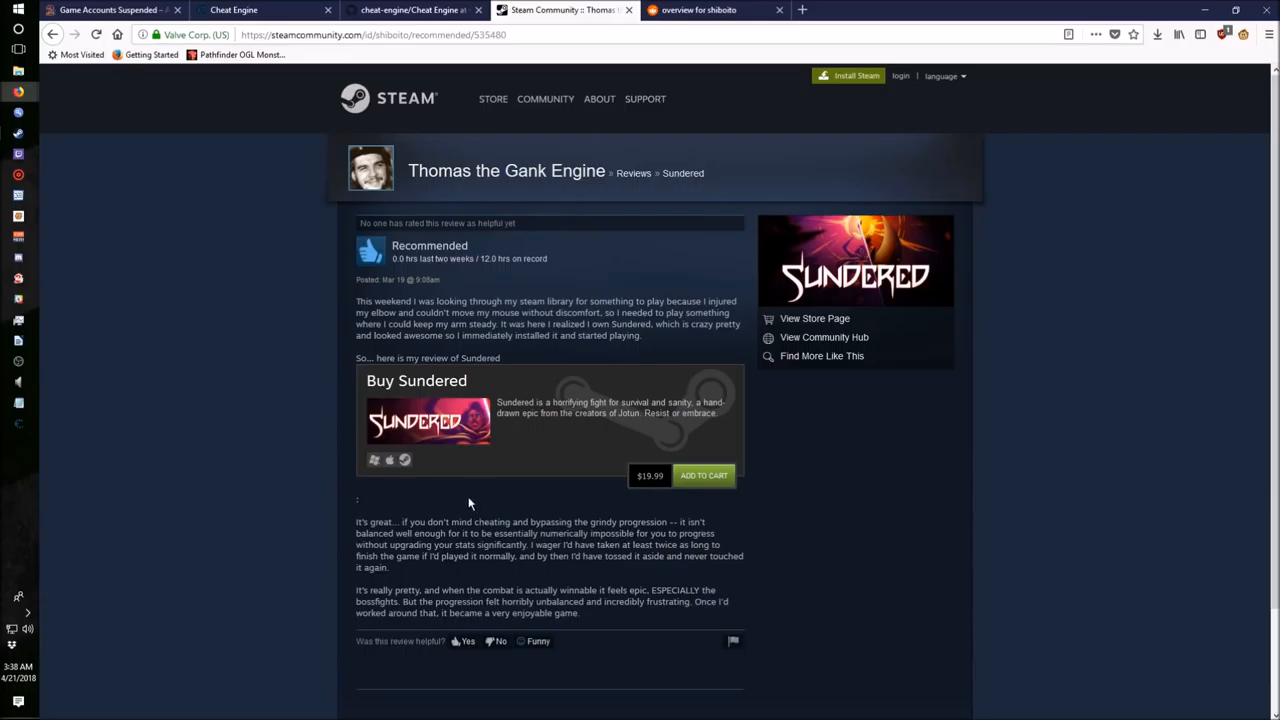
{"action": "mouse_move", "coordinate": [460, 512]}
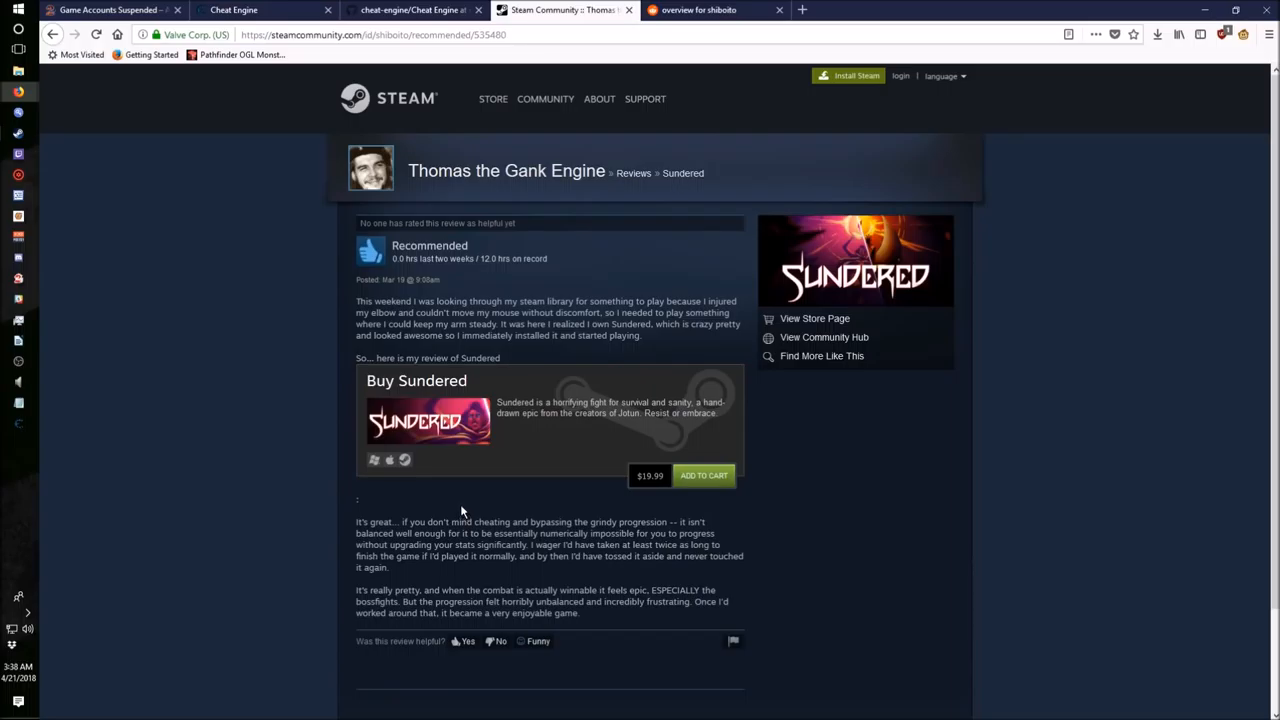
{"action": "mouse_move", "coordinate": [460, 512]}
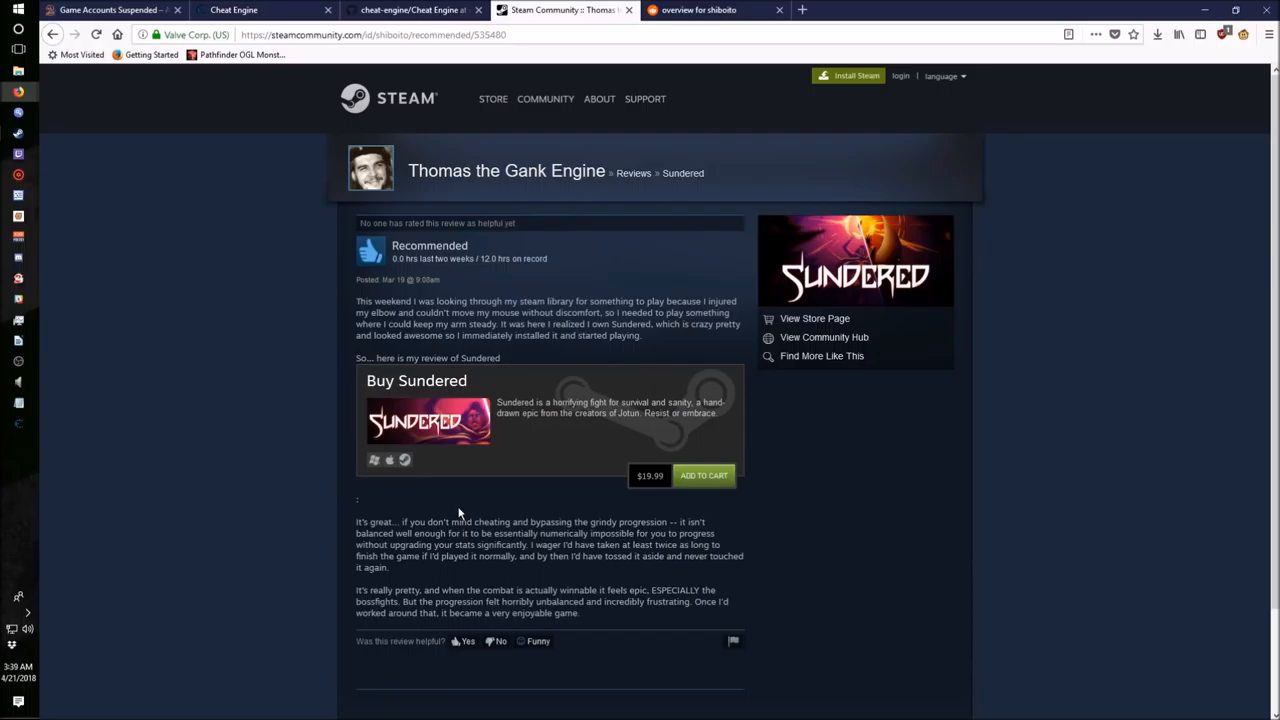
{"action": "mouse_move", "coordinate": [458, 514]}
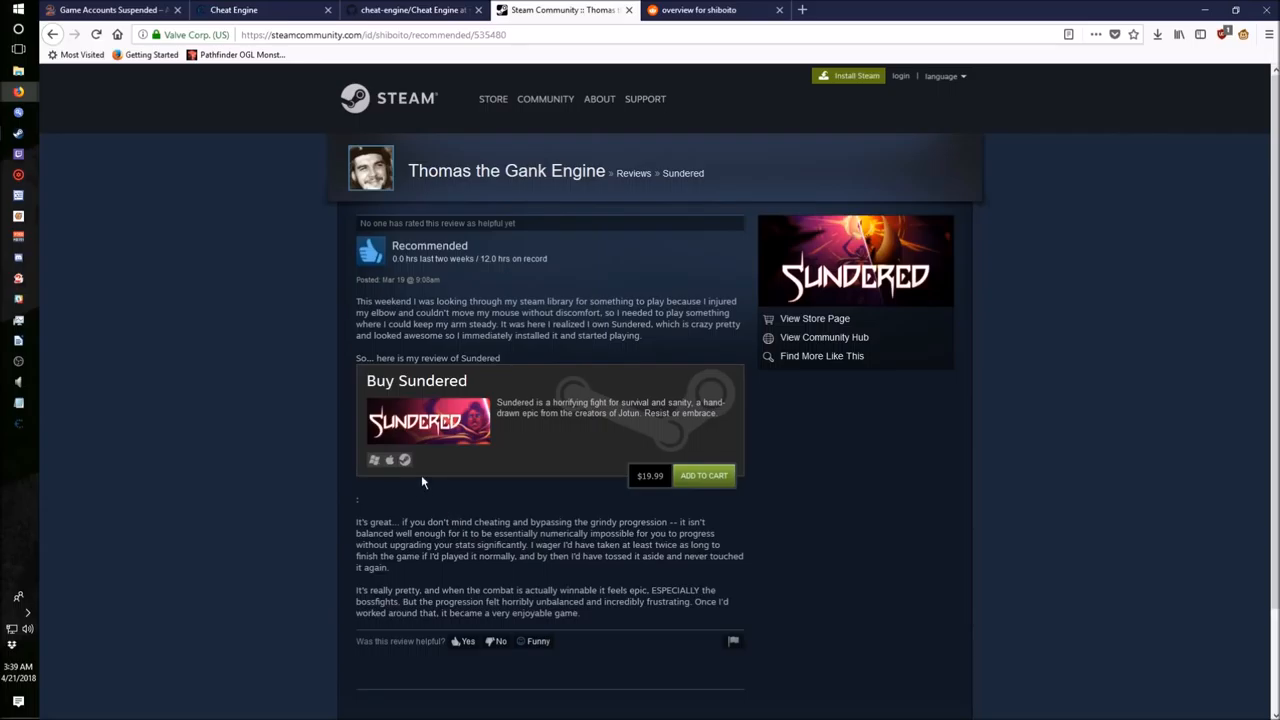
{"action": "mouse_move", "coordinate": [446, 516]}
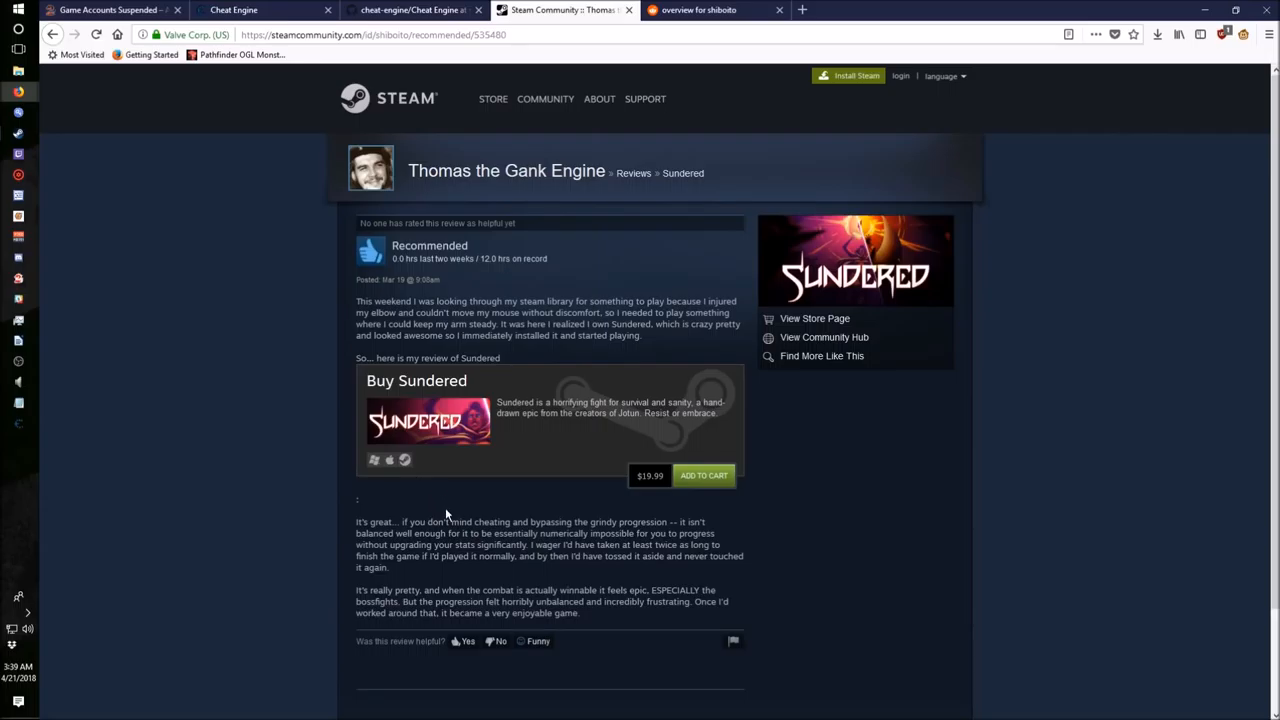
{"action": "mouse_move", "coordinate": [430, 502]}
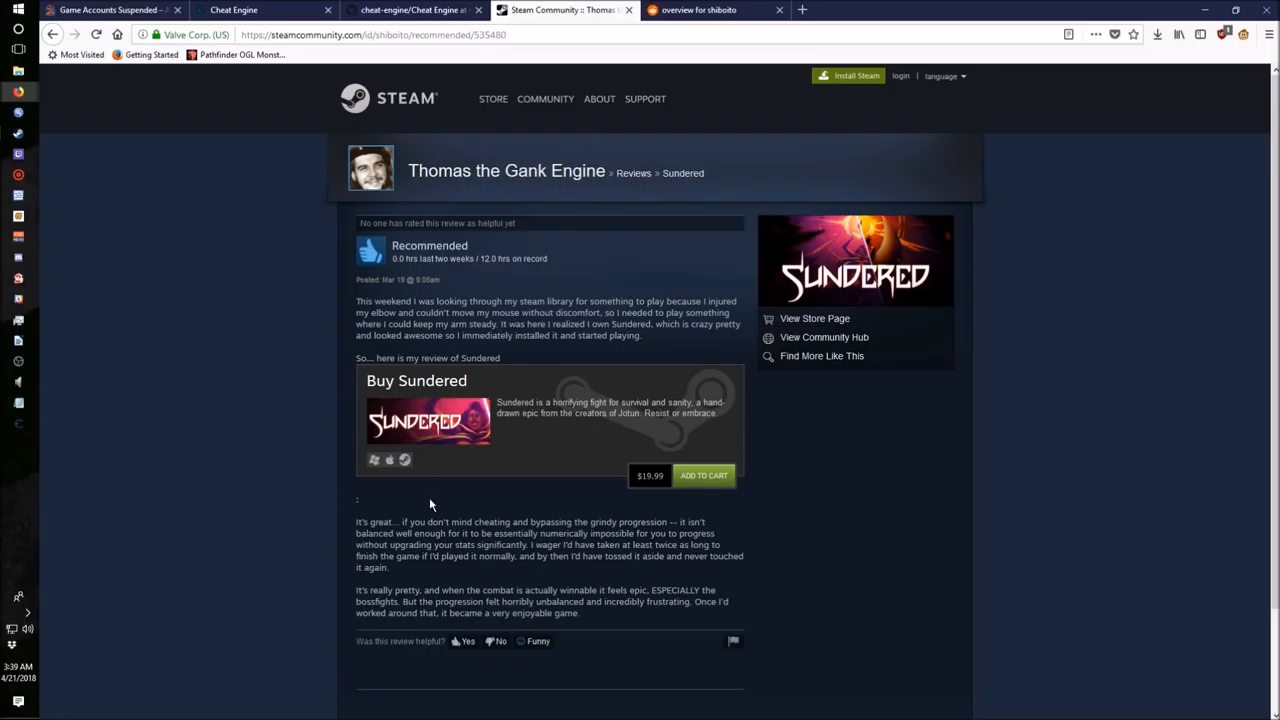
{"action": "mouse_move", "coordinate": [444, 494]}
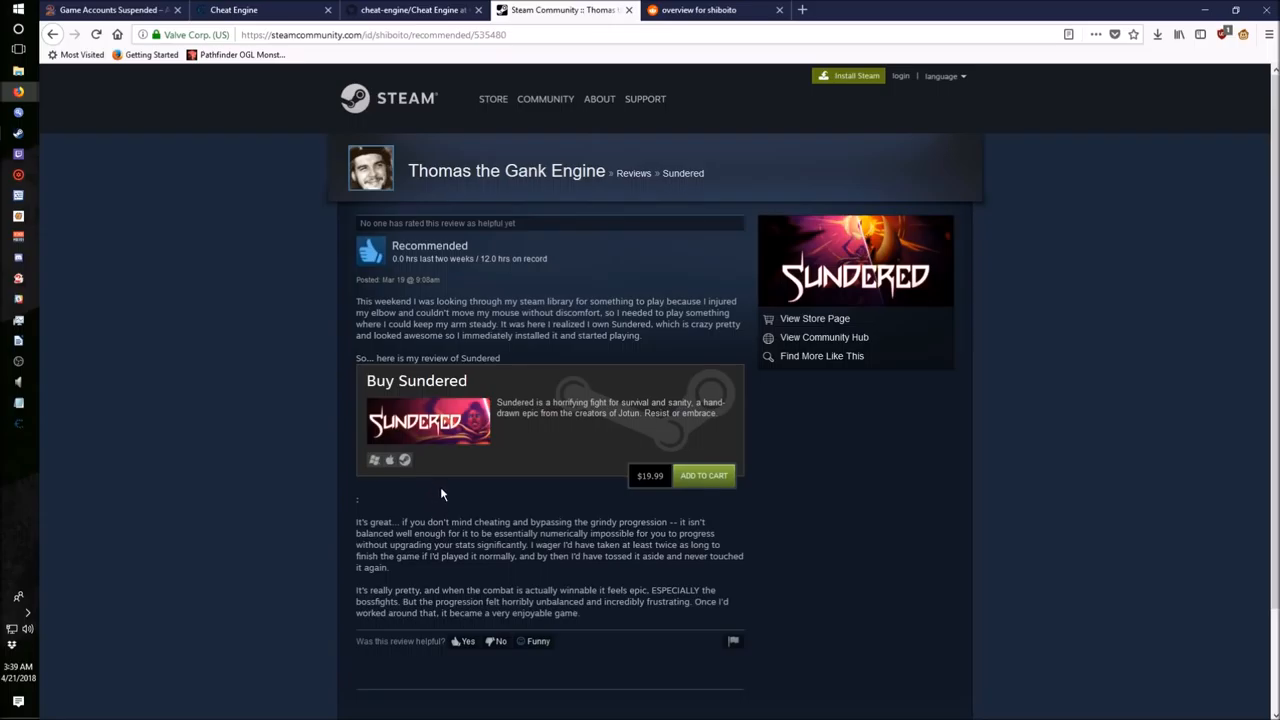
{"action": "mouse_move", "coordinate": [450, 488]}
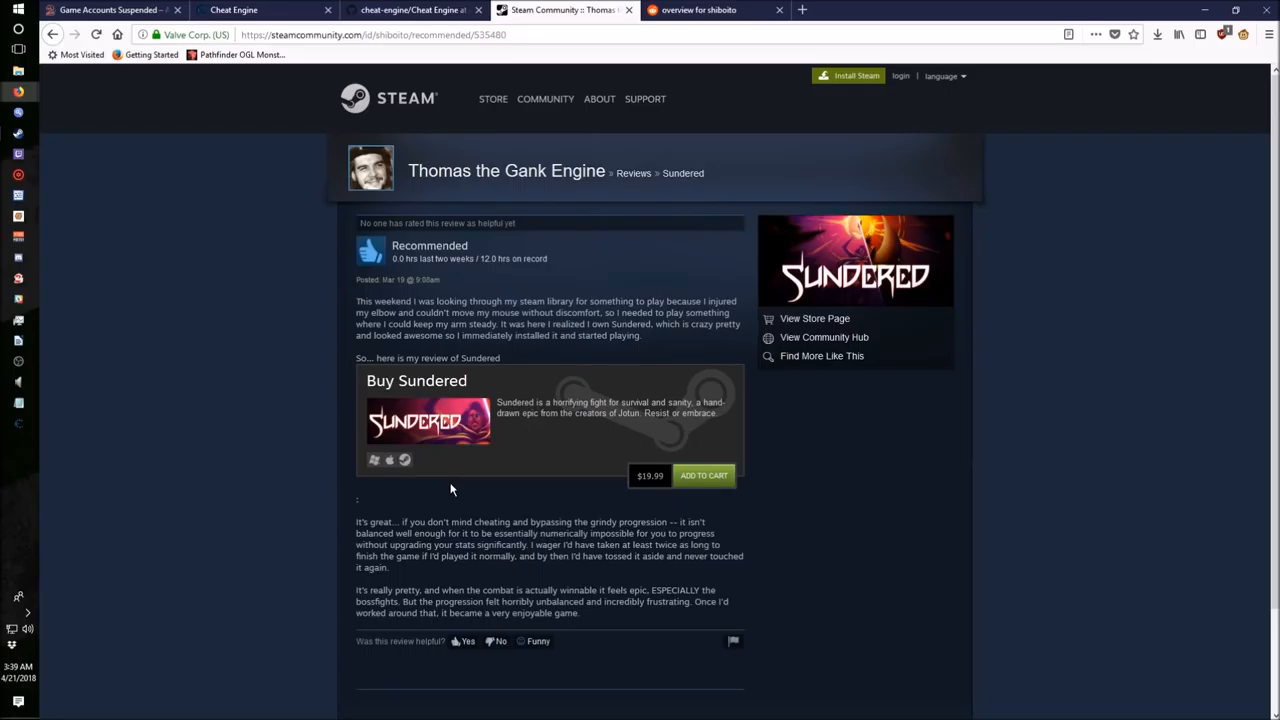
{"action": "mouse_move", "coordinate": [450, 492]}
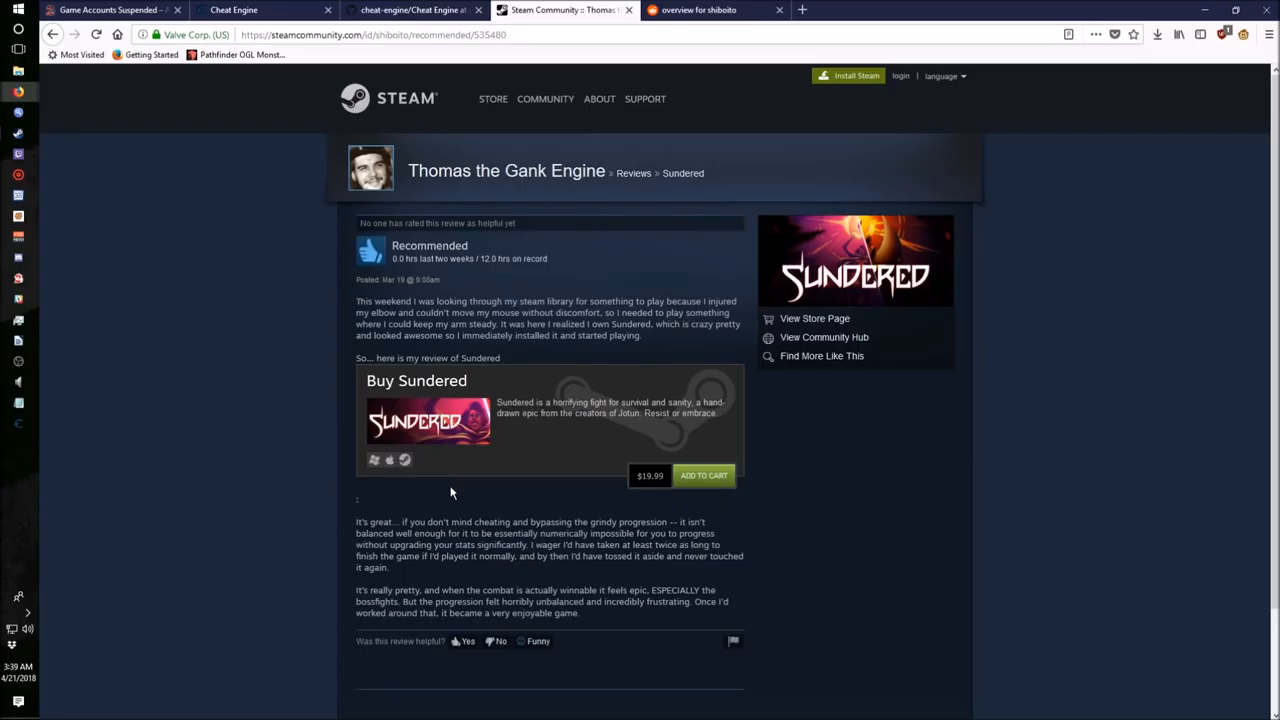
{"action": "mouse_move", "coordinate": [448, 502]}
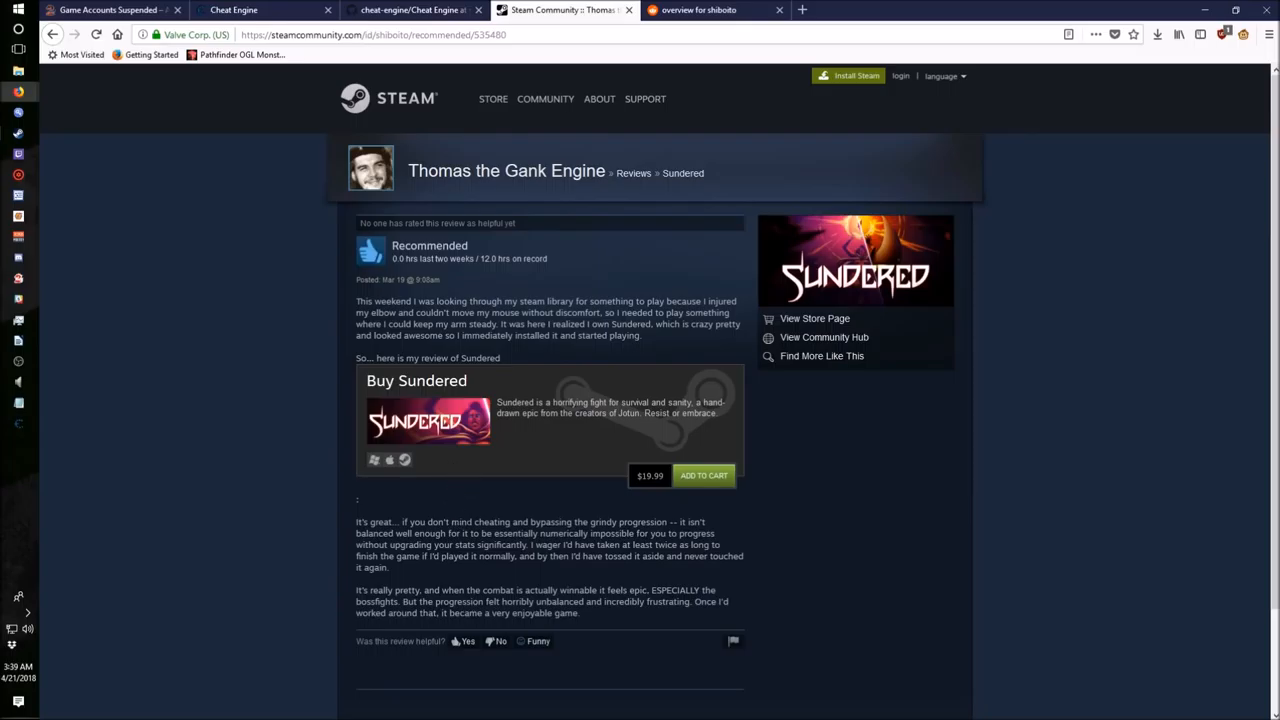
{"action": "mouse_move", "coordinate": [432, 512]}
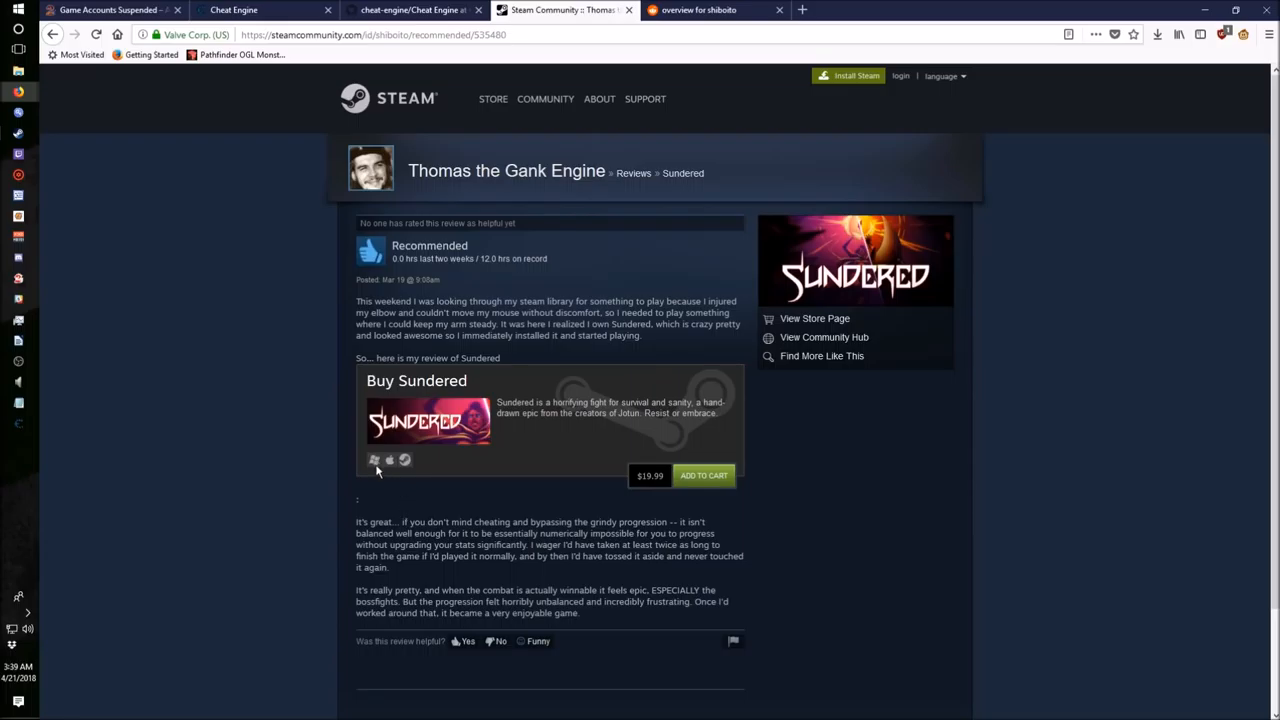
{"action": "mouse_move", "coordinate": [376, 508]}
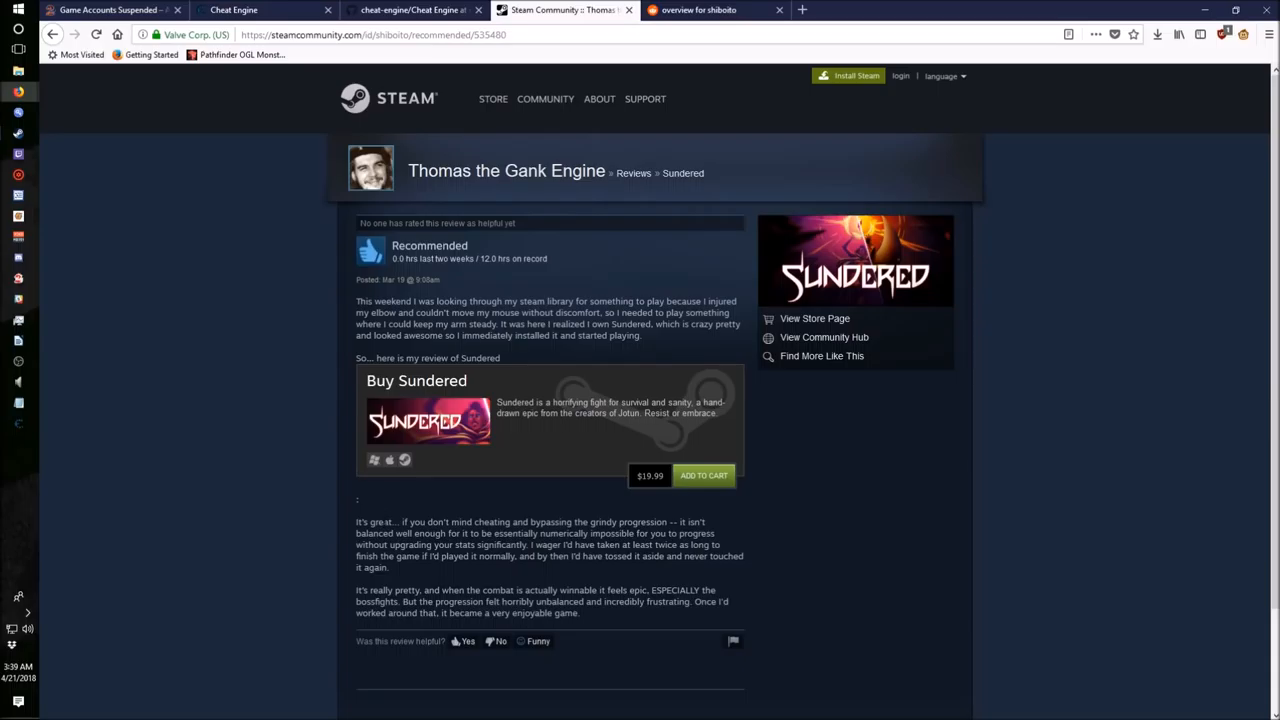
{"action": "mouse_move", "coordinate": [360, 492]}
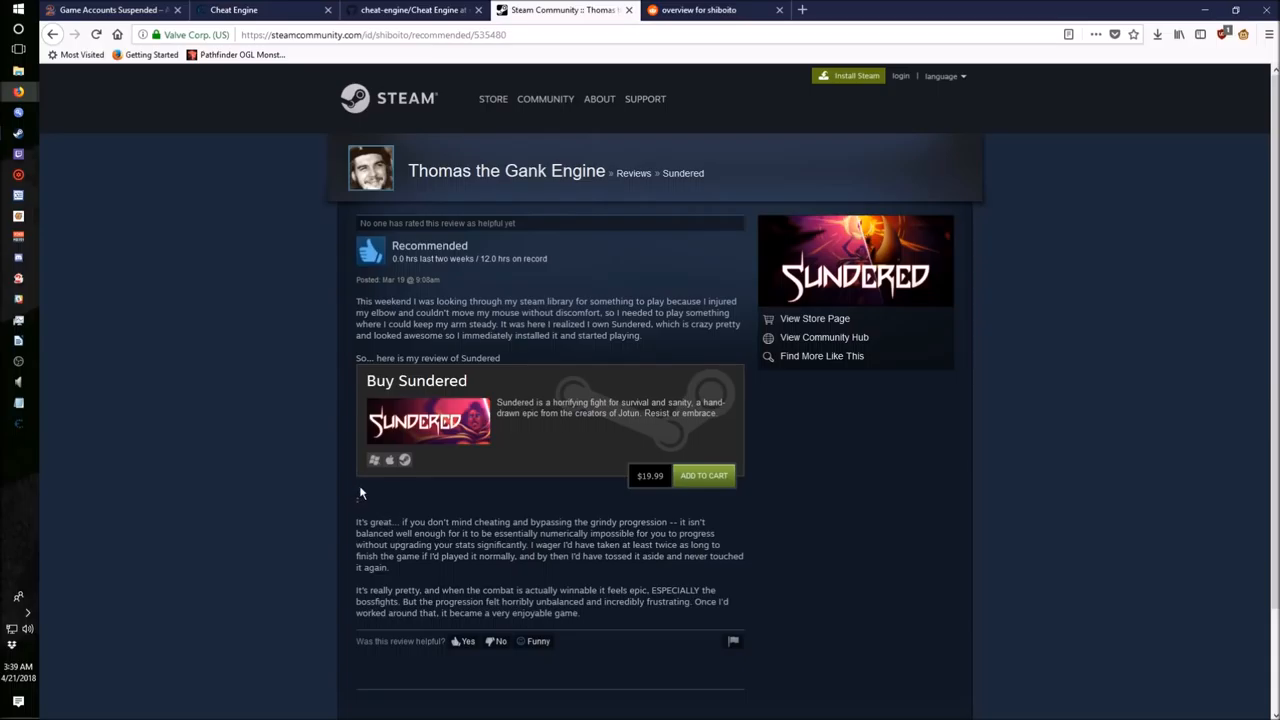
{"action": "mouse_move", "coordinate": [340, 448]}
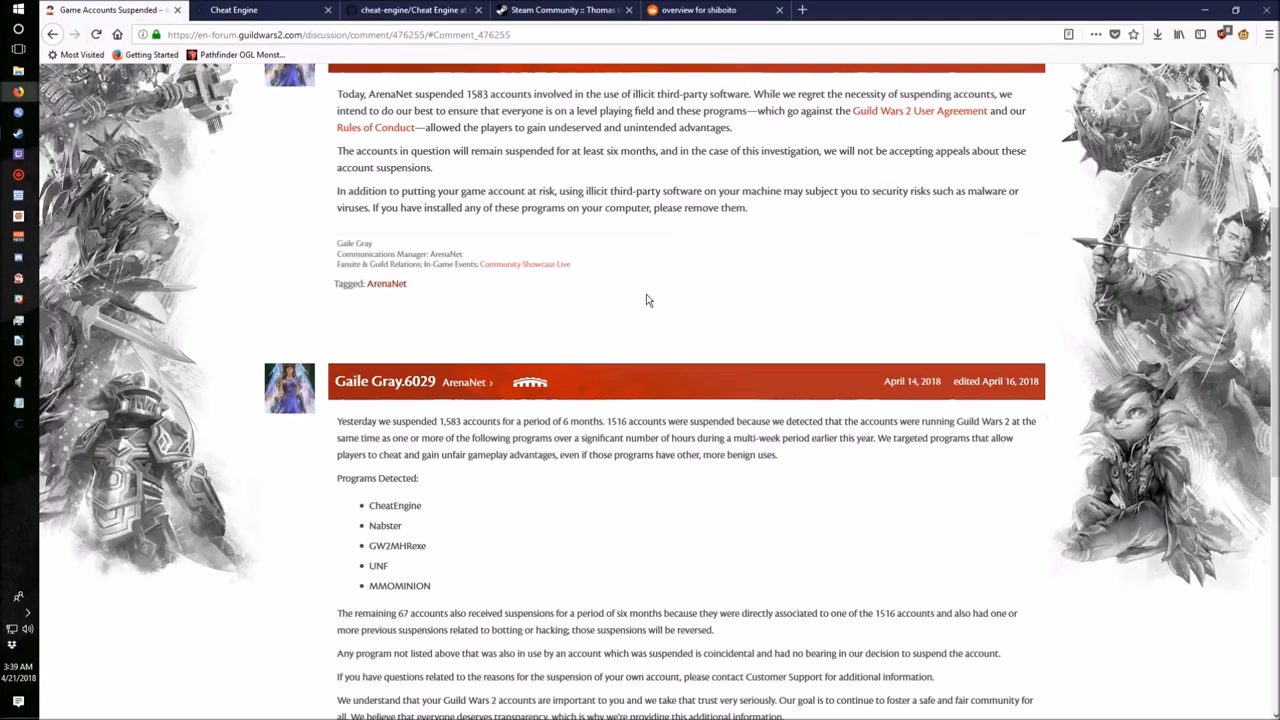
{"action": "mouse_move", "coordinate": [600, 238]}
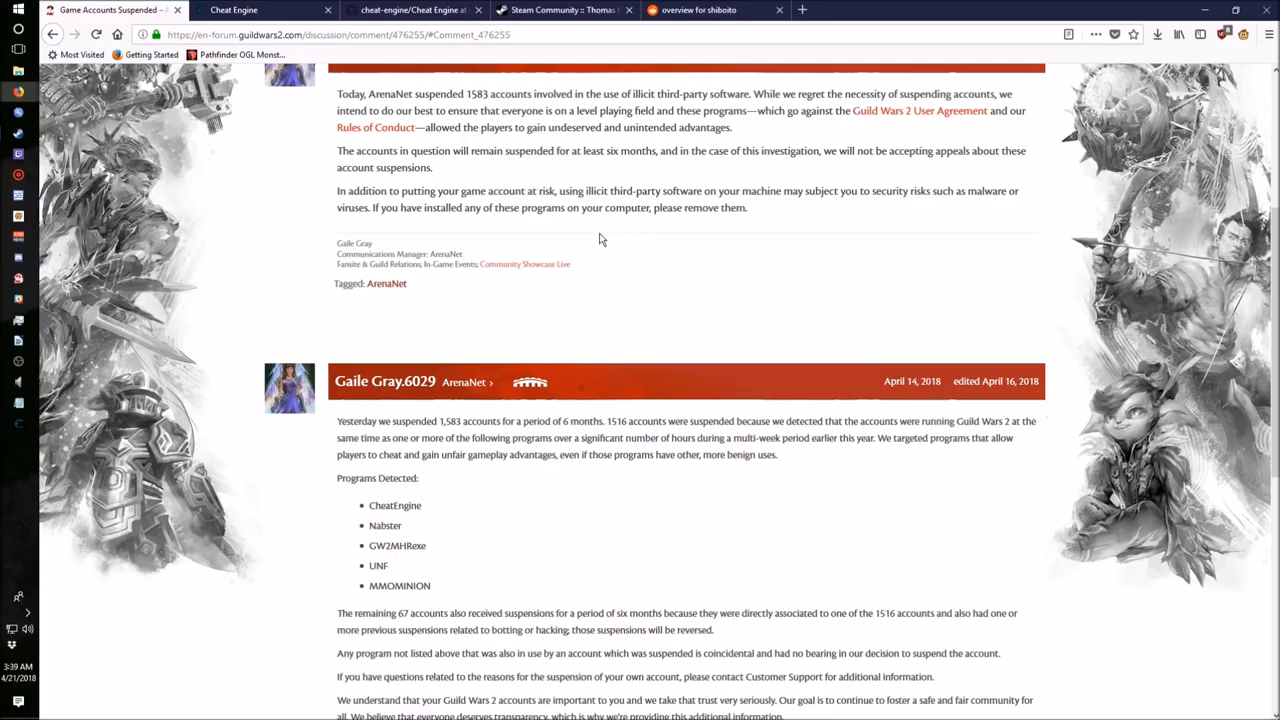
Highlight the ArenaNet sentence that accounts remain suspended six months with no appeals.
{"action": "left_click_drag", "start_coordinate": [336, 150], "coordinate": [432, 168]}
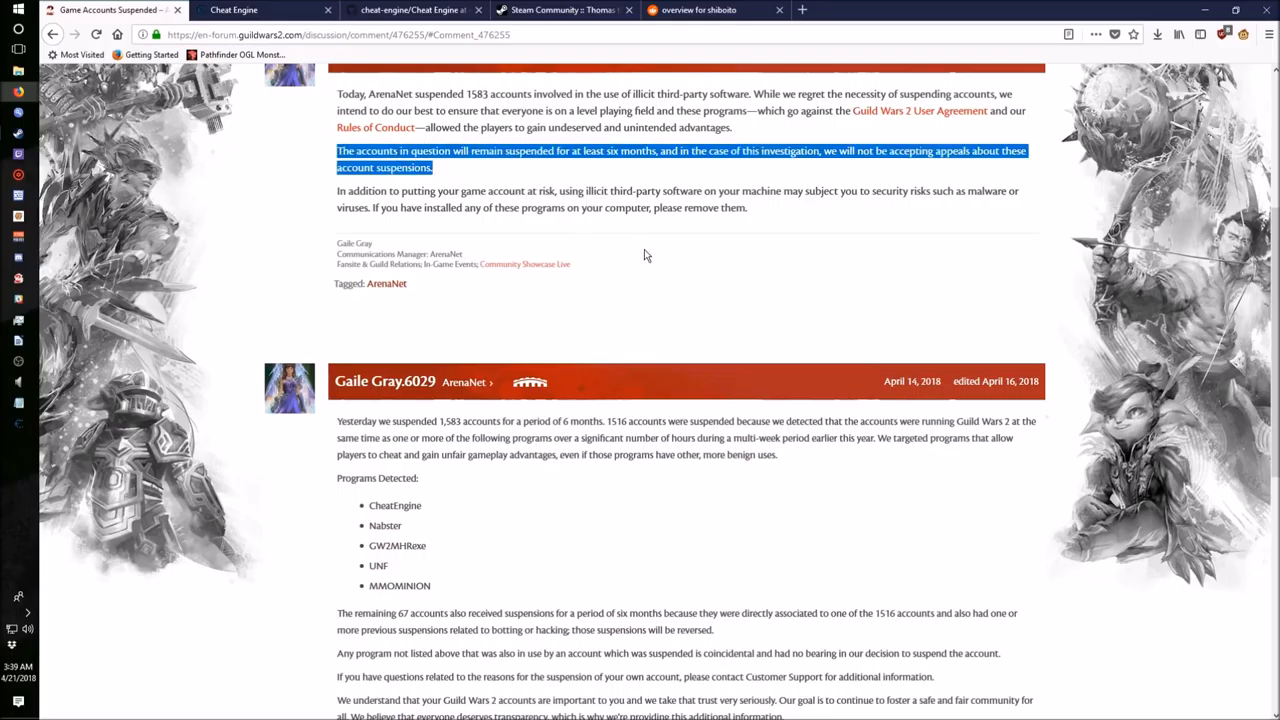
{"action": "mouse_move", "coordinate": [648, 256]}
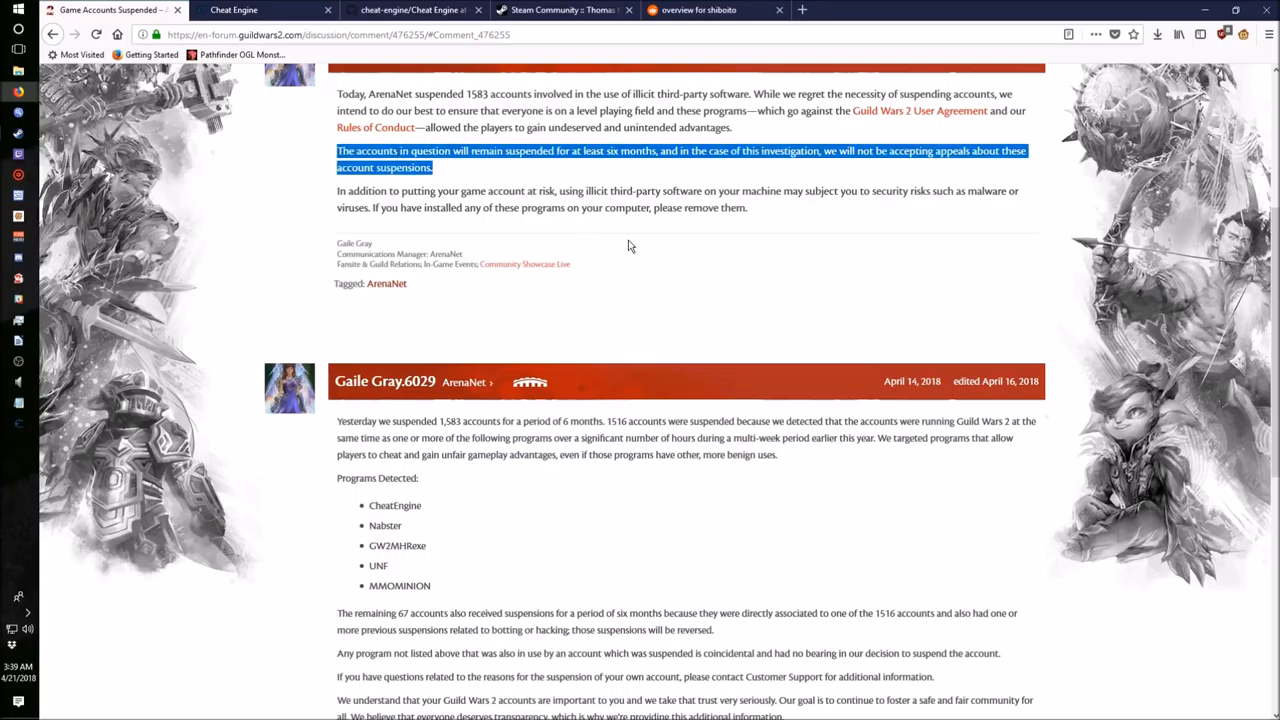
{"action": "mouse_move", "coordinate": [610, 230]}
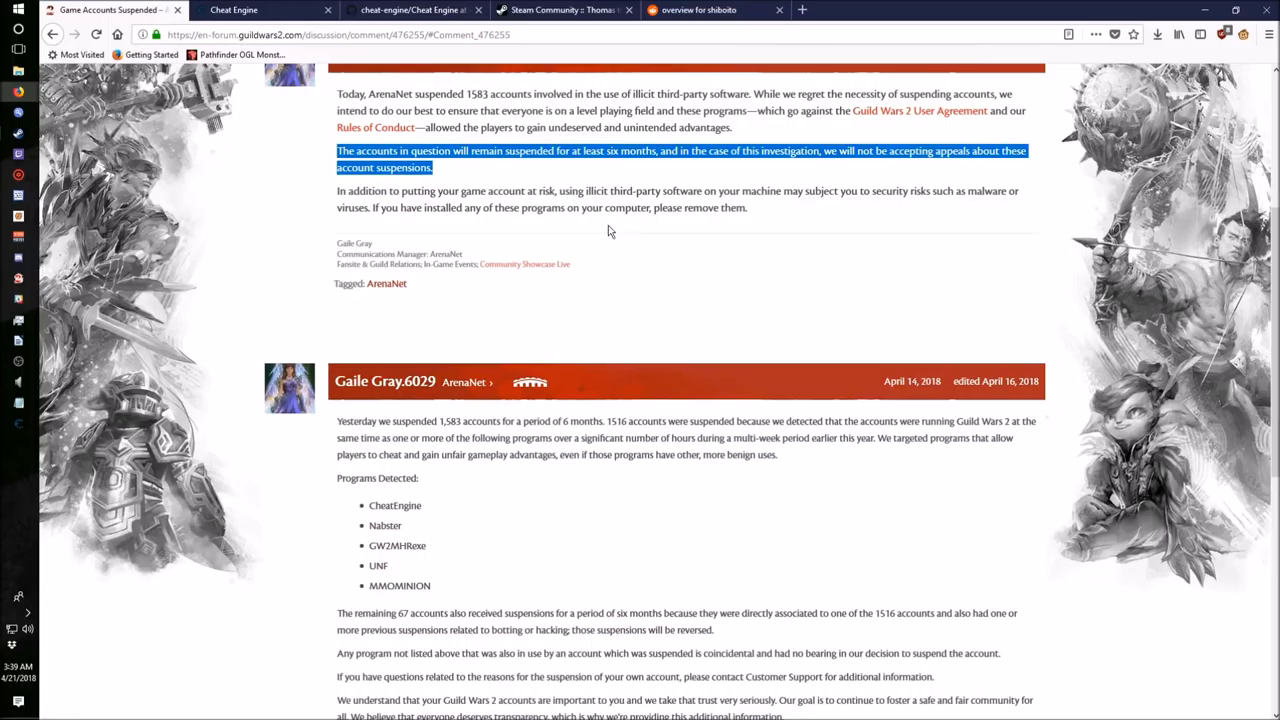
{"action": "mouse_move", "coordinate": [604, 234]}
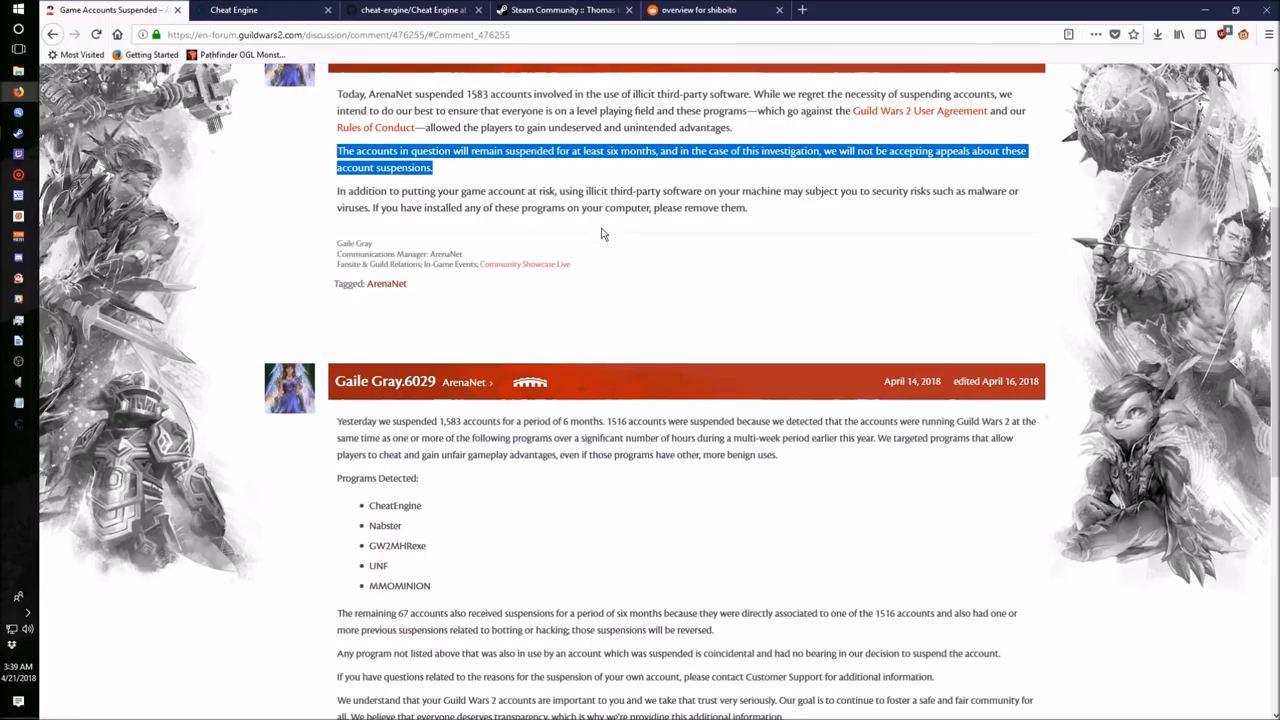
{"action": "mouse_move", "coordinate": [596, 230]}
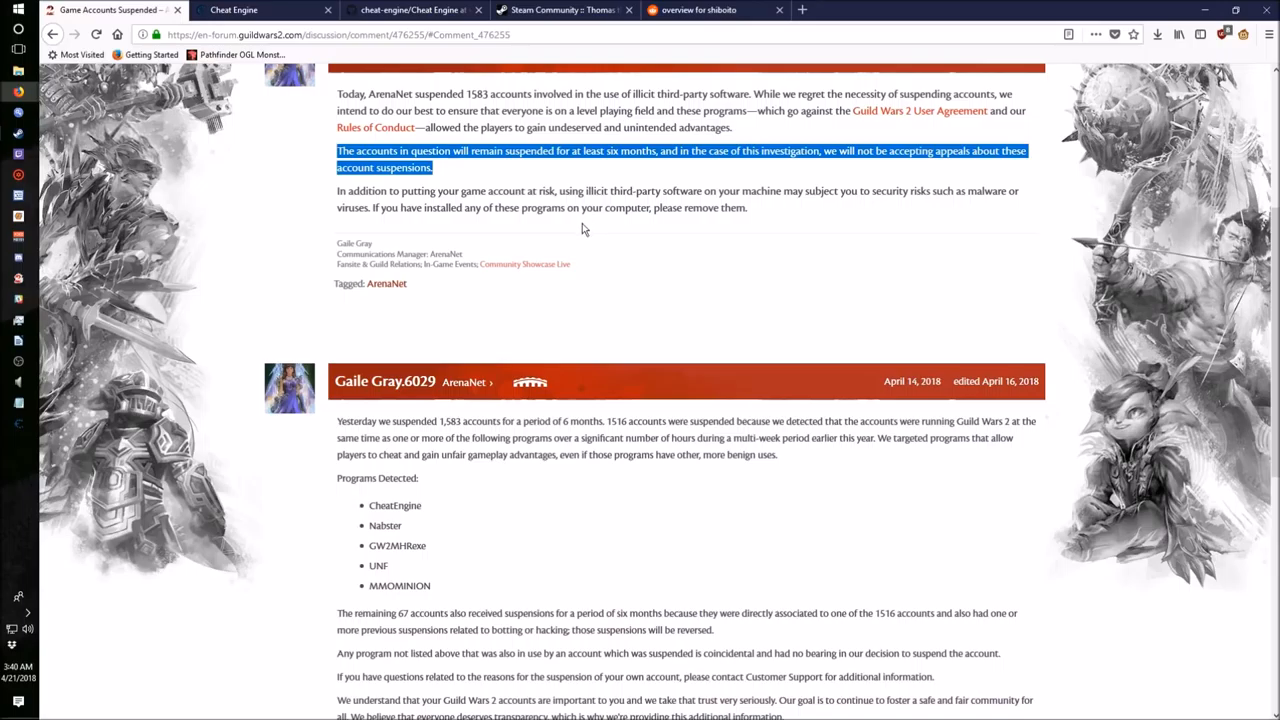
{"action": "mouse_move", "coordinate": [582, 228]}
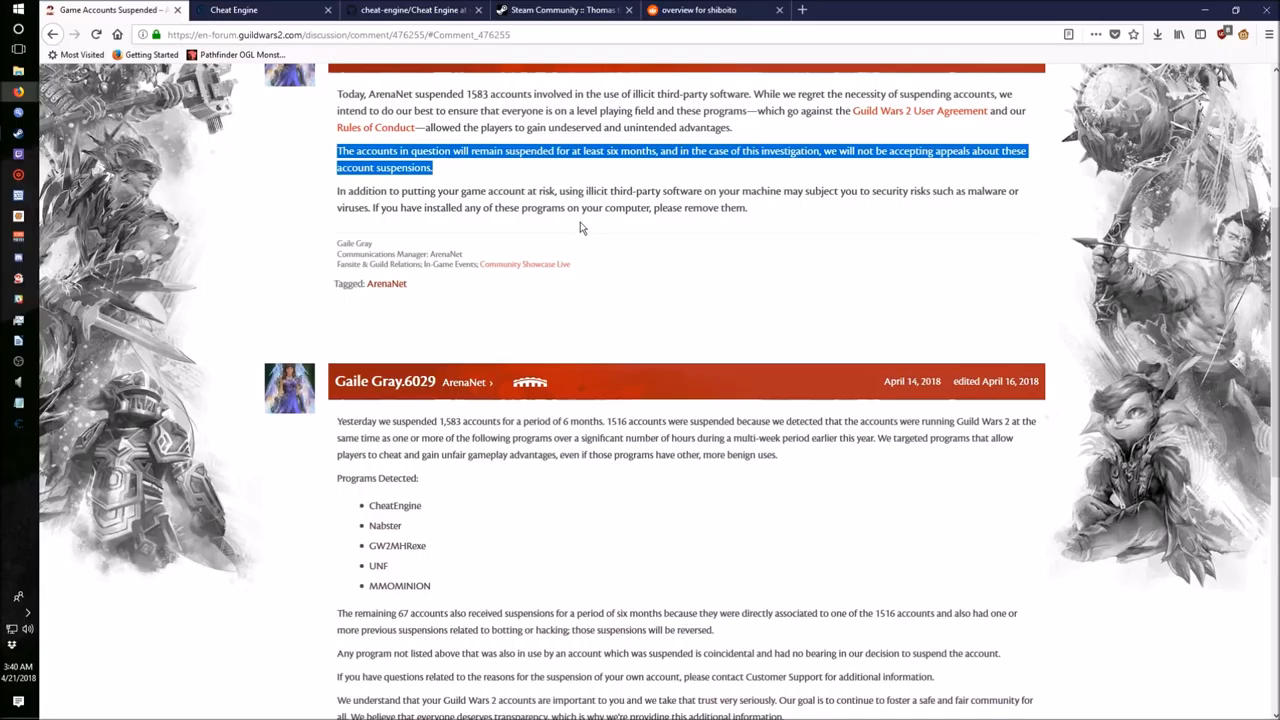
{"action": "mouse_move", "coordinate": [578, 210]}
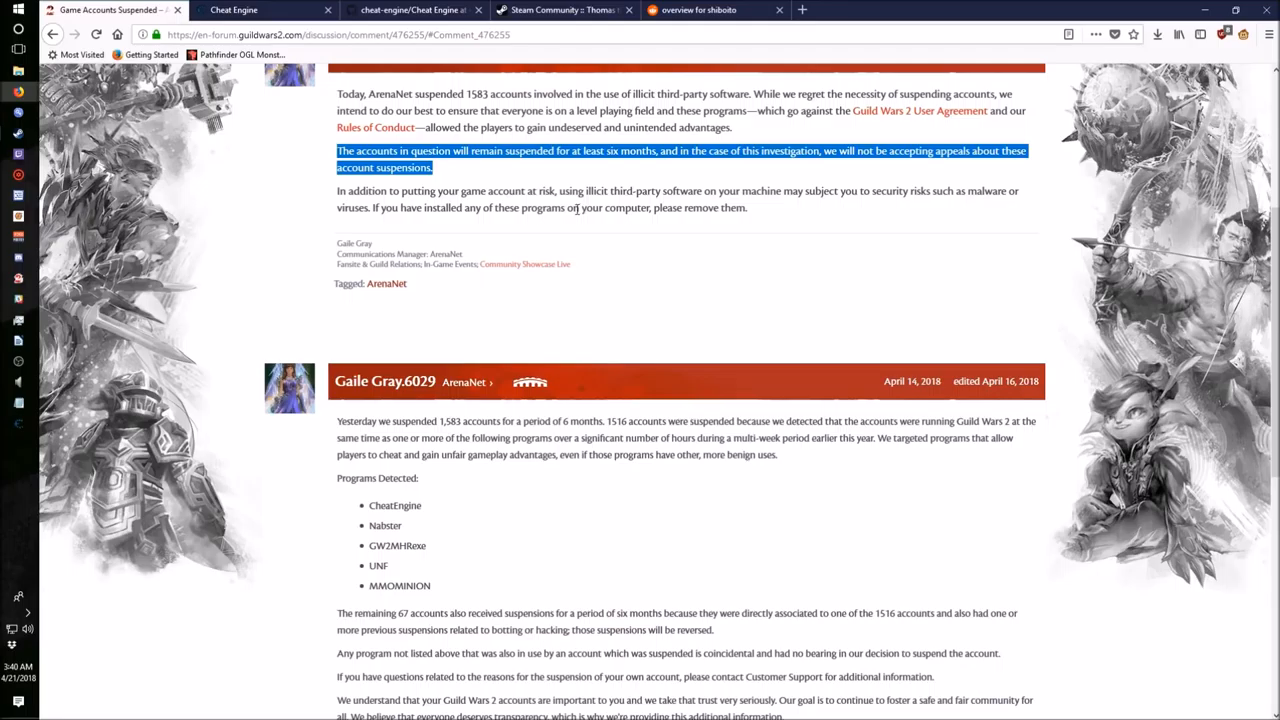
{"action": "mouse_move", "coordinate": [564, 212]}
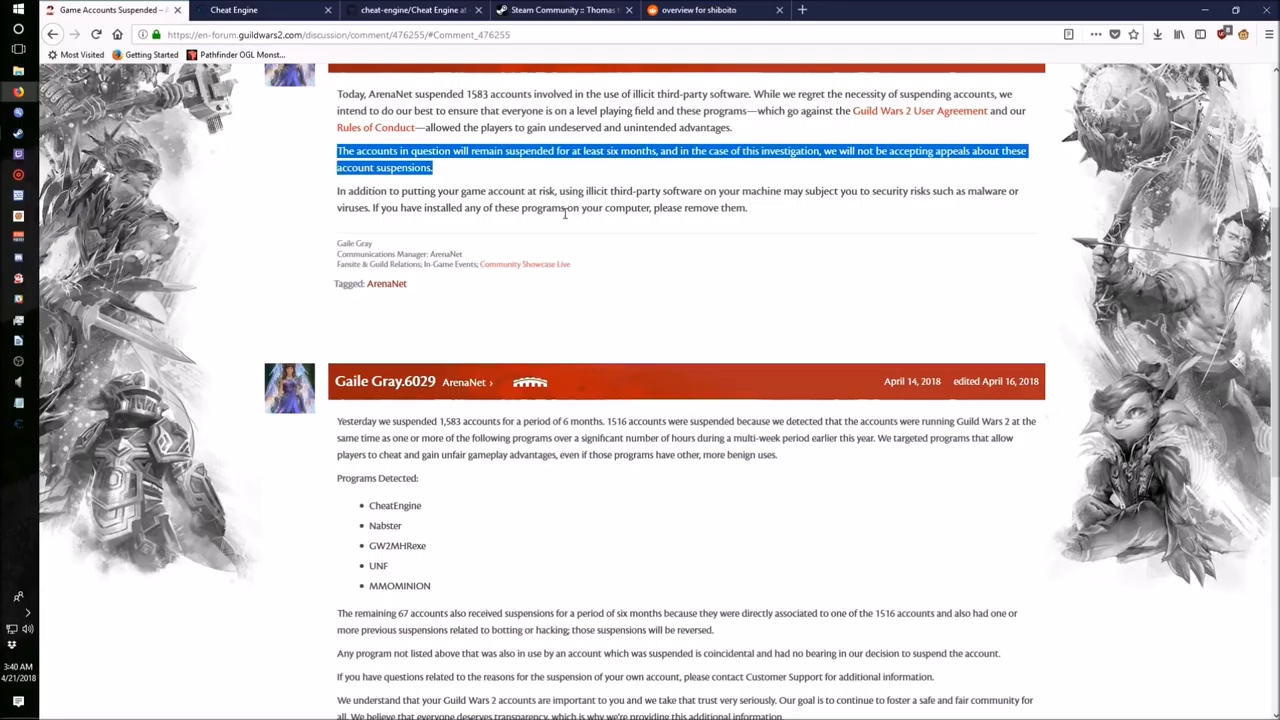